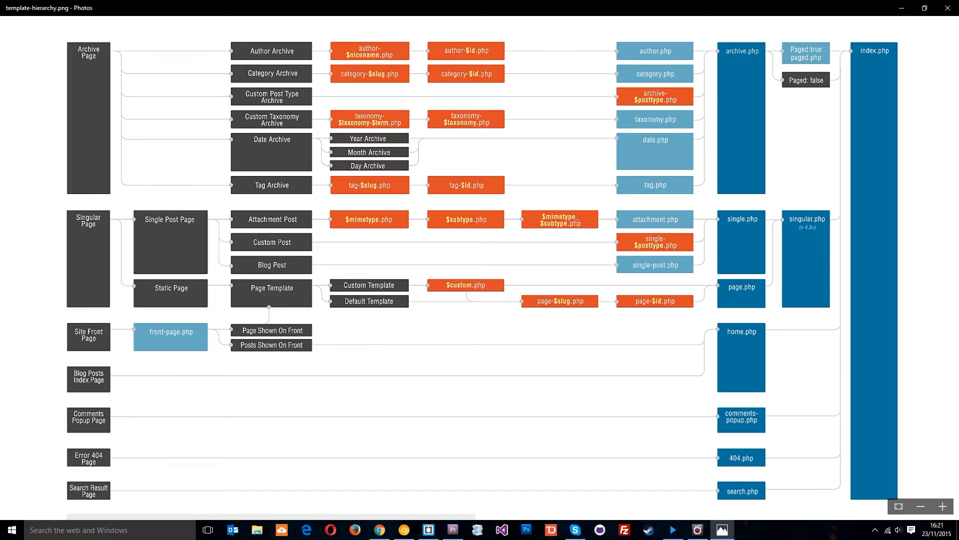
mouse_move(833, 301)
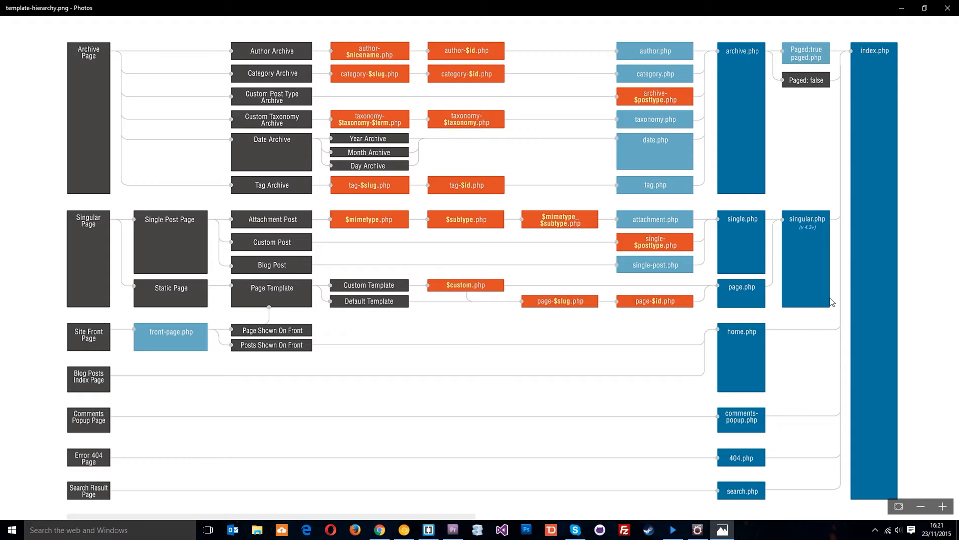
mouse_move(885, 257)
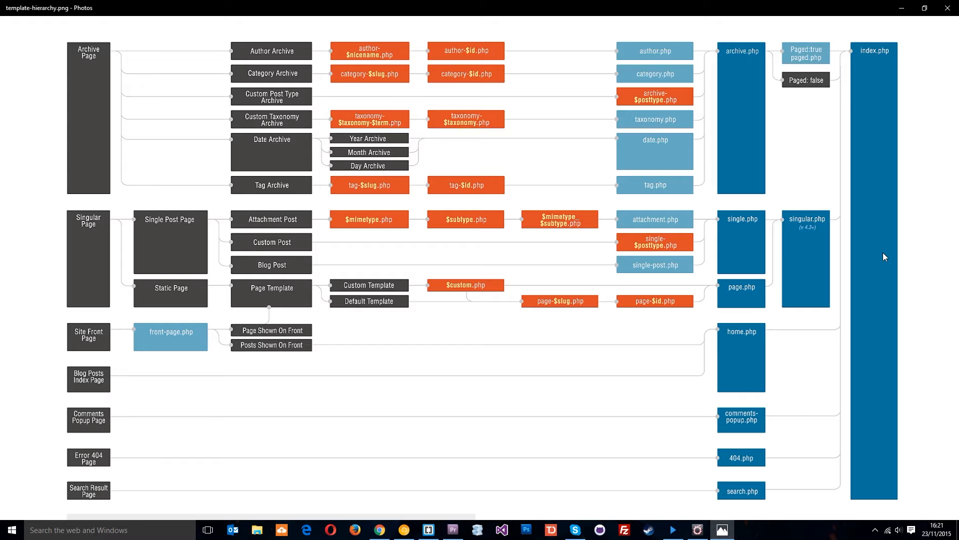
mouse_move(537, 49)
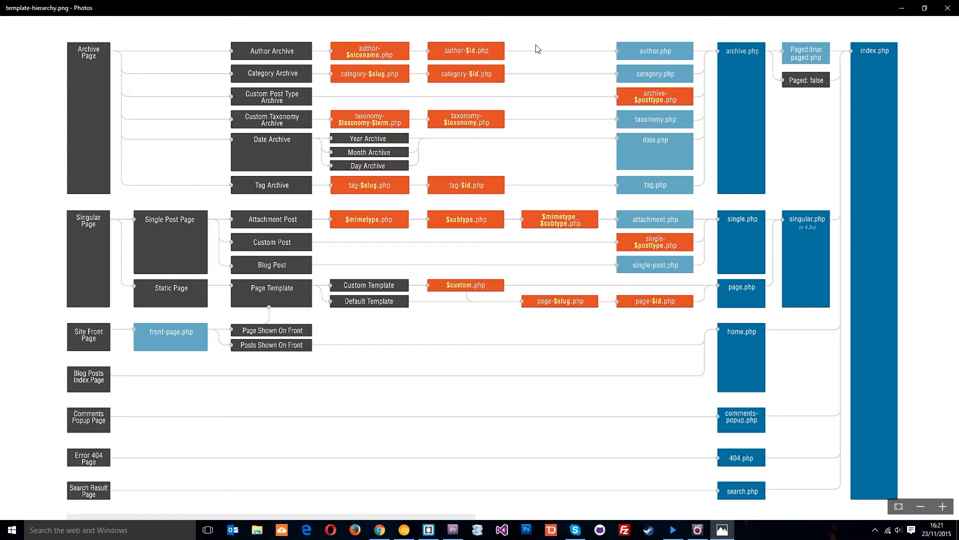
mouse_move(576, 247)
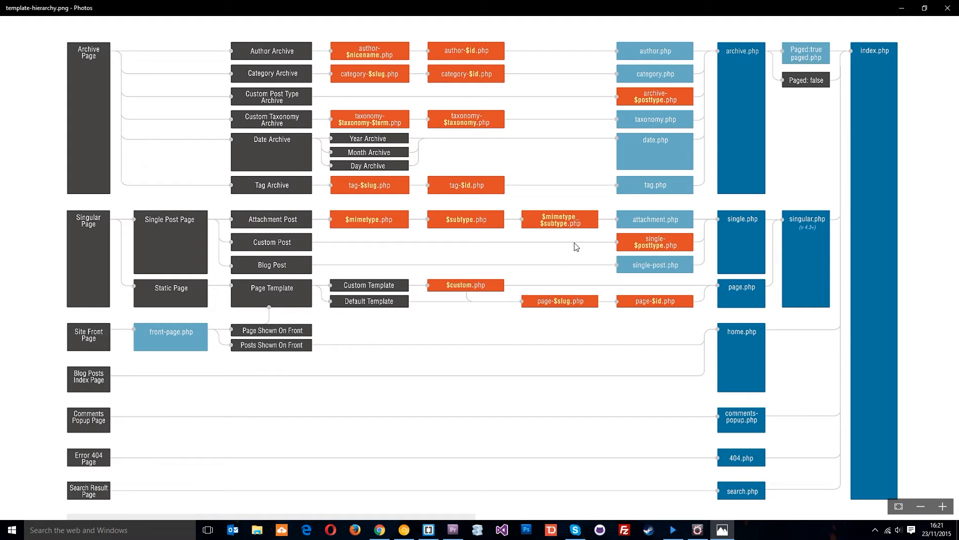
mouse_move(372, 178)
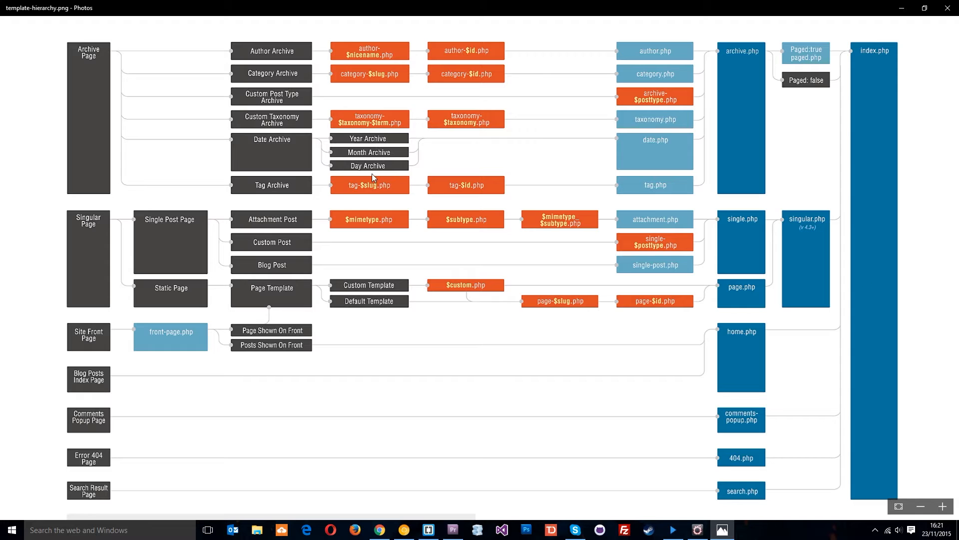
mouse_move(77, 233)
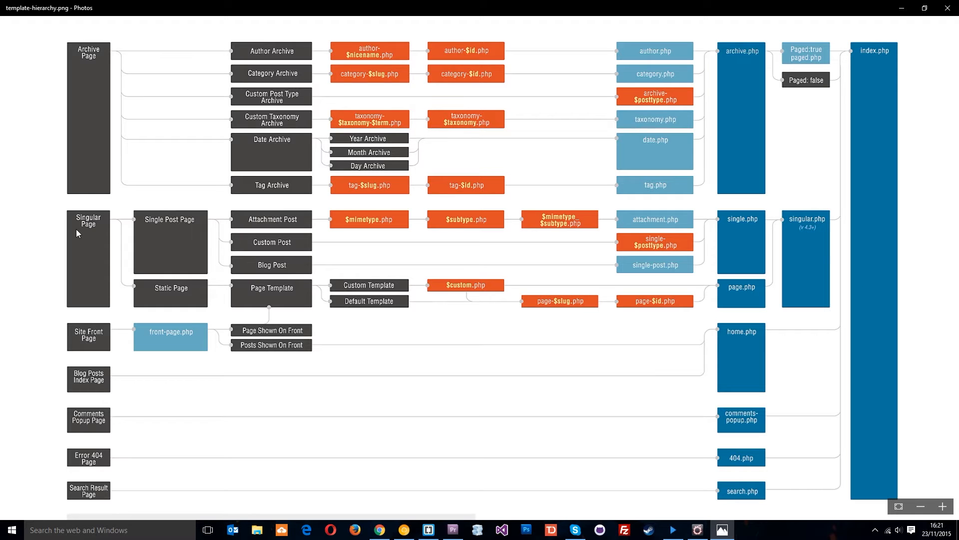
mouse_move(94, 165)
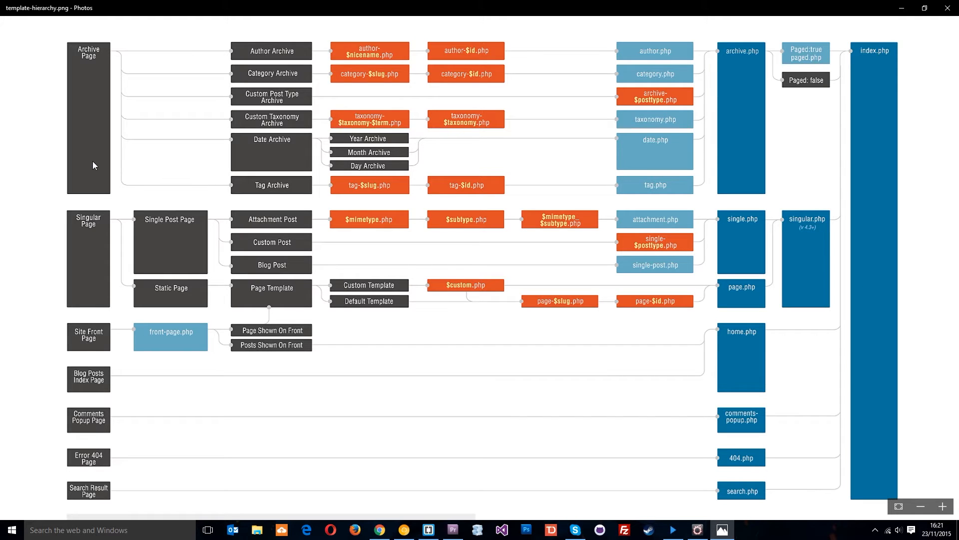
mouse_move(99, 72)
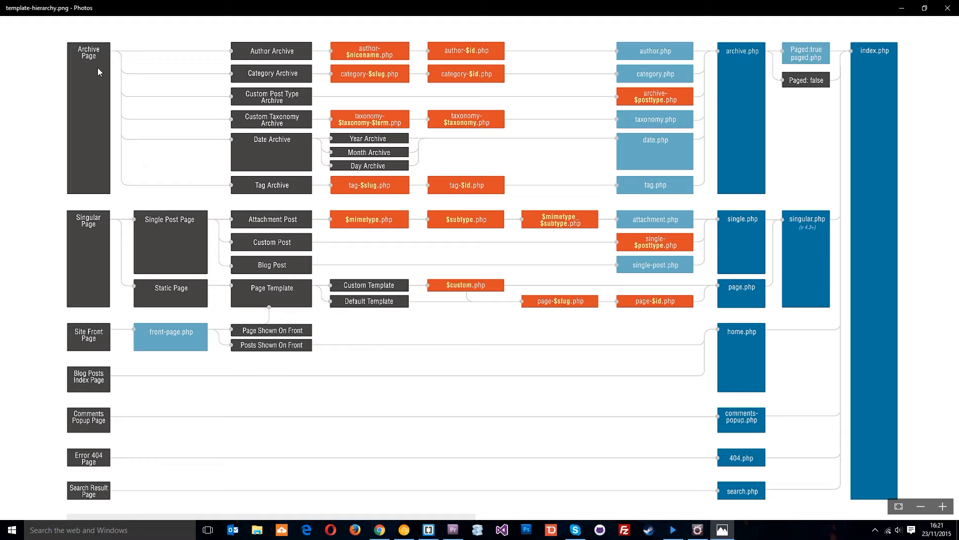
mouse_move(96, 46)
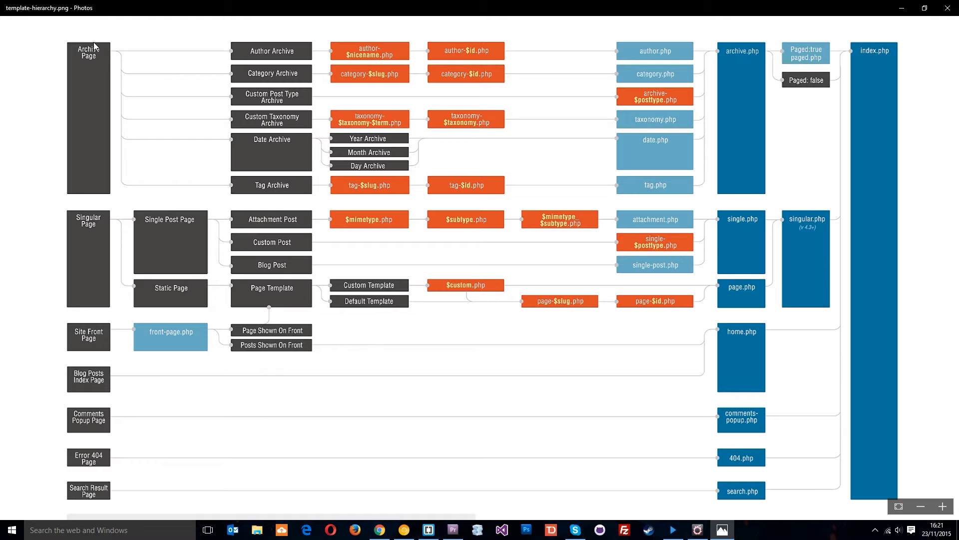
mouse_move(282, 50)
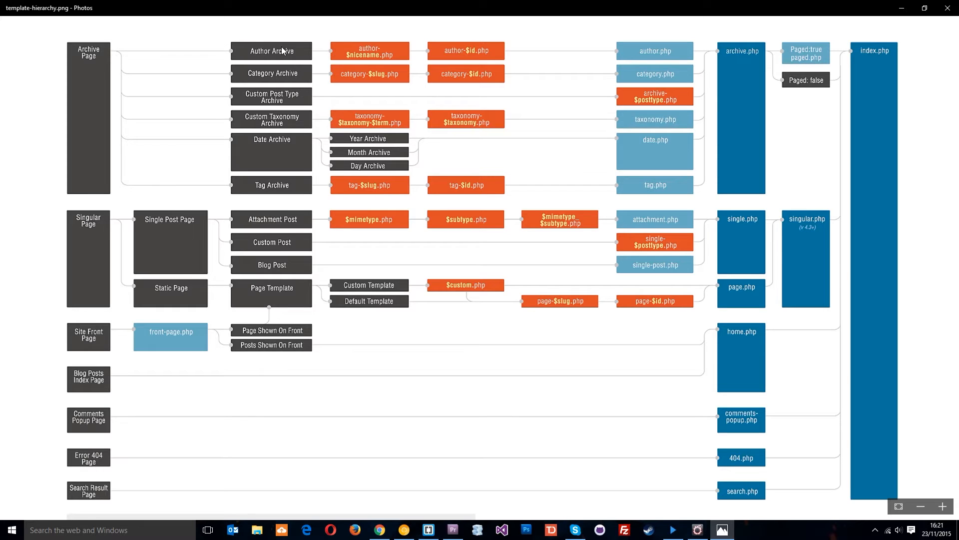
mouse_move(265, 100)
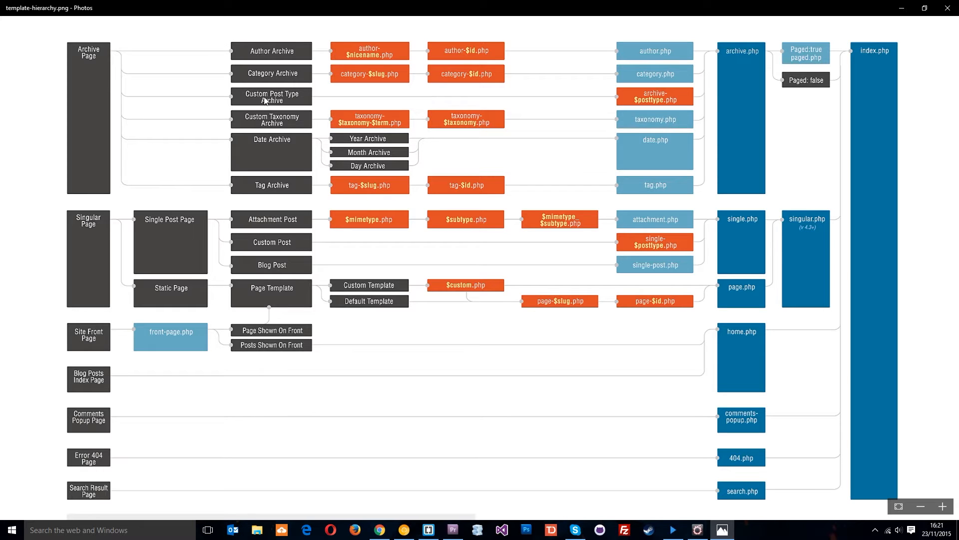
mouse_move(296, 146)
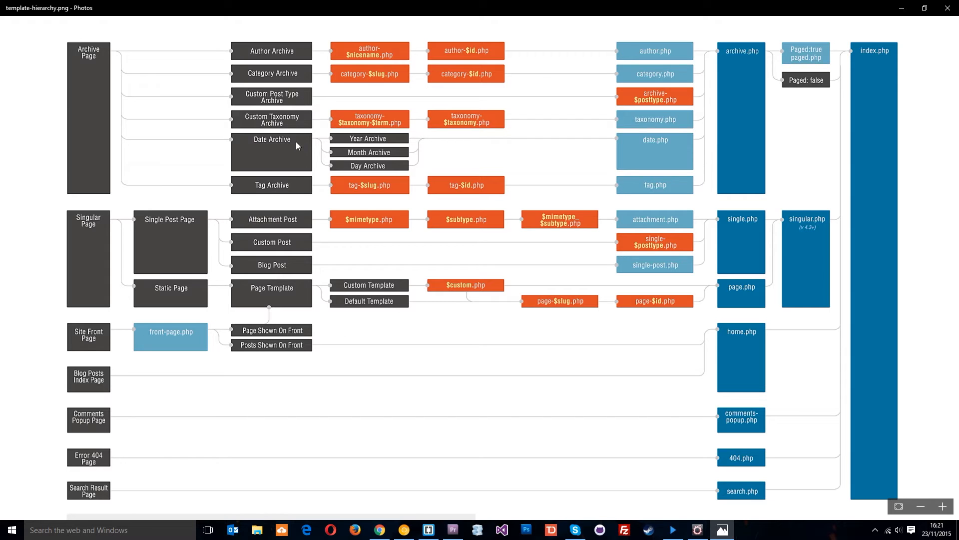
mouse_move(294, 185)
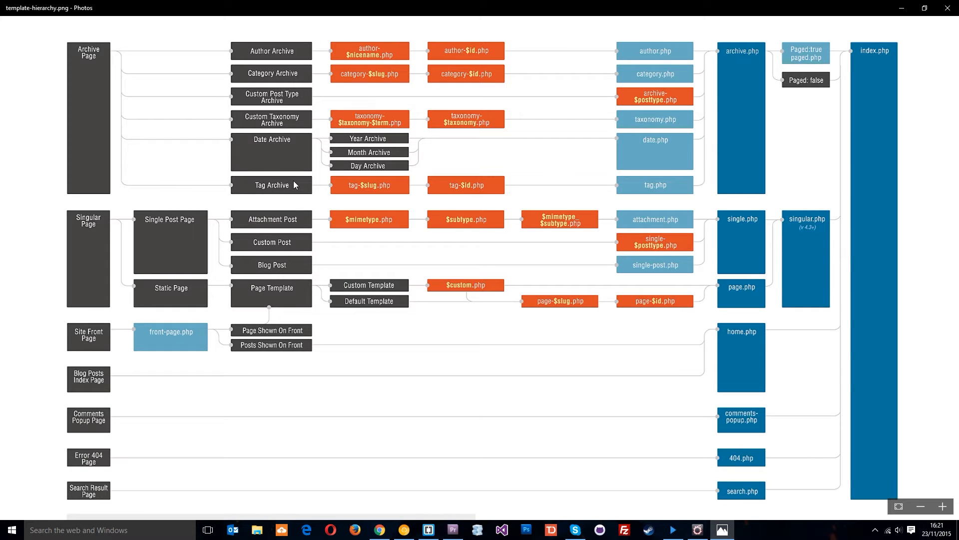
mouse_move(260, 58)
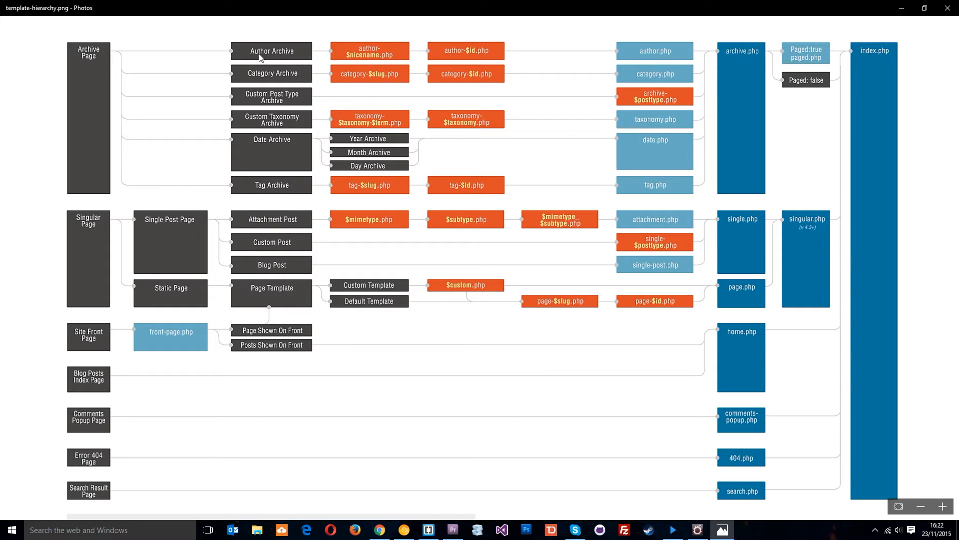
mouse_move(347, 48)
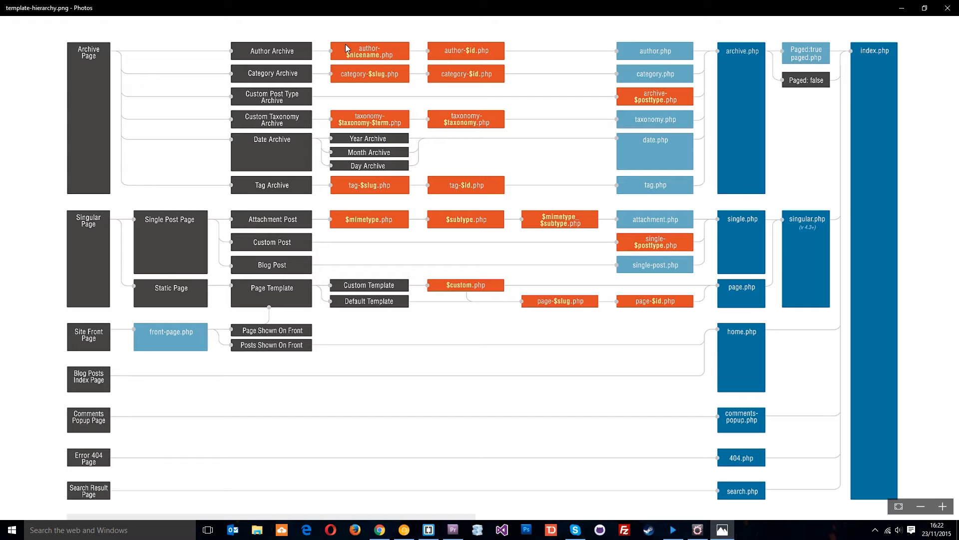
mouse_move(280, 20)
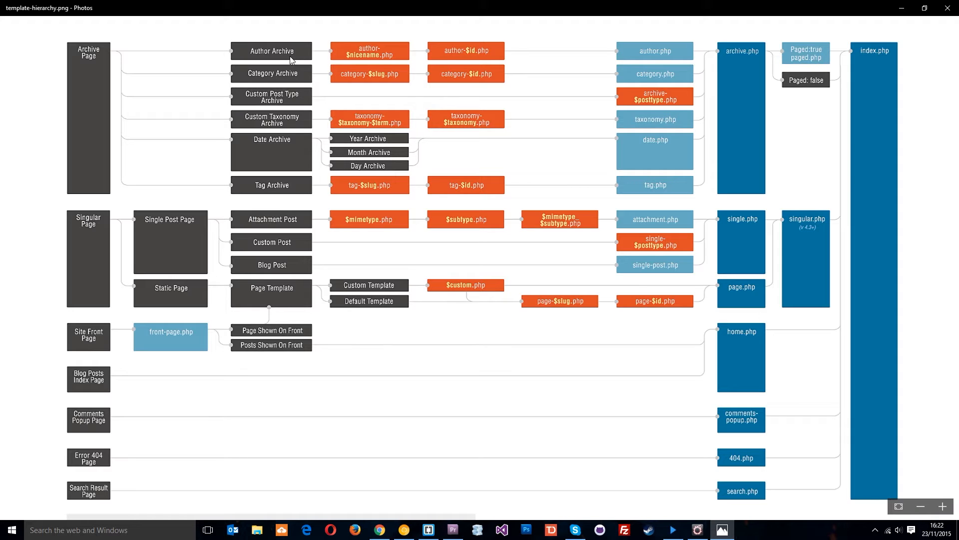
mouse_move(343, 54)
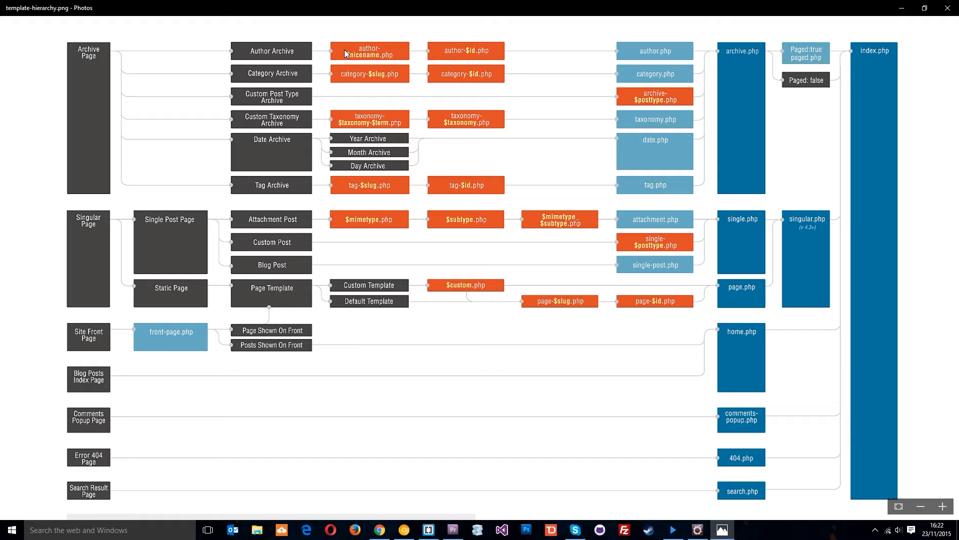
mouse_move(371, 62)
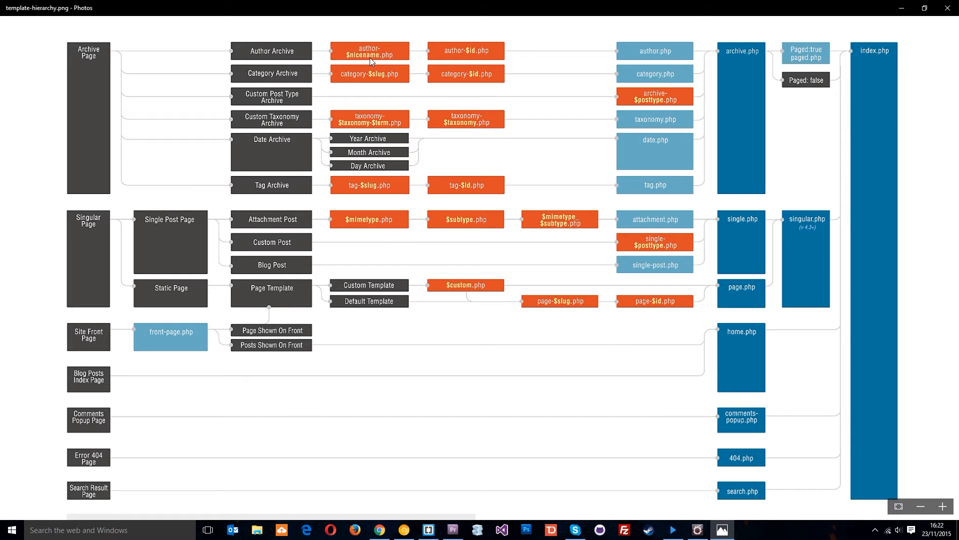
mouse_move(347, 60)
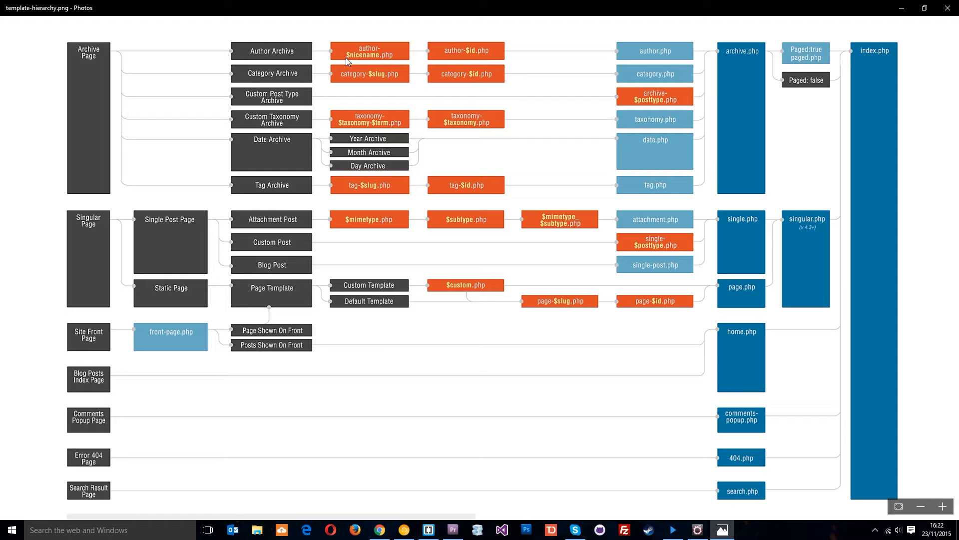
mouse_move(381, 77)
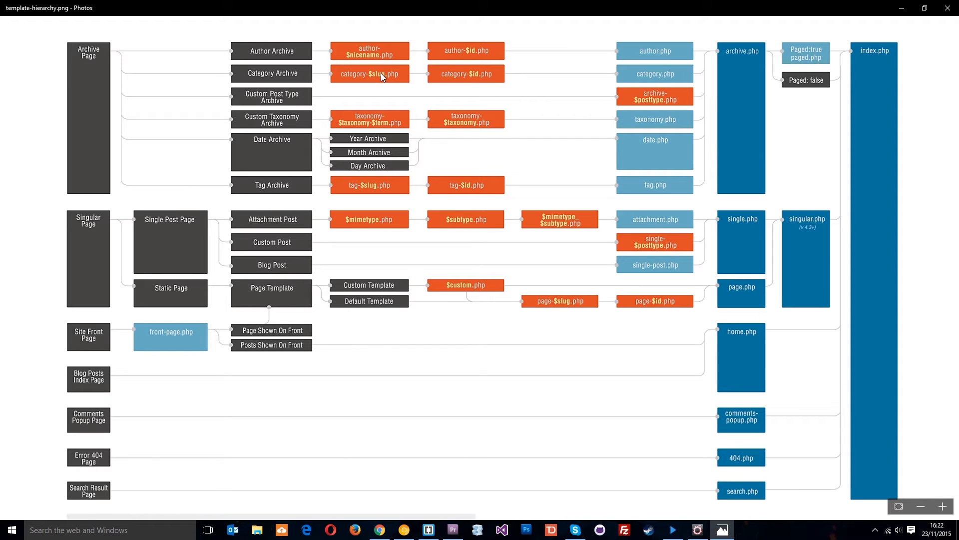
mouse_move(359, 59)
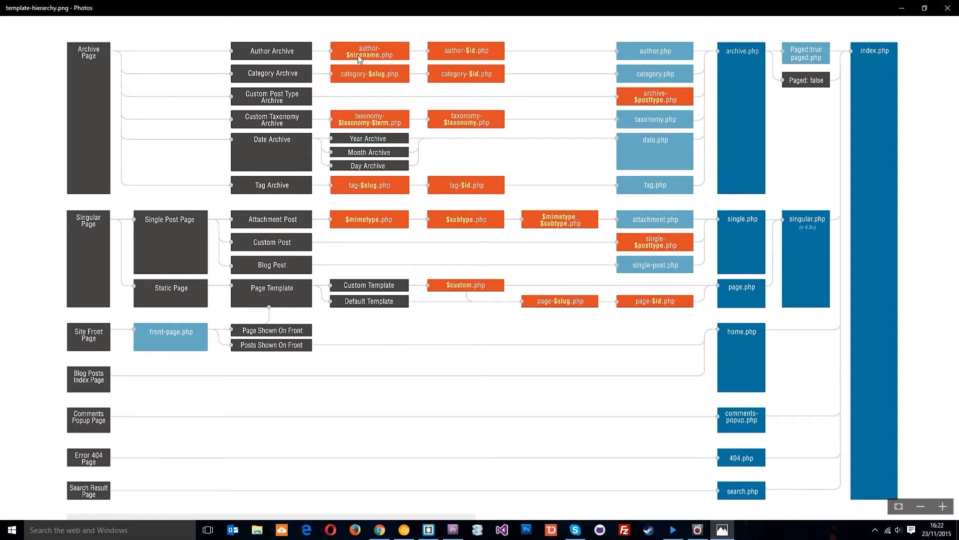
mouse_move(368, 66)
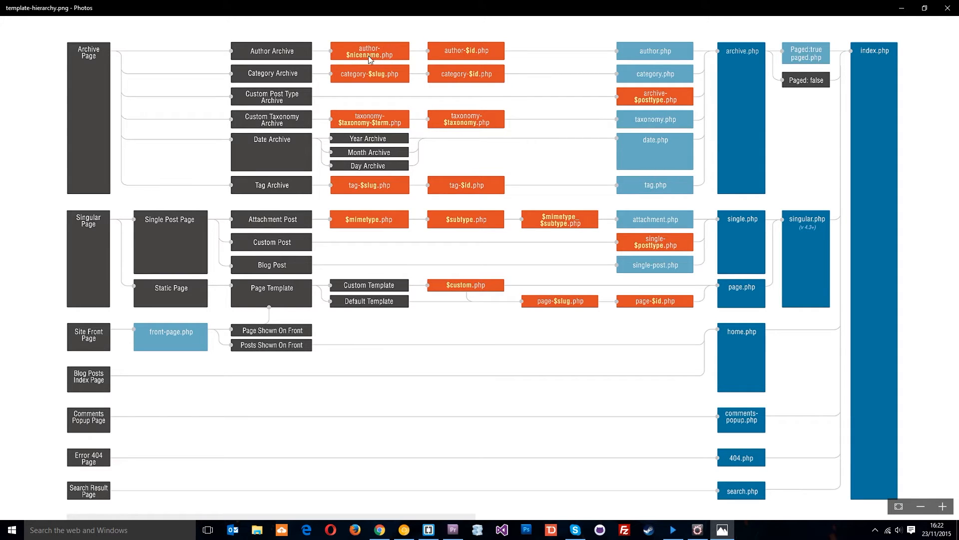
mouse_move(324, 39)
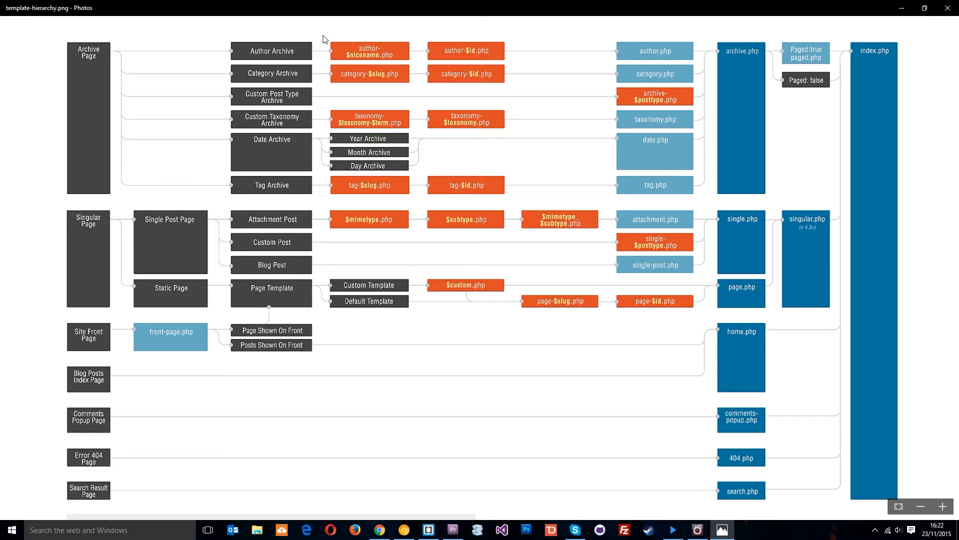
mouse_move(324, 55)
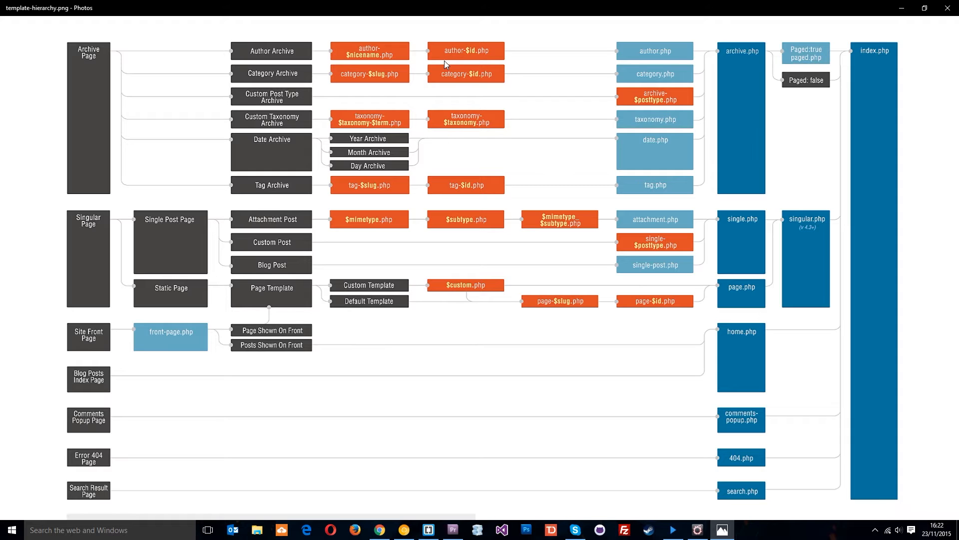
mouse_move(397, 51)
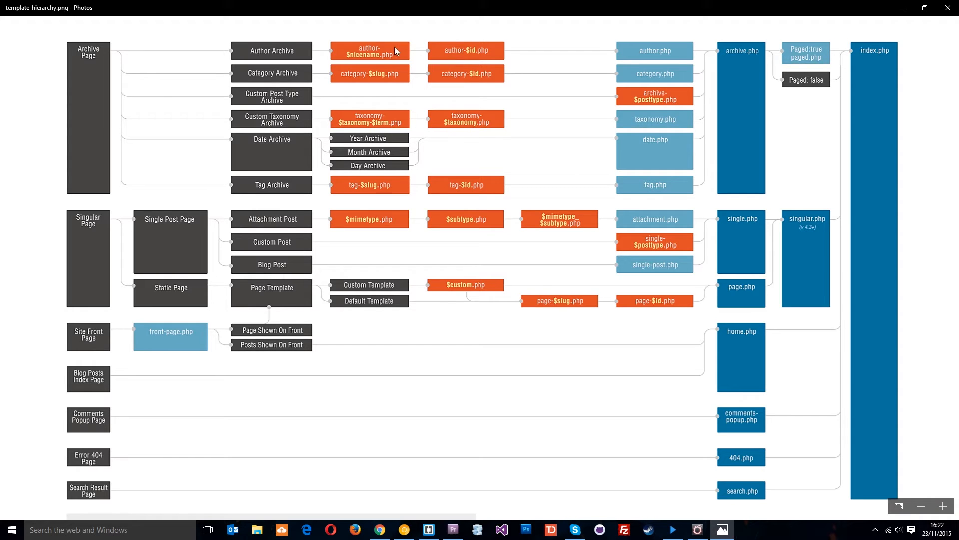
mouse_move(399, 59)
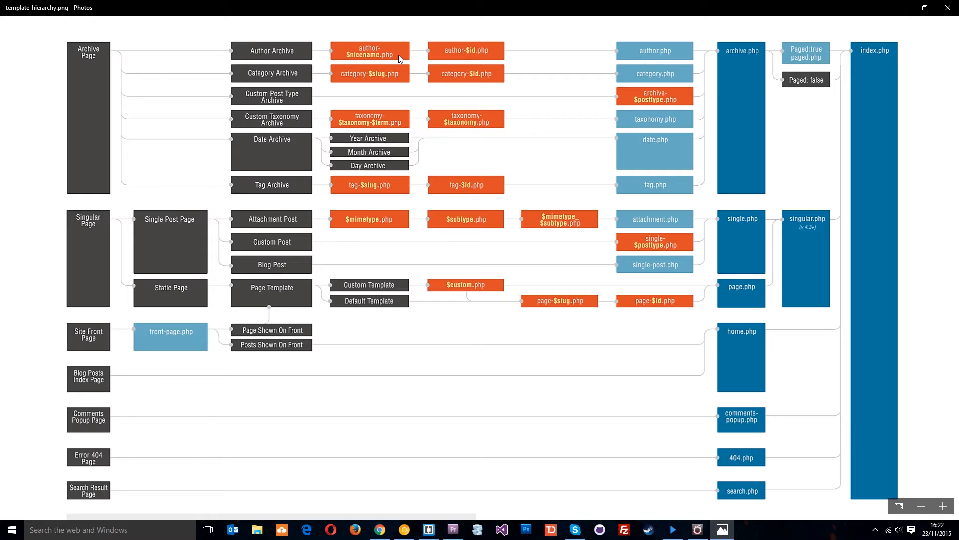
mouse_move(465, 51)
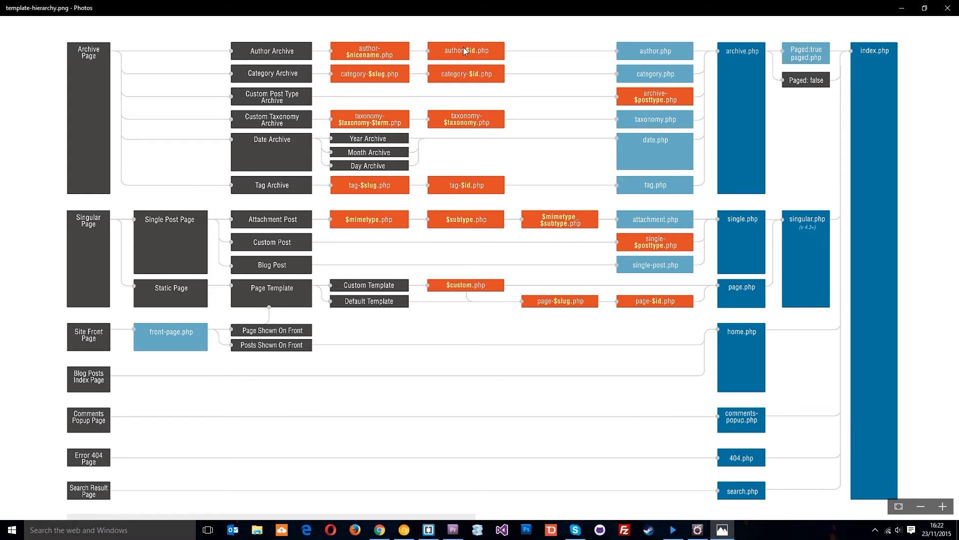
mouse_move(464, 58)
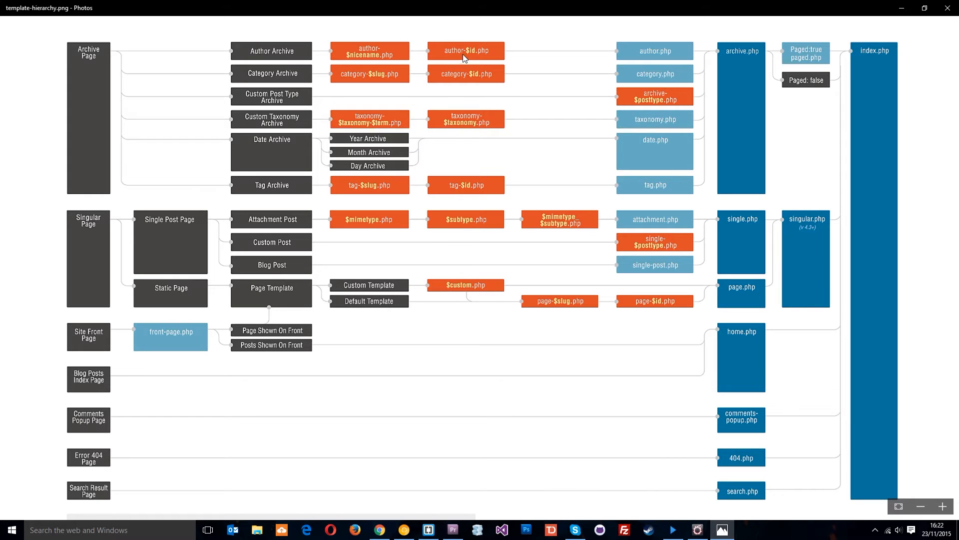
mouse_move(493, 69)
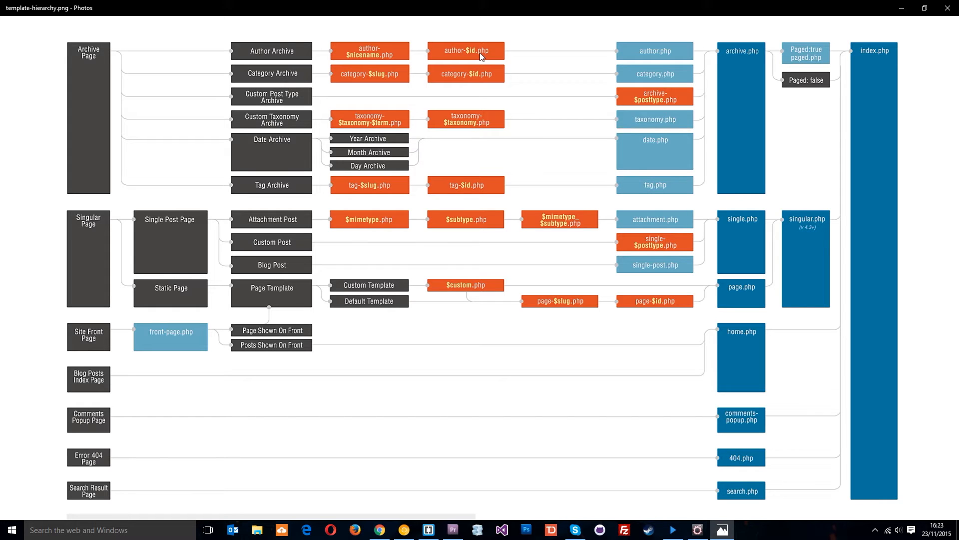
mouse_move(636, 51)
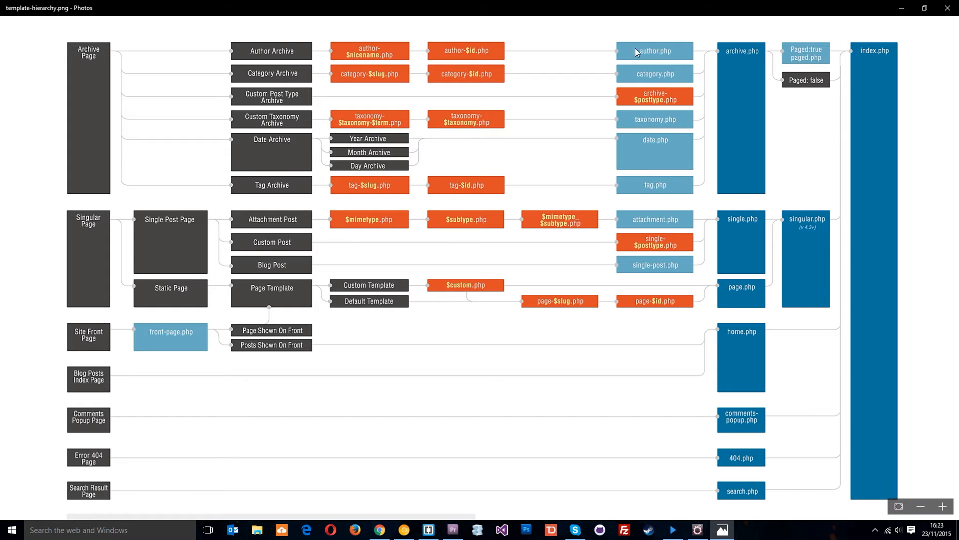
mouse_move(670, 56)
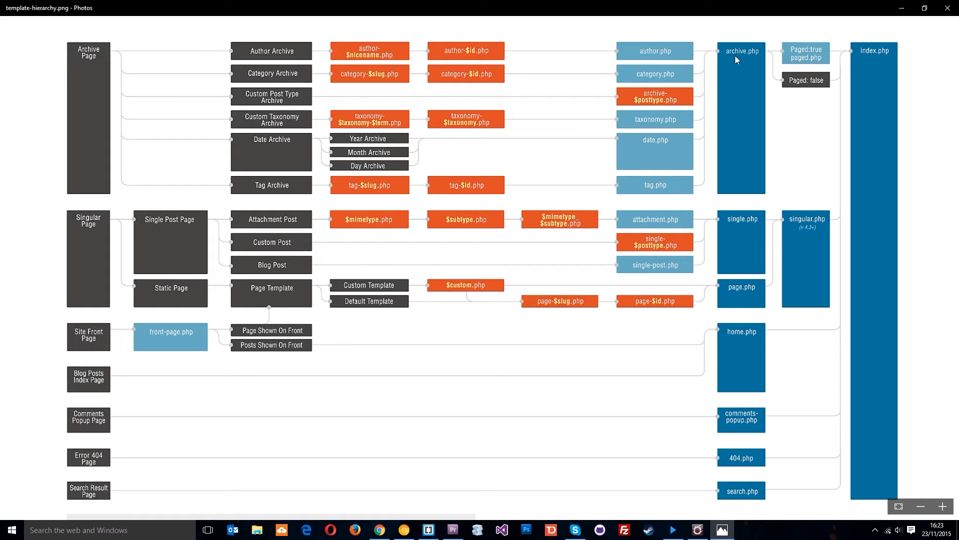
mouse_move(761, 59)
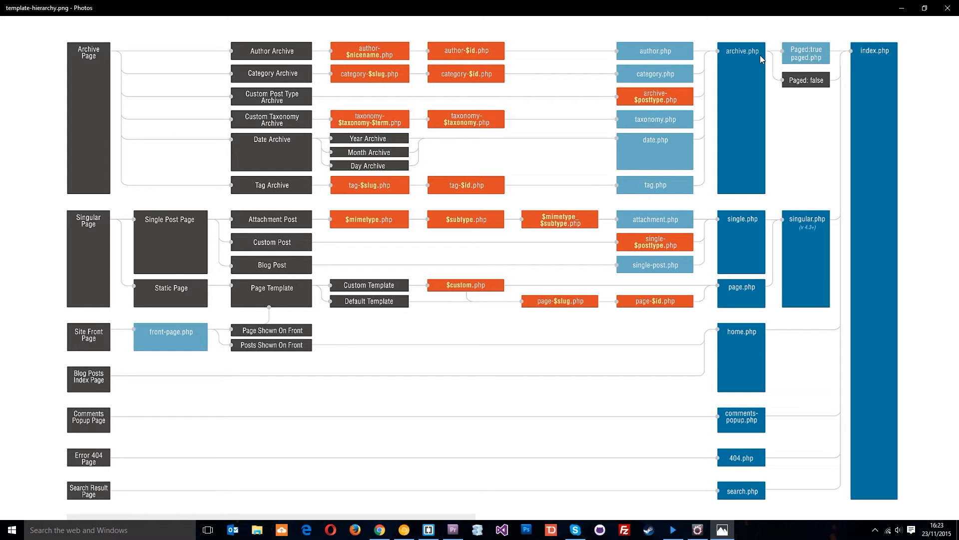
mouse_move(751, 56)
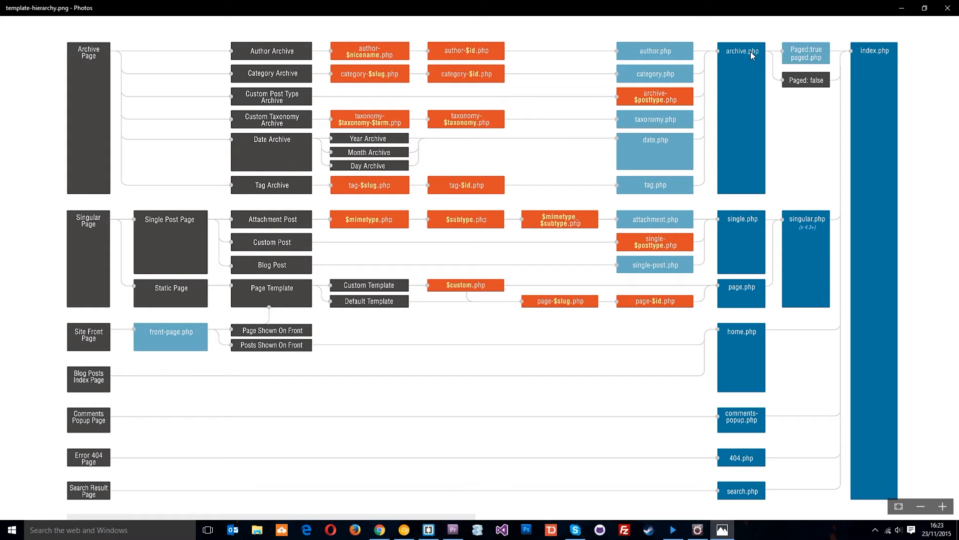
mouse_move(258, 98)
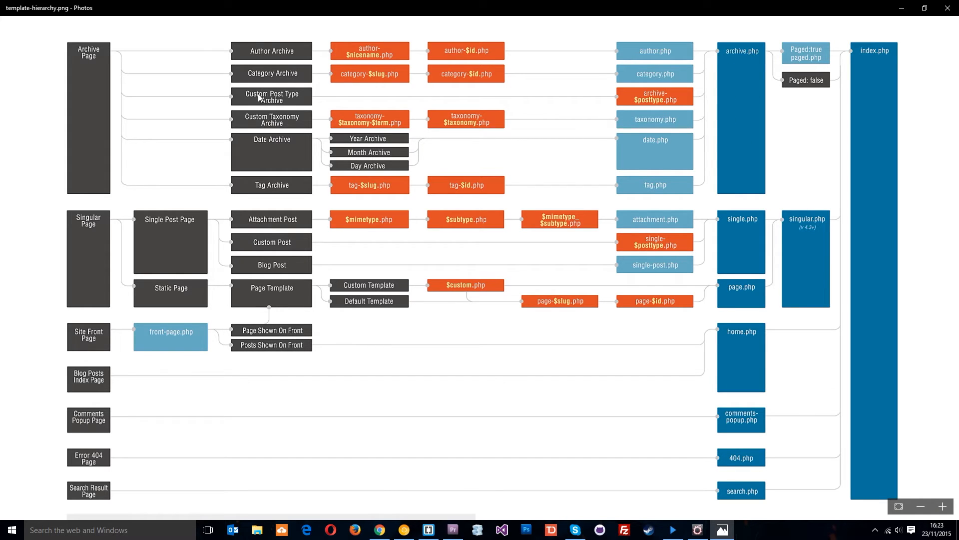
mouse_move(345, 80)
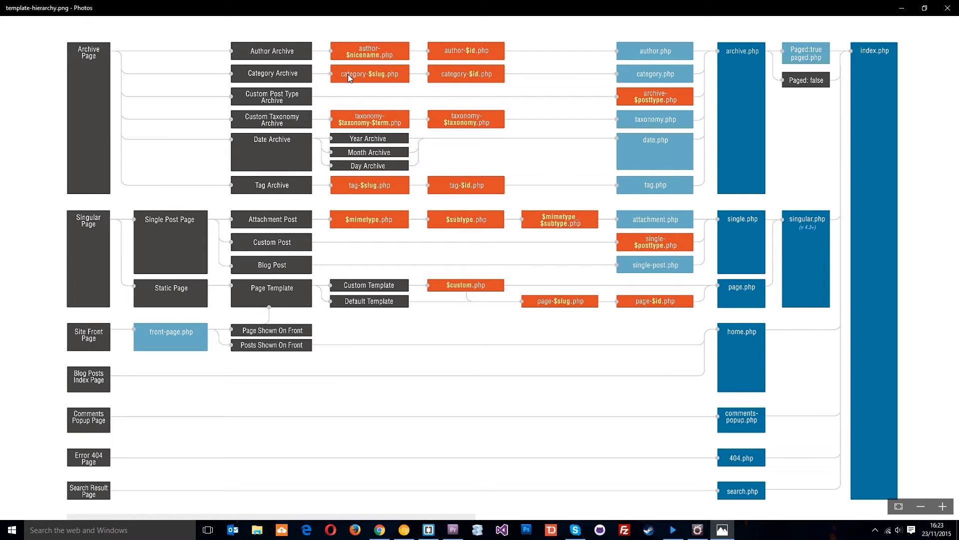
mouse_move(389, 80)
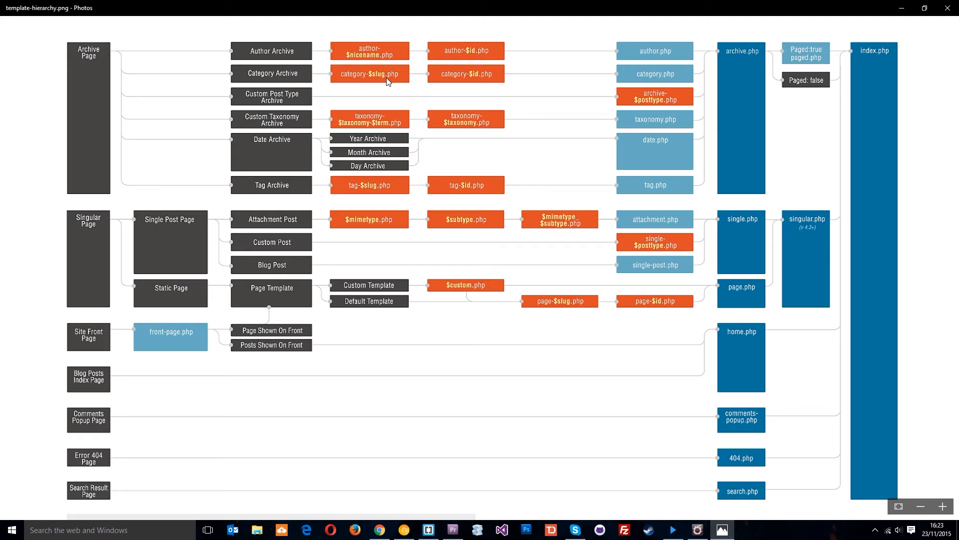
mouse_move(383, 80)
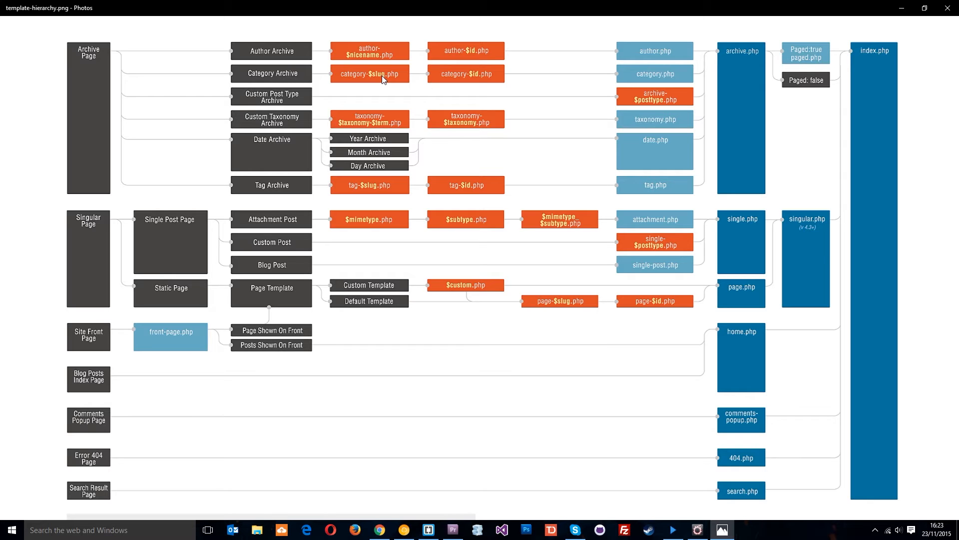
mouse_move(382, 82)
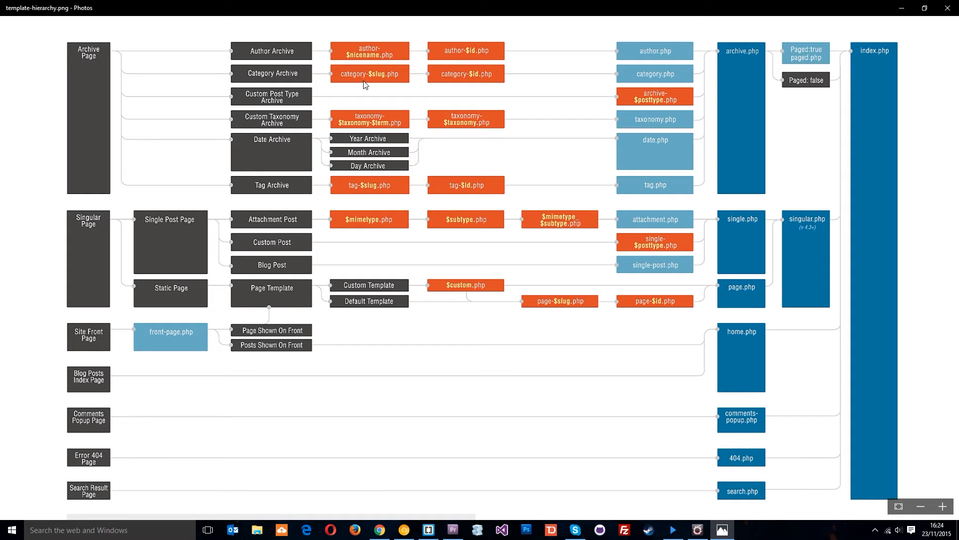
mouse_move(411, 80)
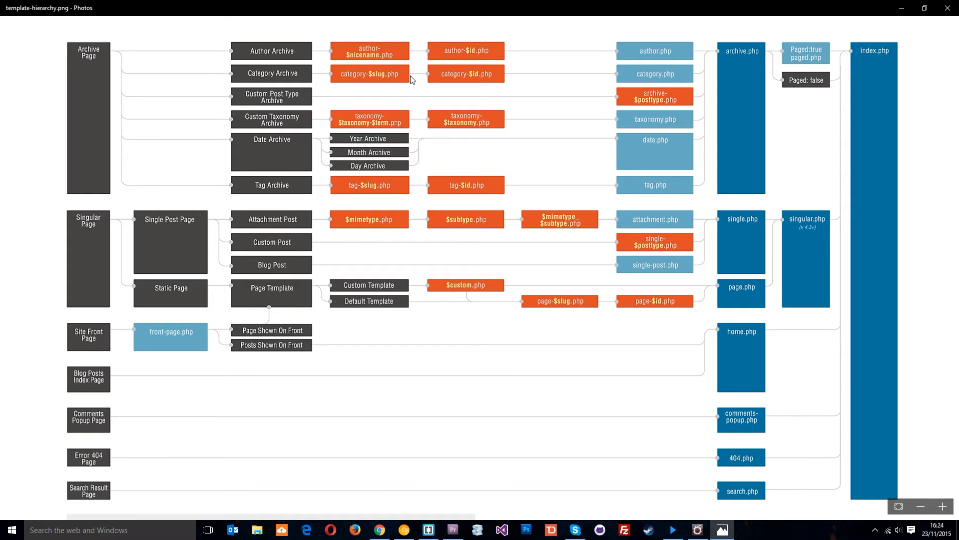
mouse_move(410, 68)
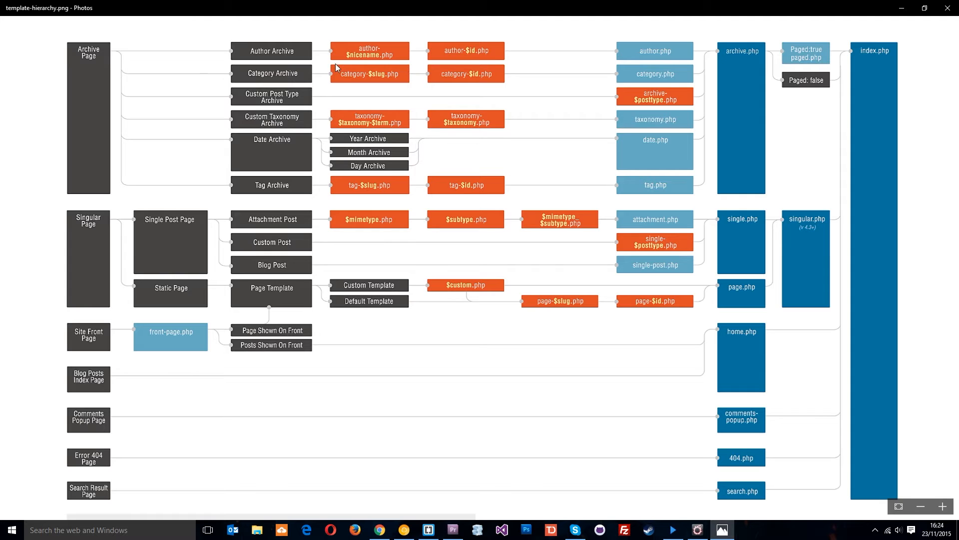
mouse_move(458, 86)
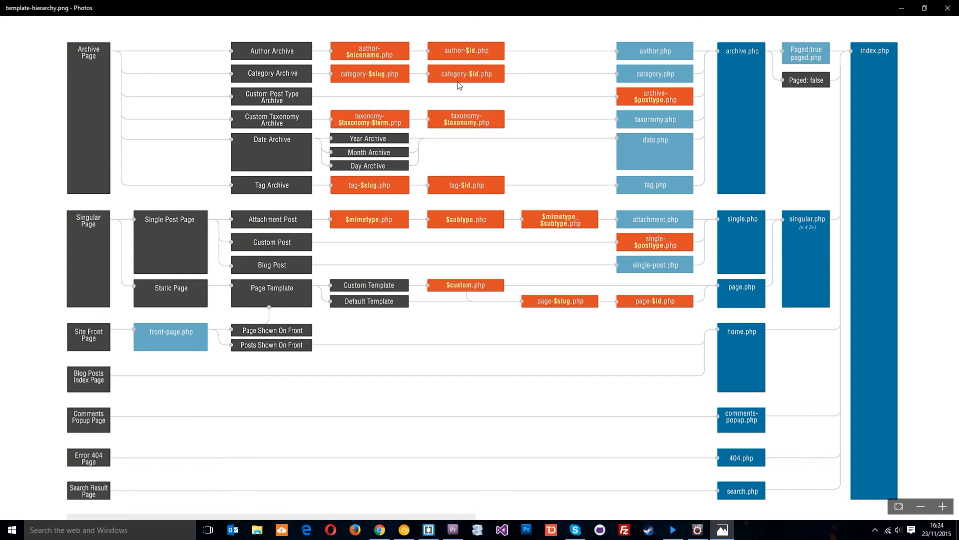
mouse_move(487, 81)
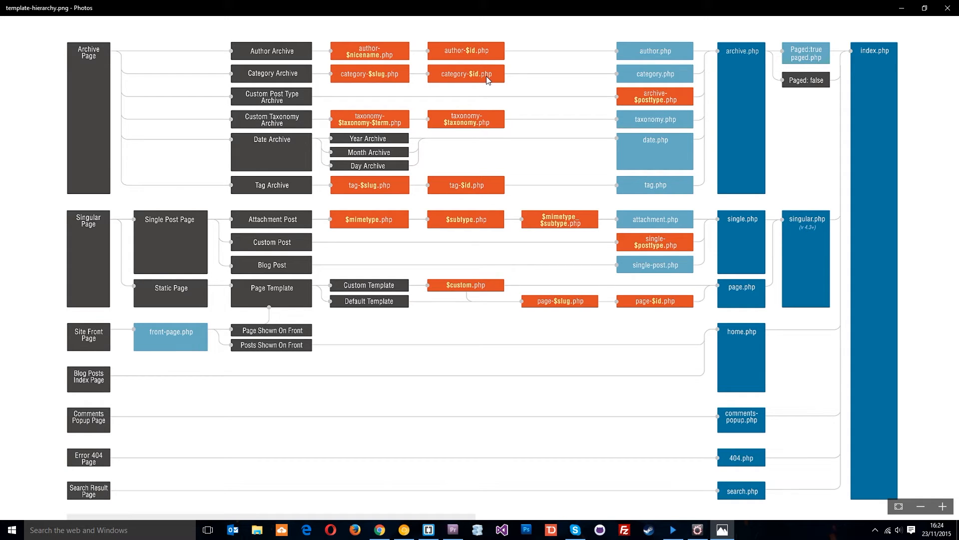
mouse_move(558, 58)
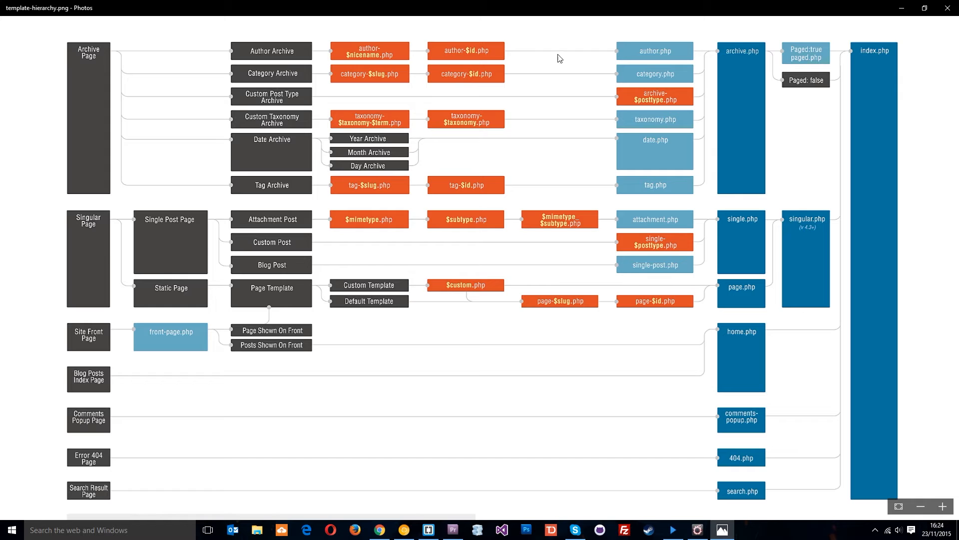
mouse_move(620, 77)
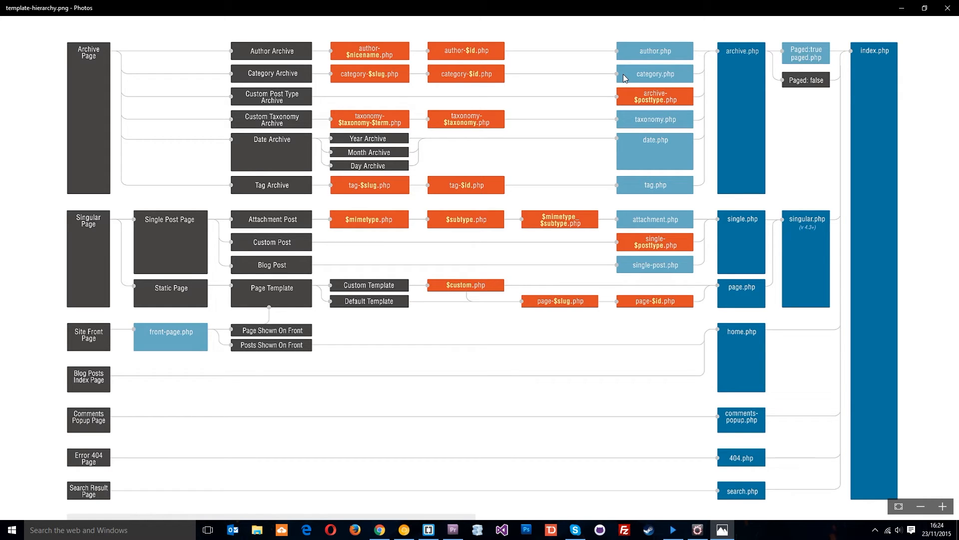
- Switch from the Photos diagram to the browser showing the WordPress admin Posts list
left_click(451, 529)
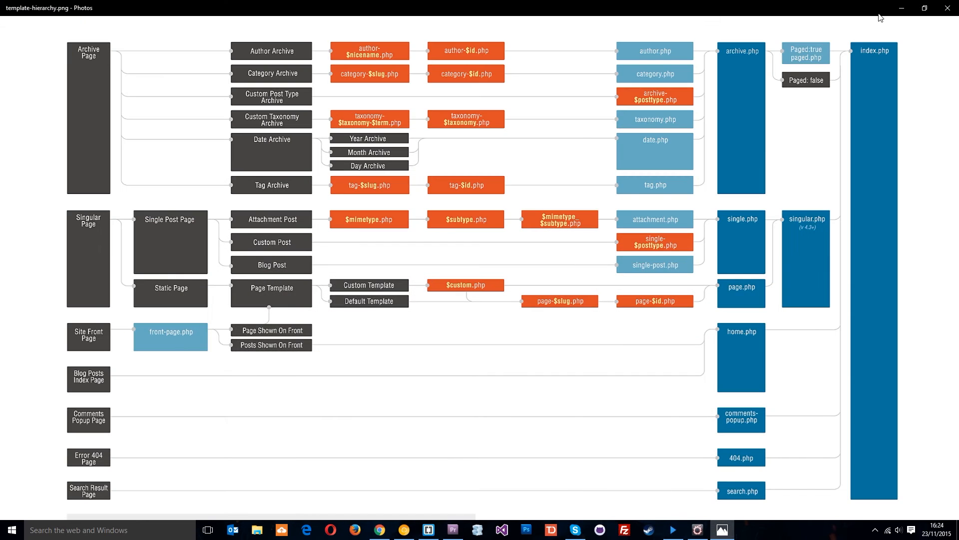
mouse_move(744, 67)
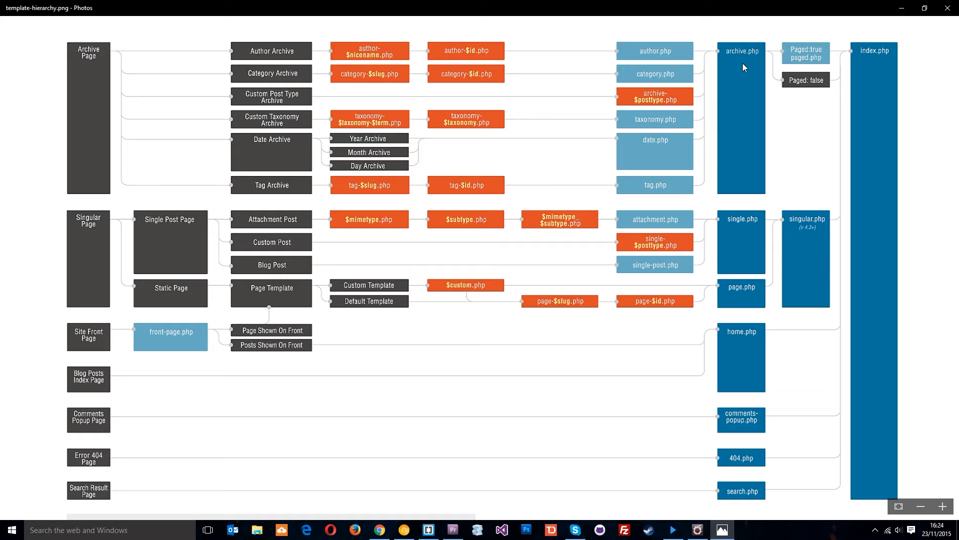
mouse_move(238, 74)
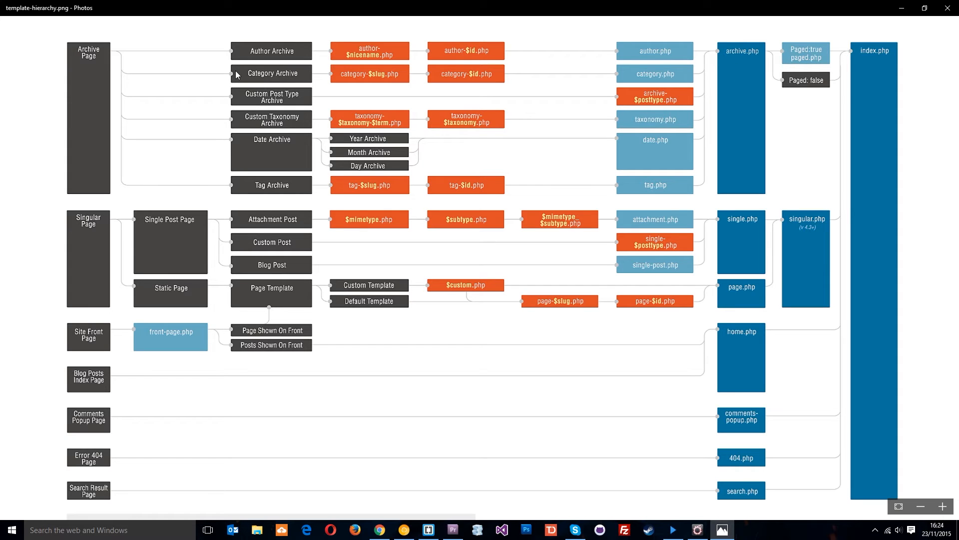
mouse_move(748, 50)
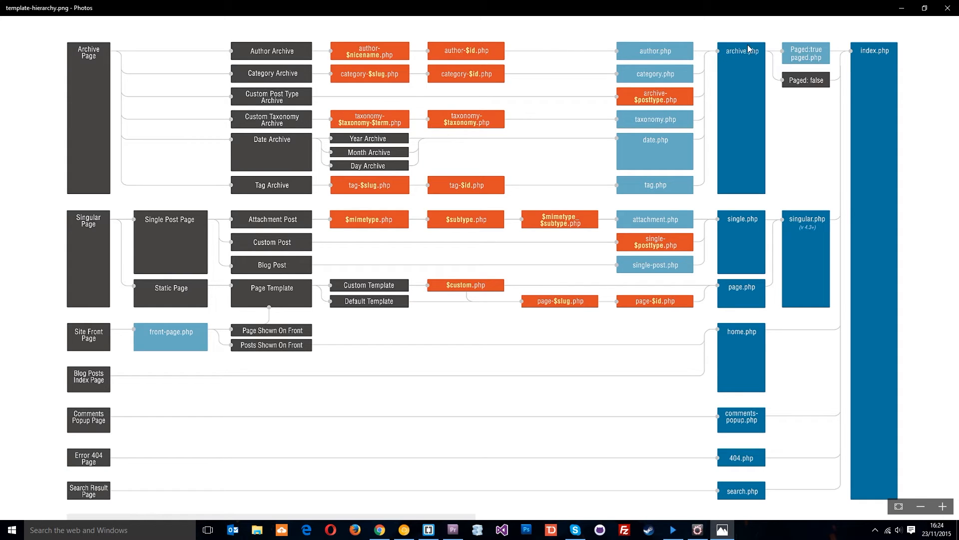
mouse_move(295, 51)
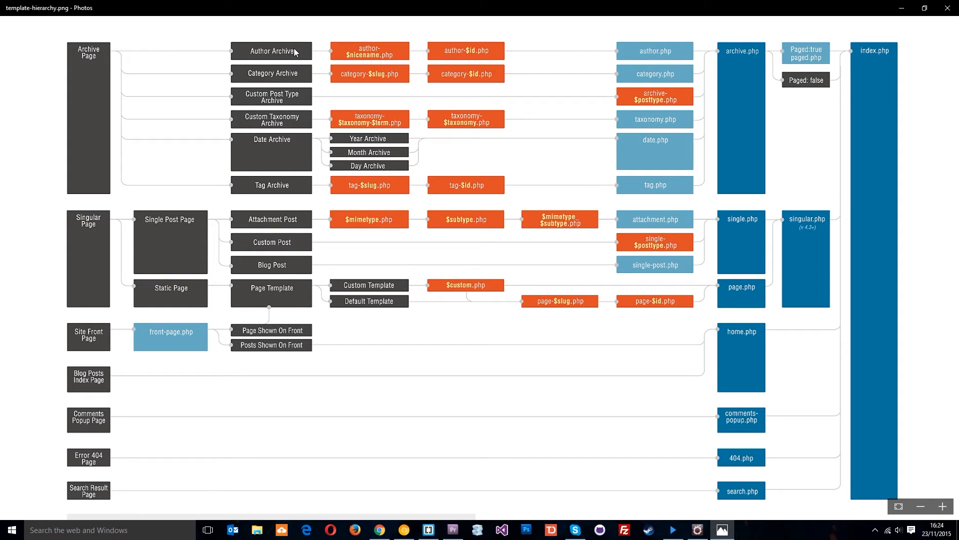
mouse_move(291, 83)
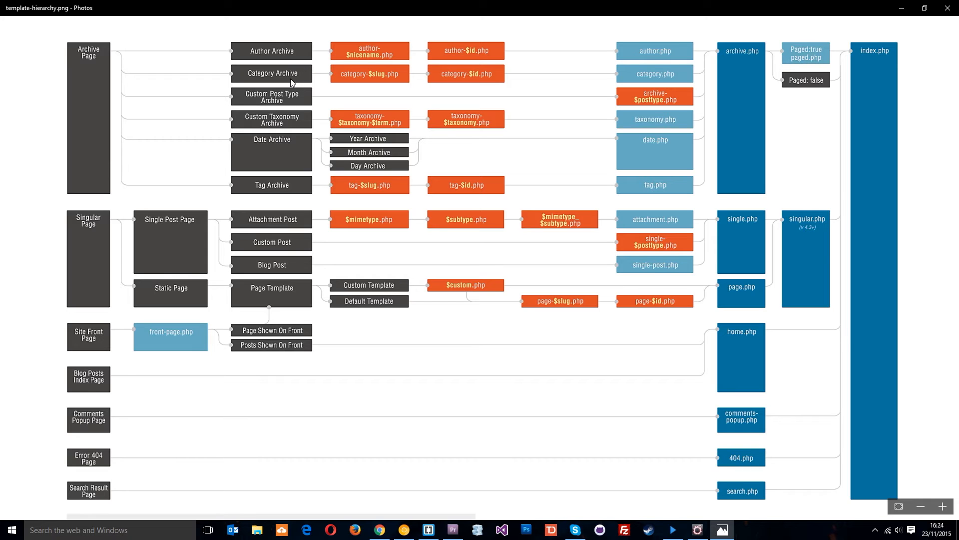
mouse_move(292, 80)
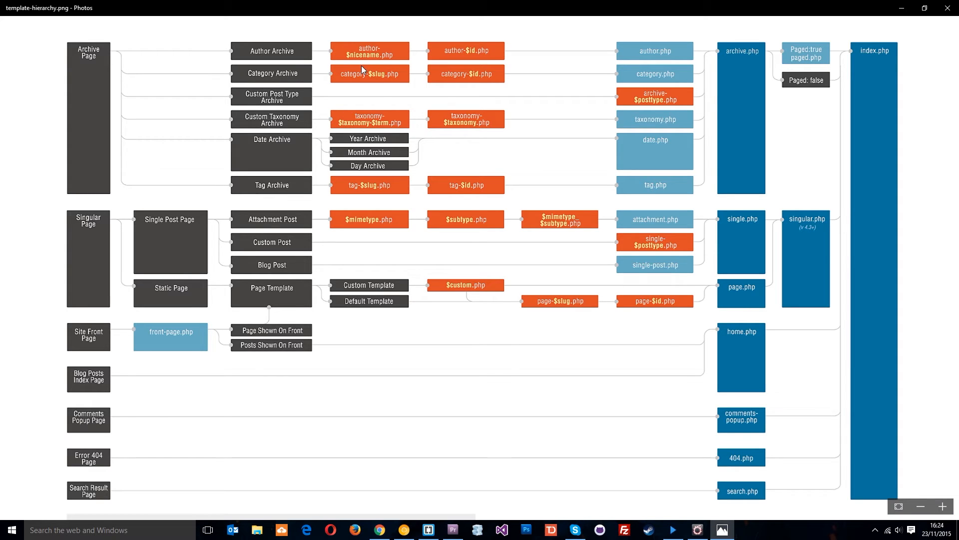
mouse_move(353, 81)
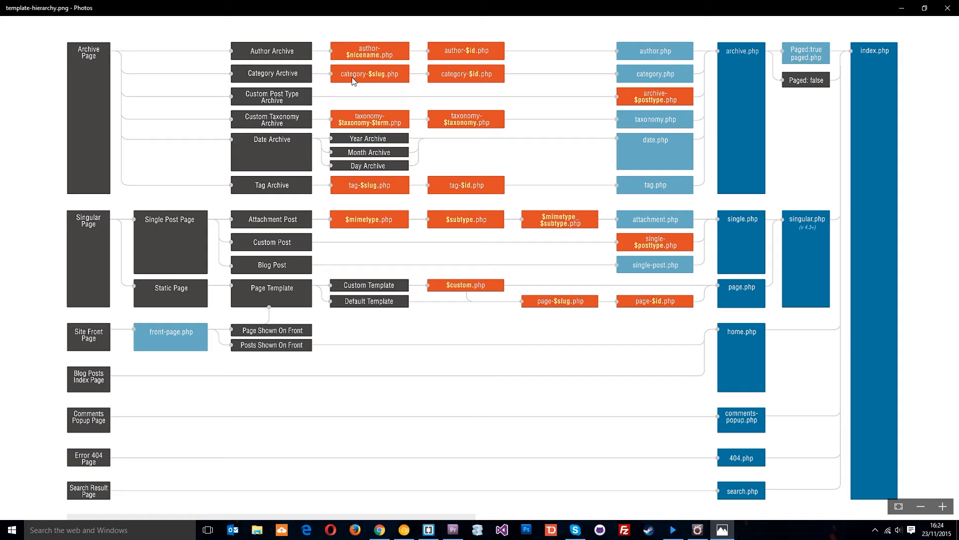
mouse_move(378, 83)
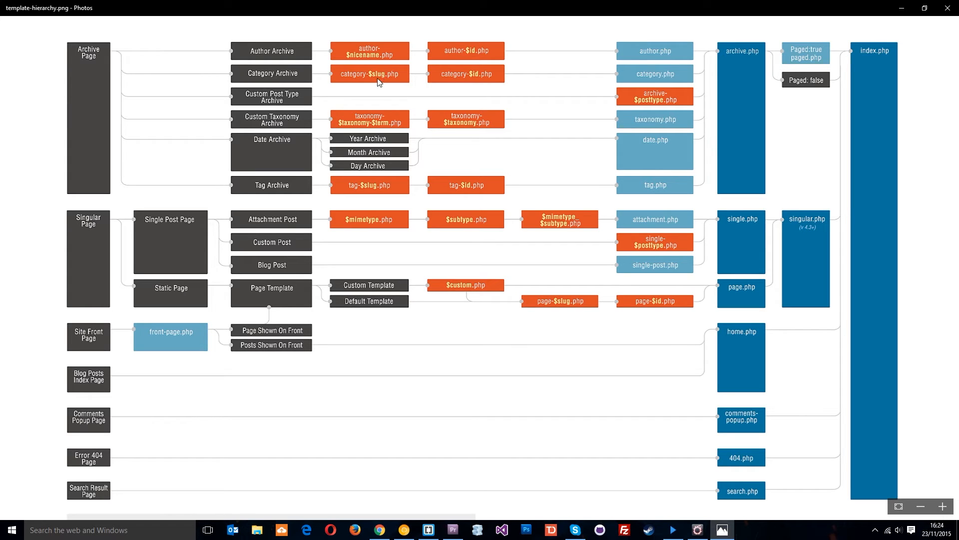
mouse_move(346, 77)
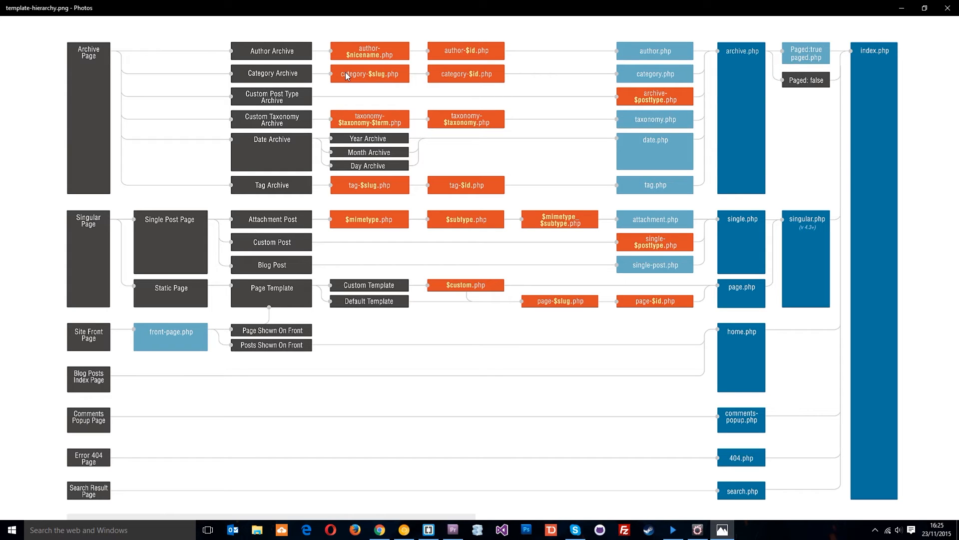
mouse_move(363, 78)
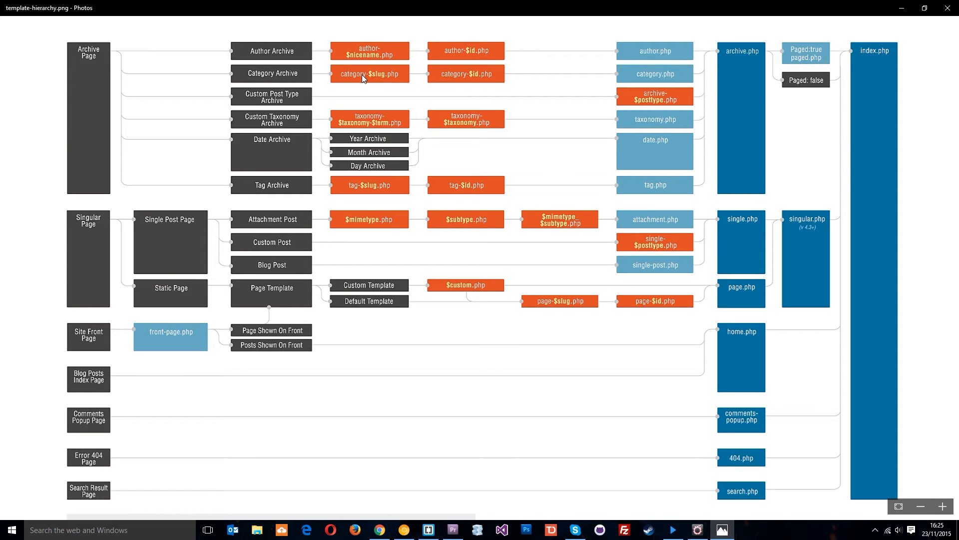
mouse_move(456, 104)
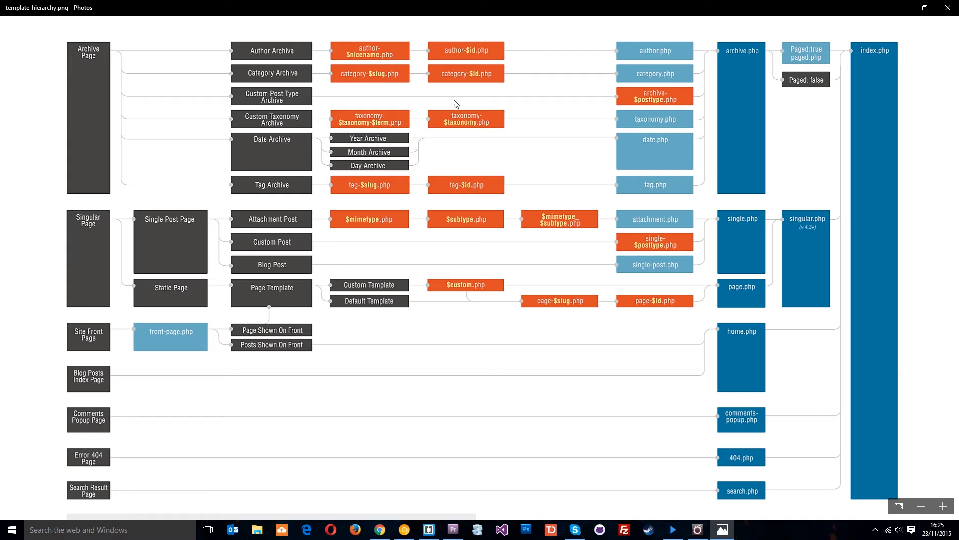
mouse_move(748, 77)
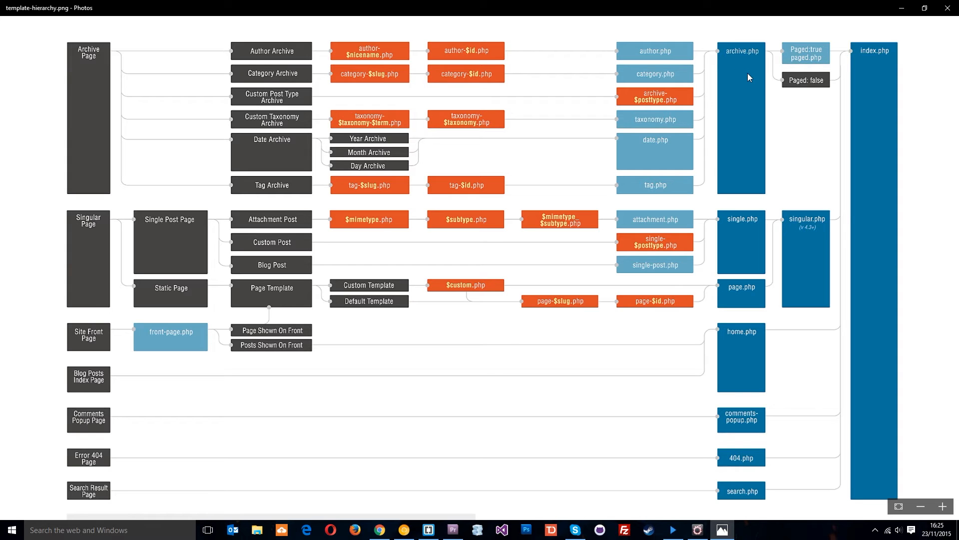
mouse_move(236, 98)
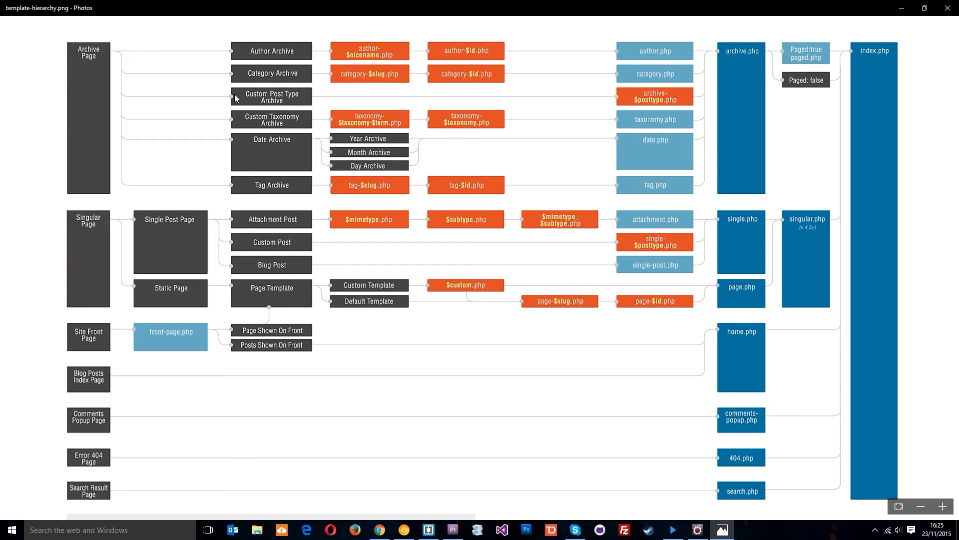
mouse_move(268, 111)
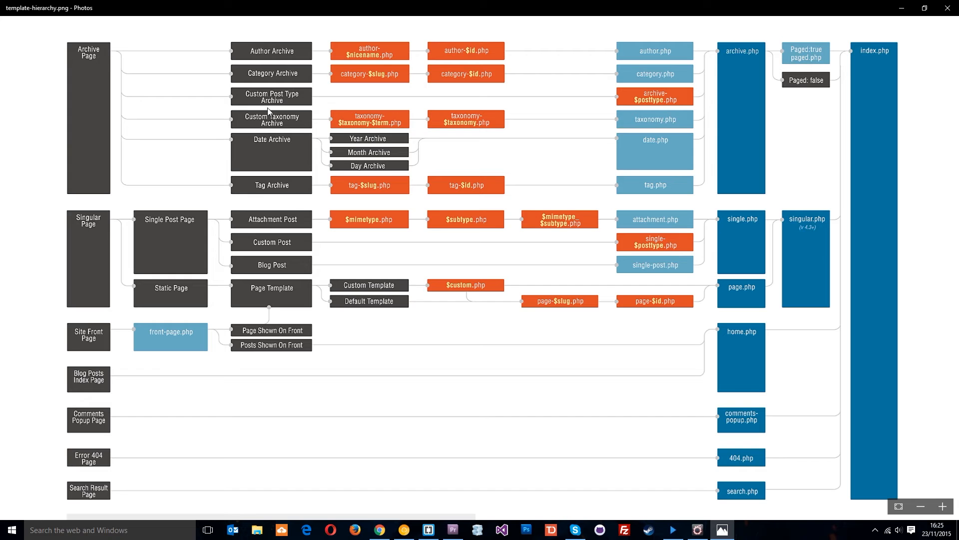
mouse_move(264, 180)
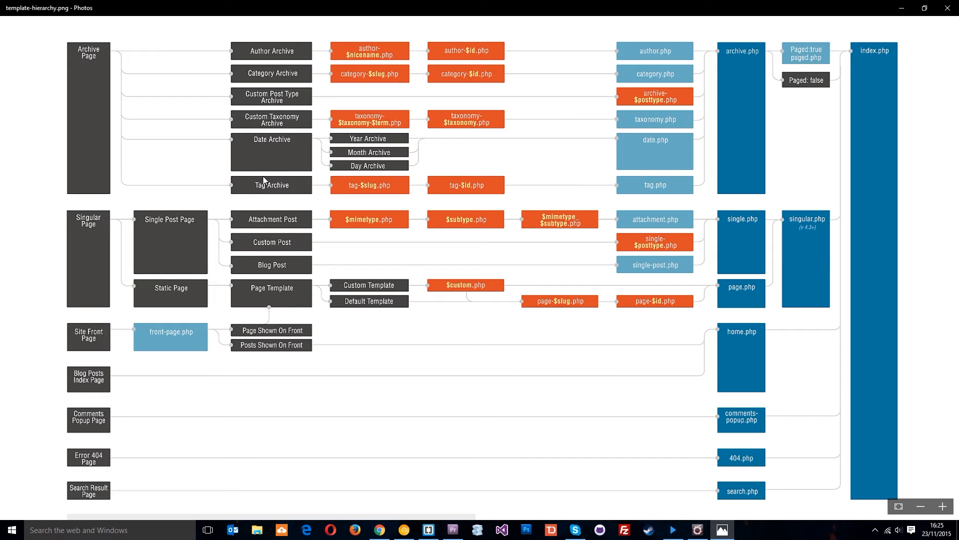
mouse_move(783, 162)
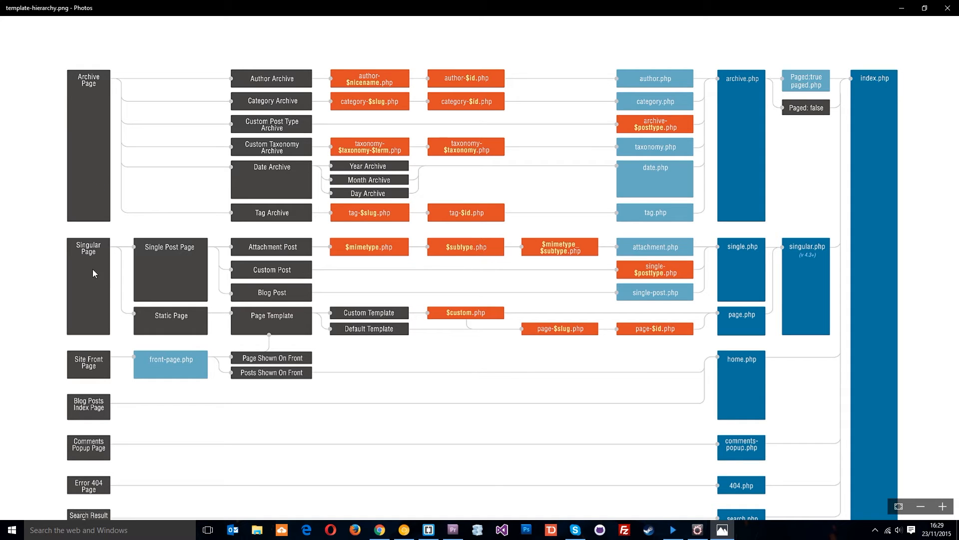
mouse_move(109, 290)
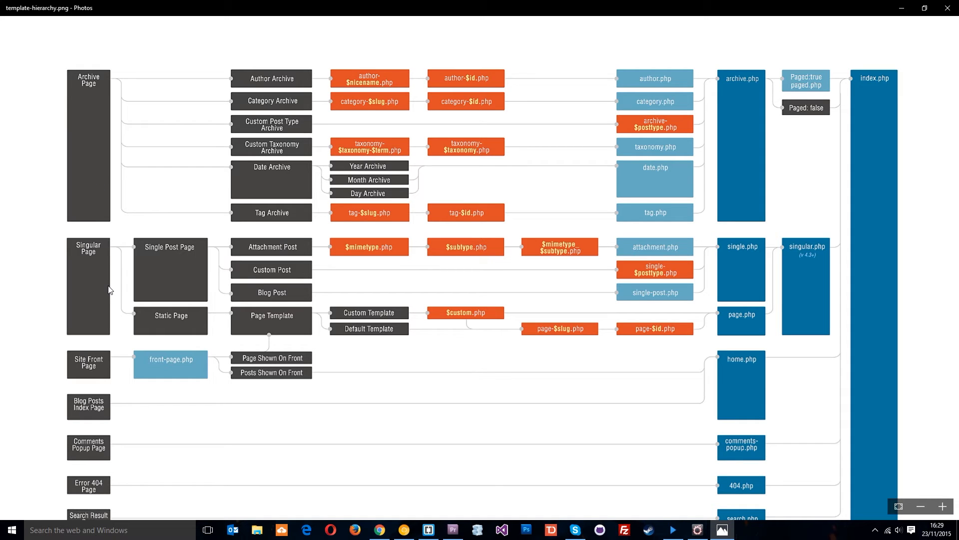
mouse_move(171, 276)
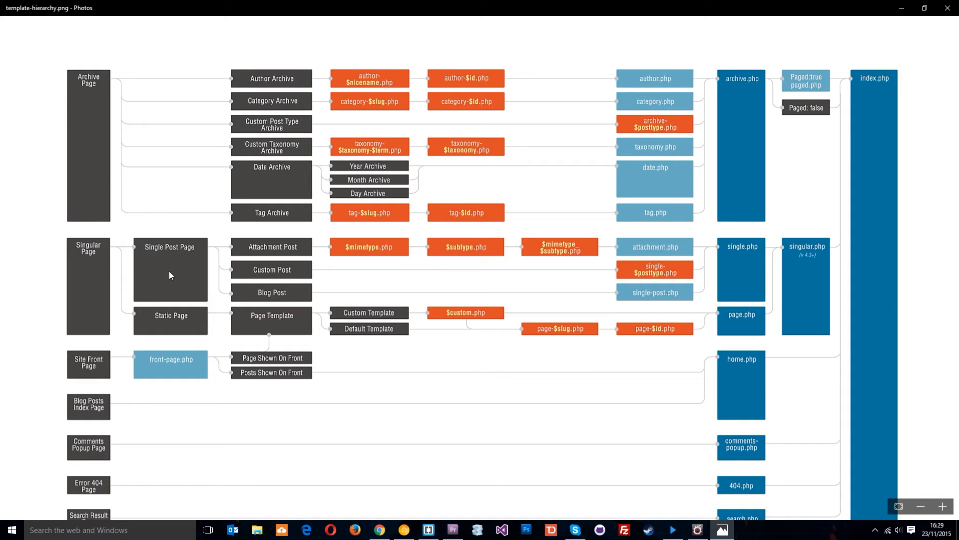
mouse_move(343, 366)
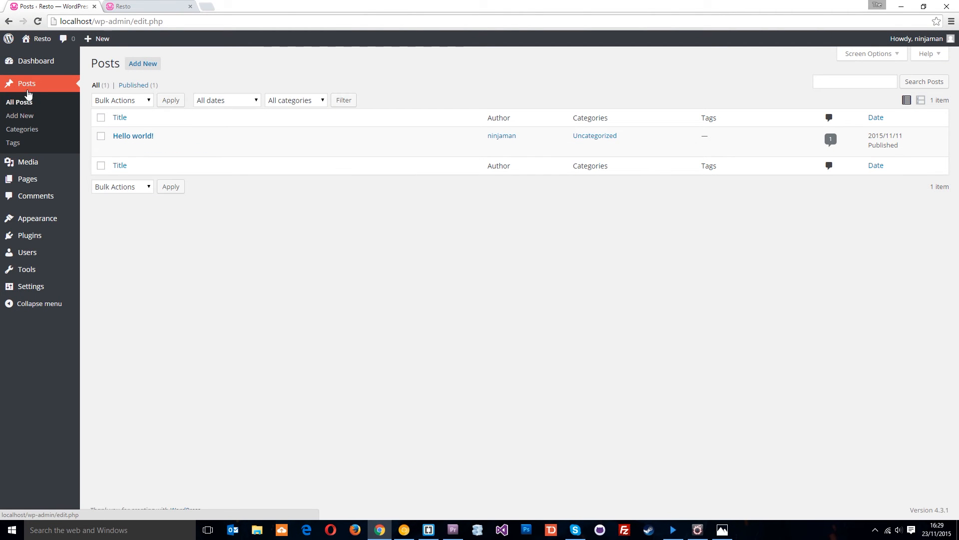
- Show the Pages list with the single published Sample Page via the admin sidebar
left_click(27, 178)
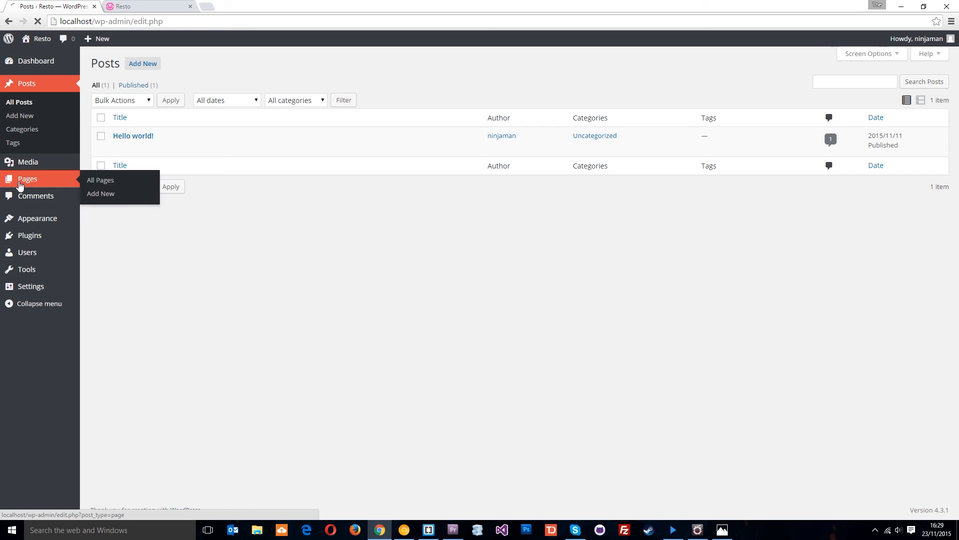
left_click(100, 179)
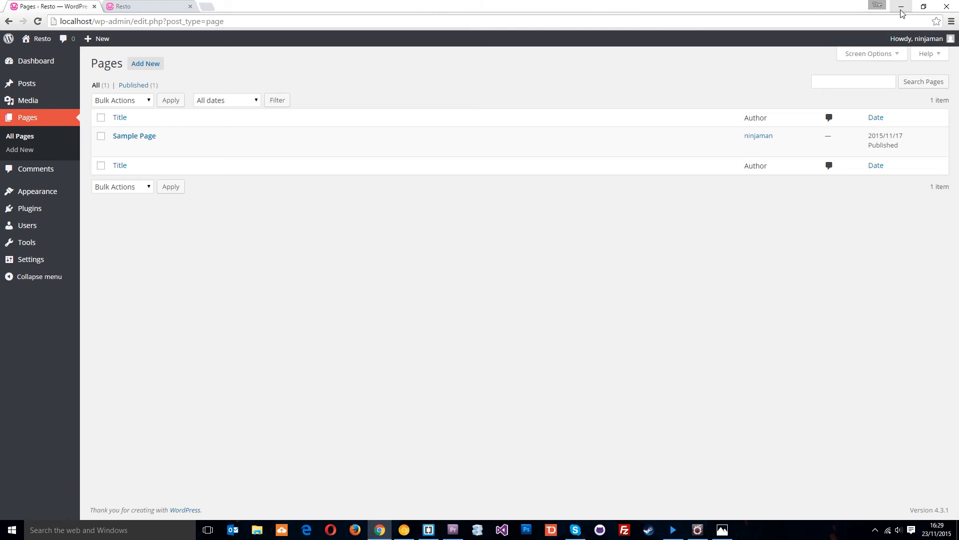
- Hide the browser and return to the template hierarchy diagram in Photos
left_click(721, 529)
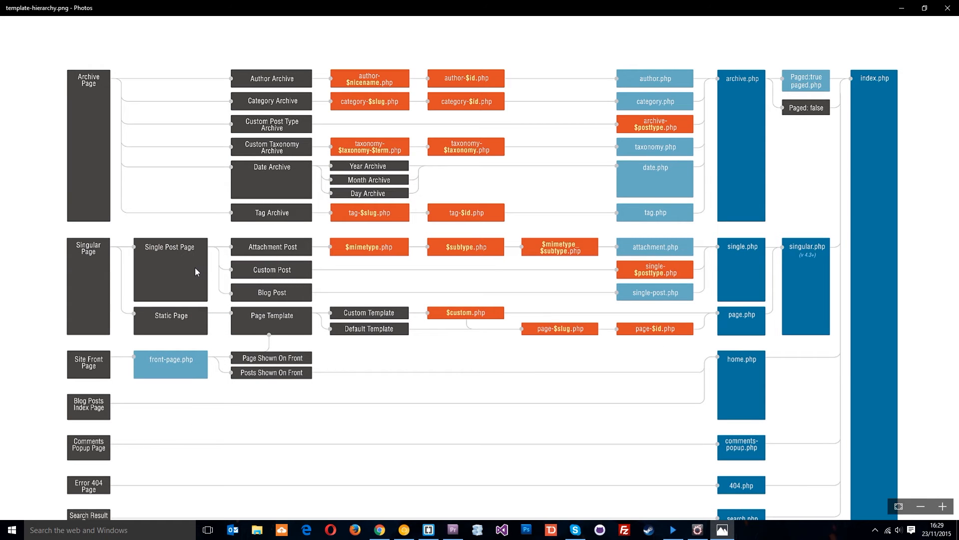
mouse_move(280, 303)
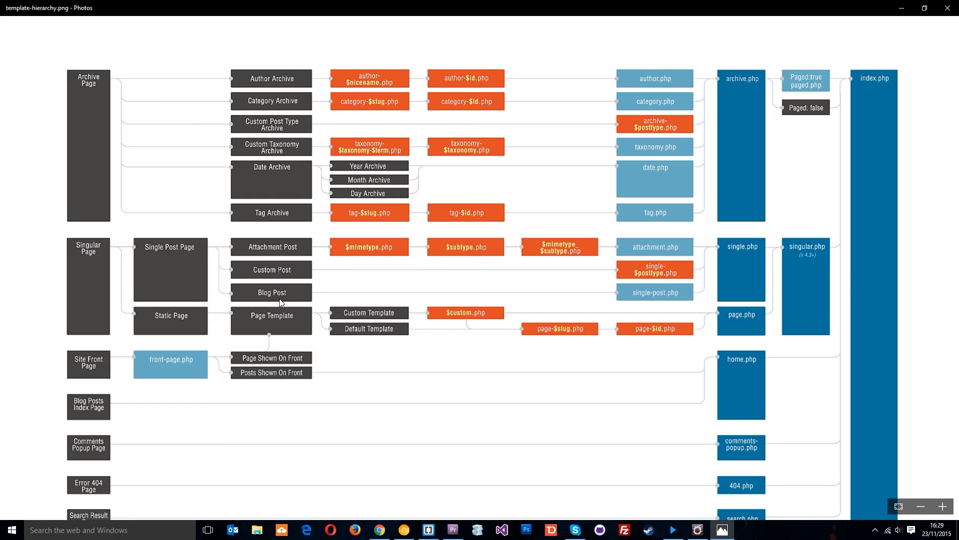
mouse_move(374, 254)
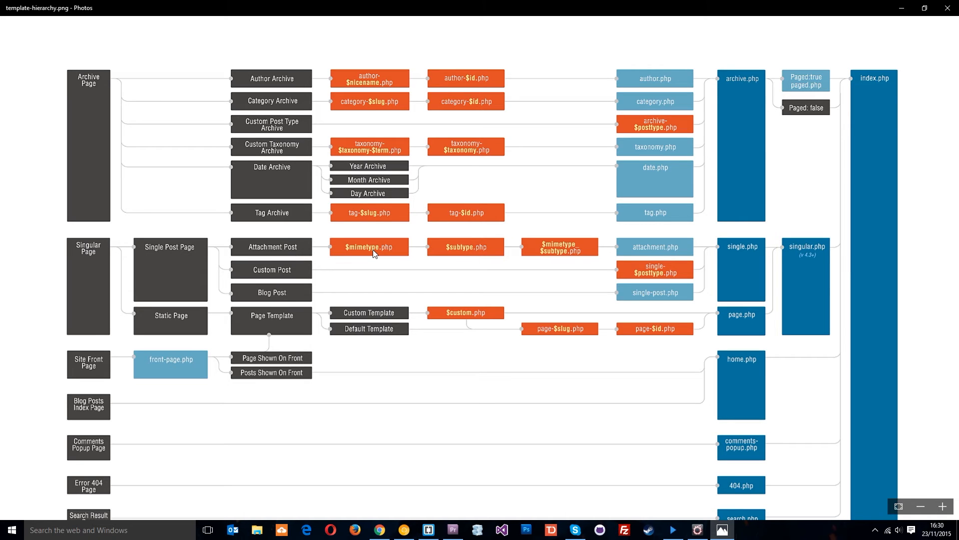
mouse_move(292, 276)
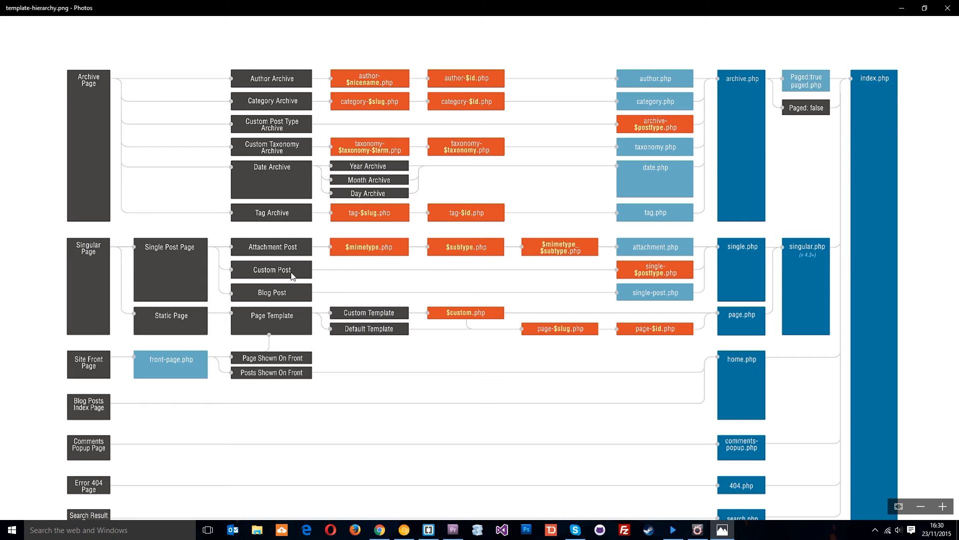
mouse_move(269, 301)
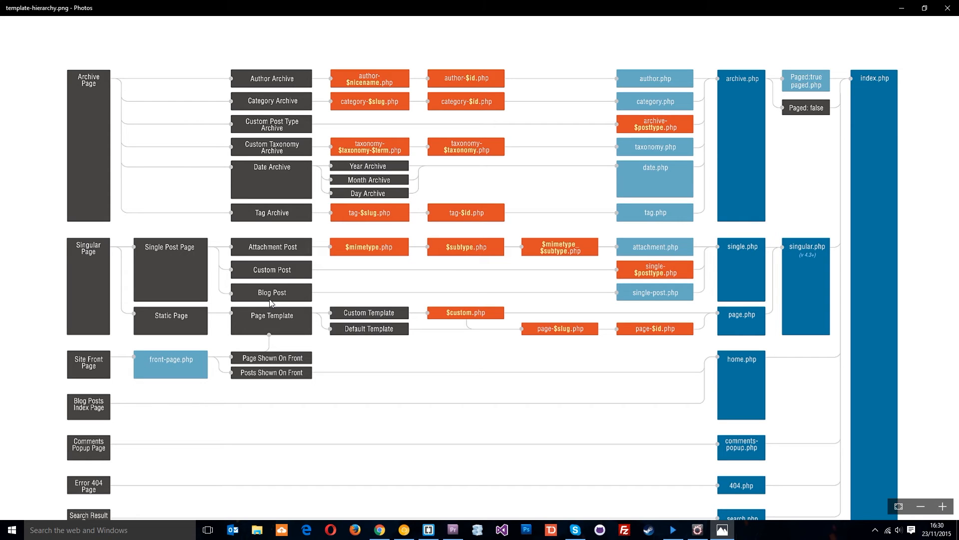
mouse_move(291, 269)
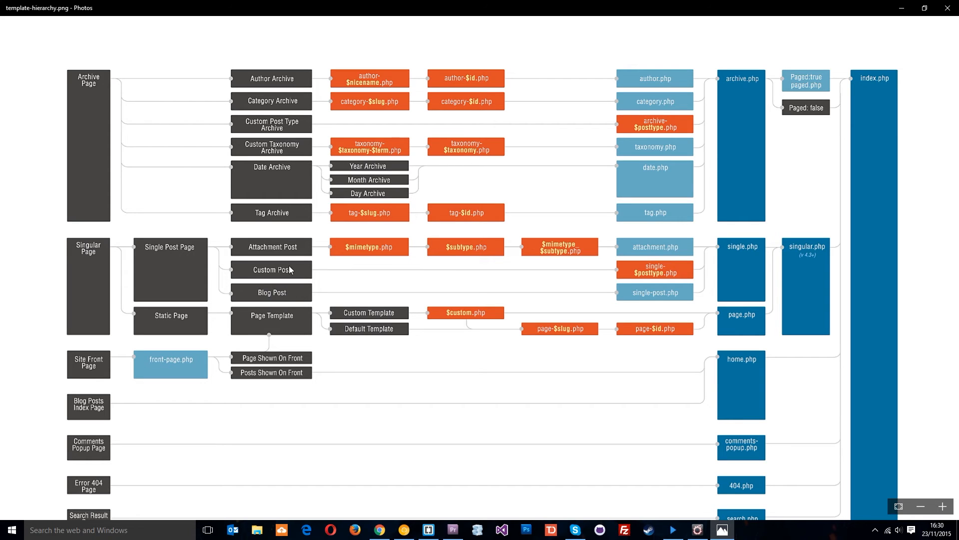
mouse_move(296, 294)
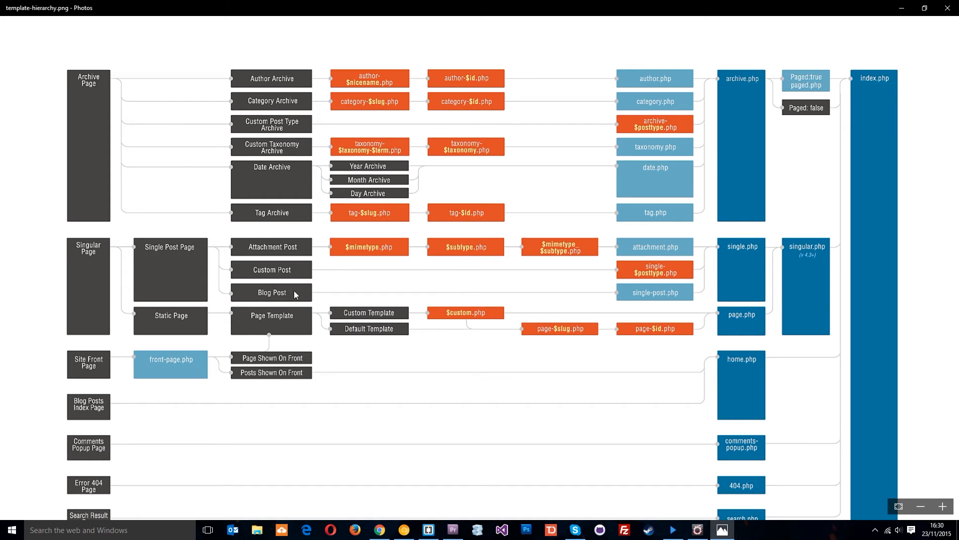
mouse_move(585, 290)
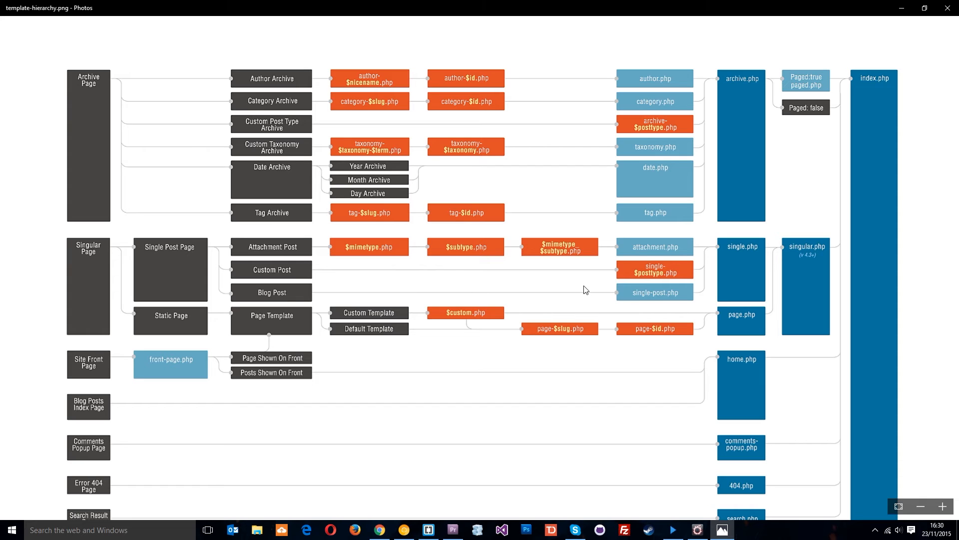
mouse_move(635, 302)
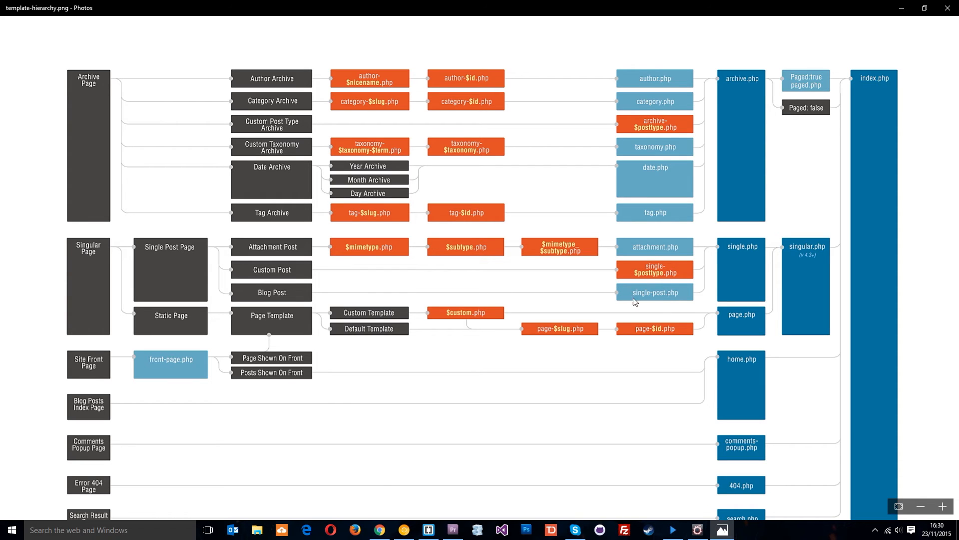
mouse_move(680, 298)
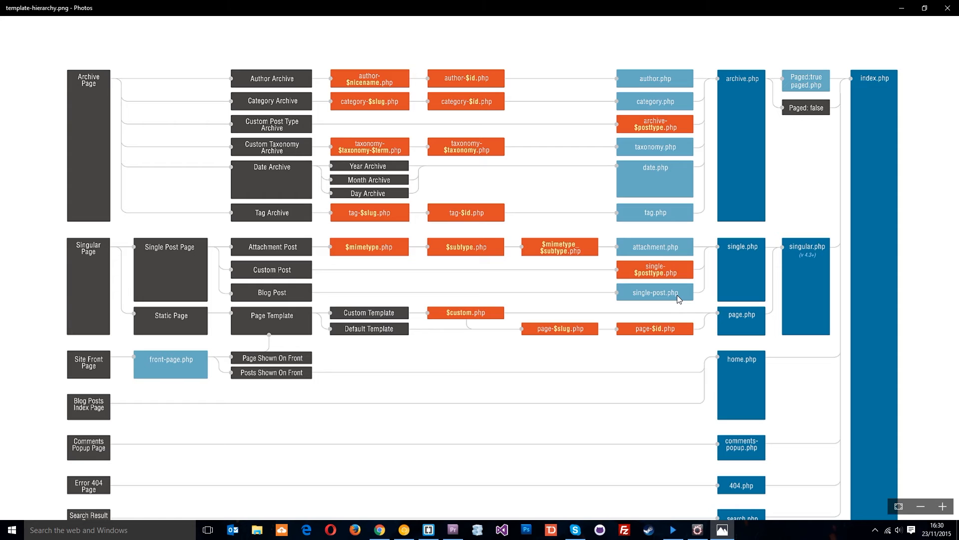
mouse_move(715, 269)
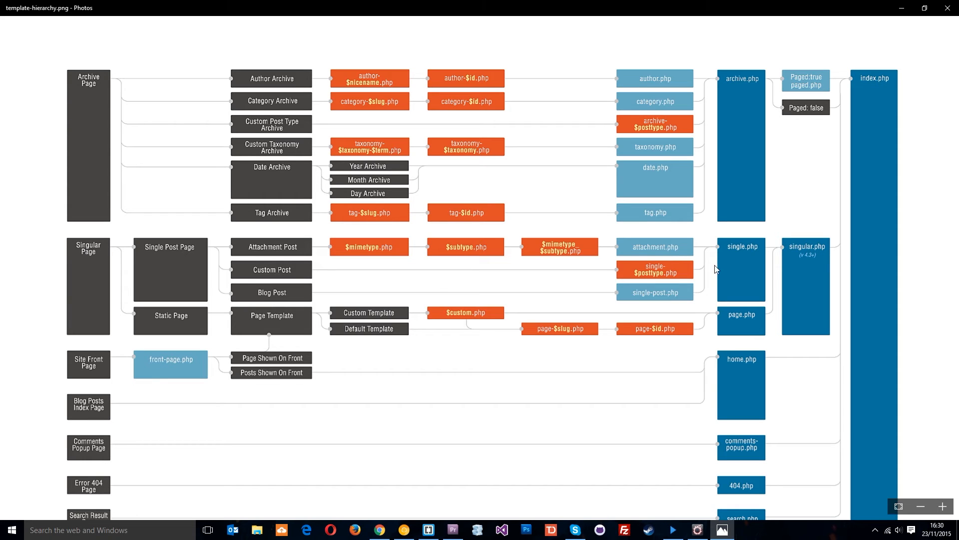
mouse_move(751, 241)
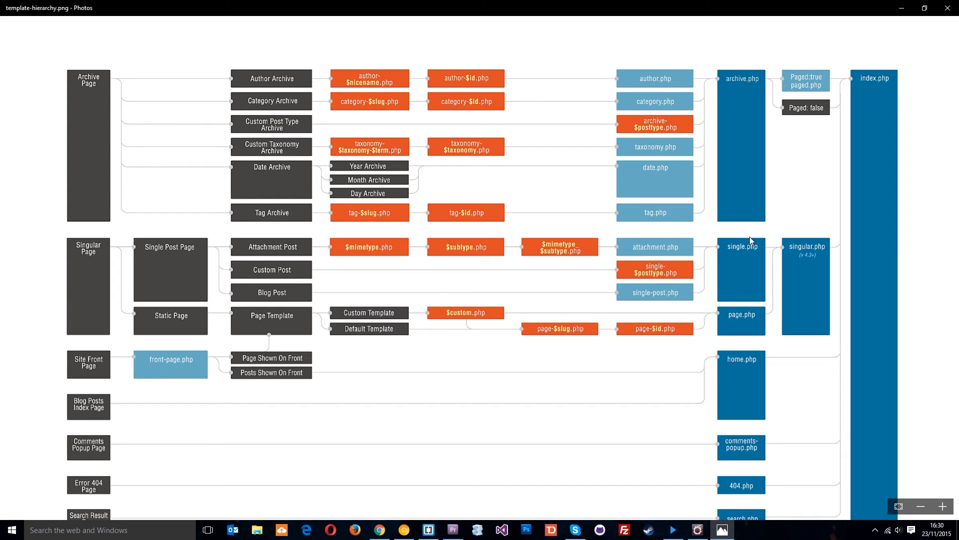
mouse_move(750, 246)
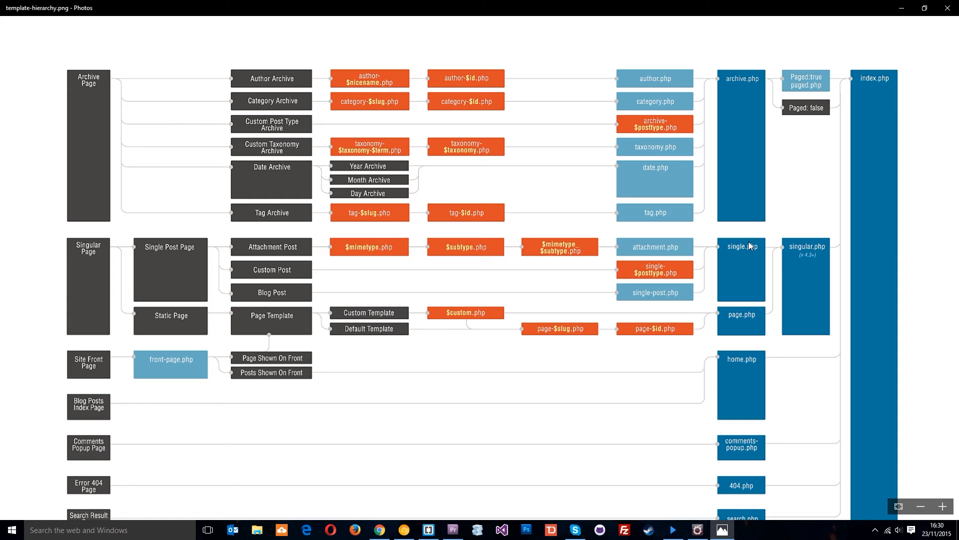
mouse_move(752, 251)
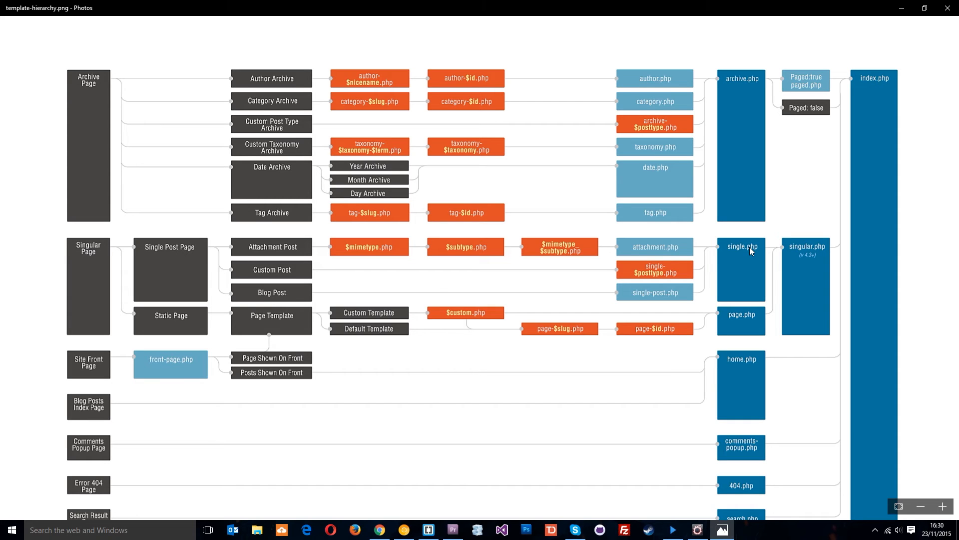
mouse_move(187, 325)
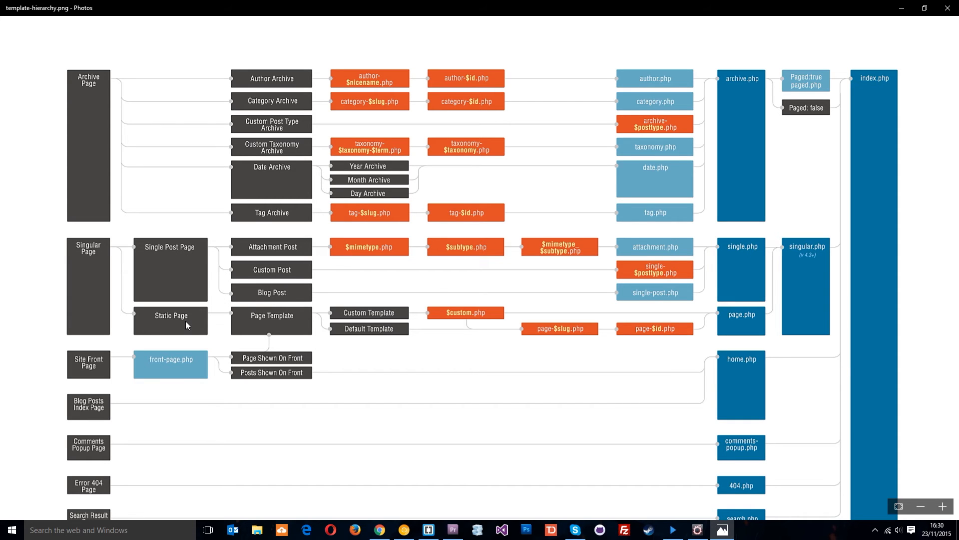
mouse_move(266, 320)
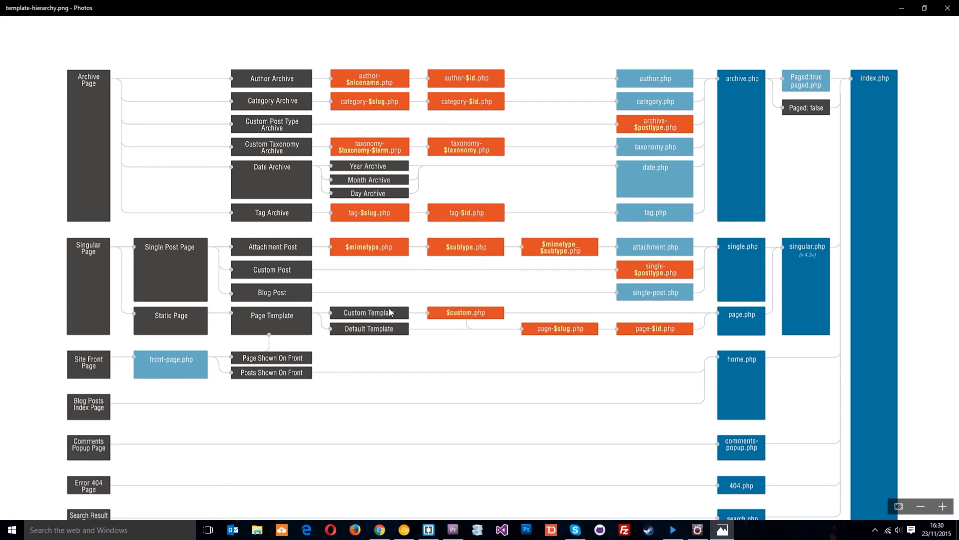
mouse_move(391, 332)
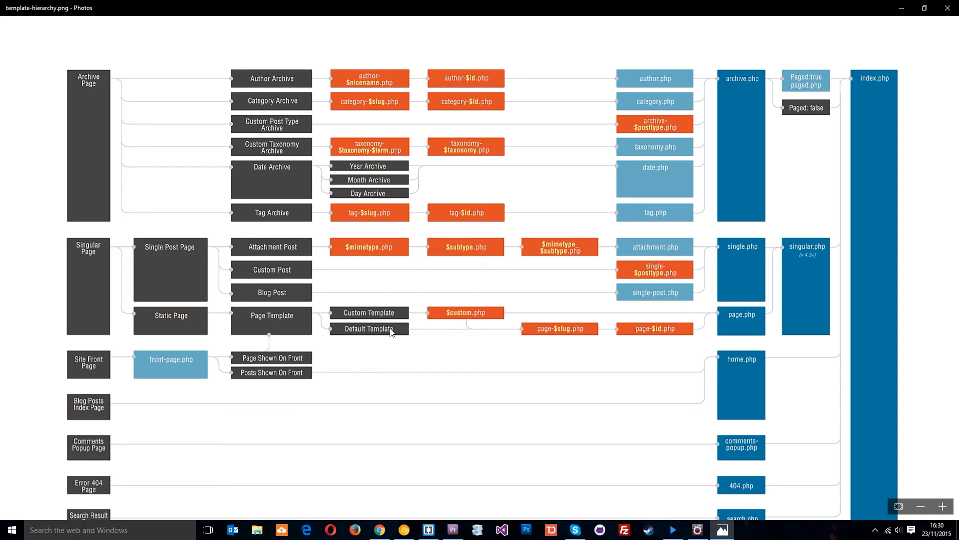
mouse_move(357, 320)
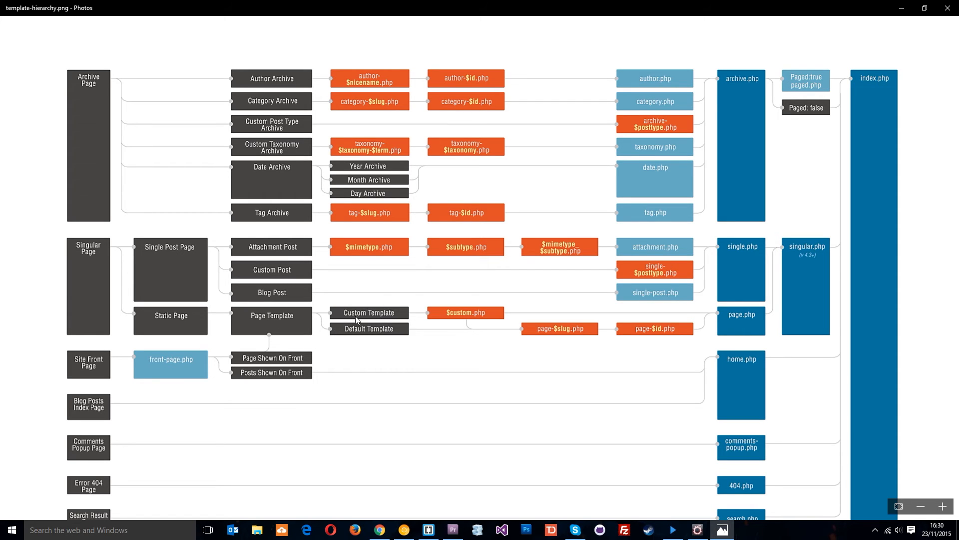
mouse_move(445, 329)
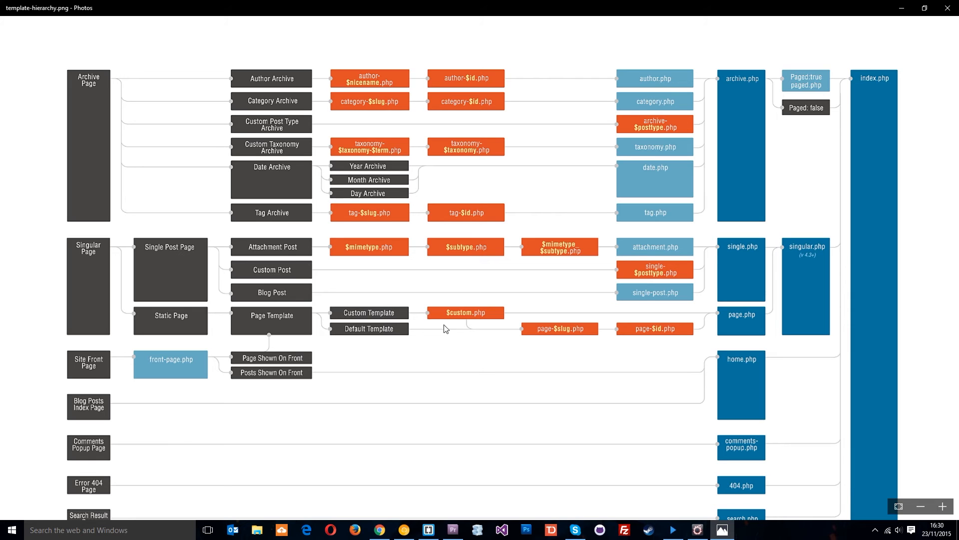
mouse_move(370, 336)
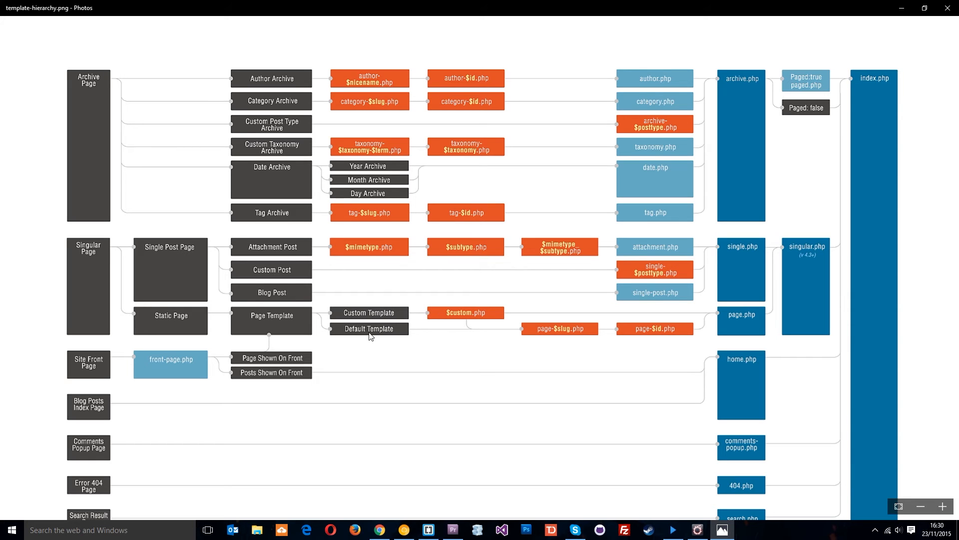
mouse_move(394, 334)
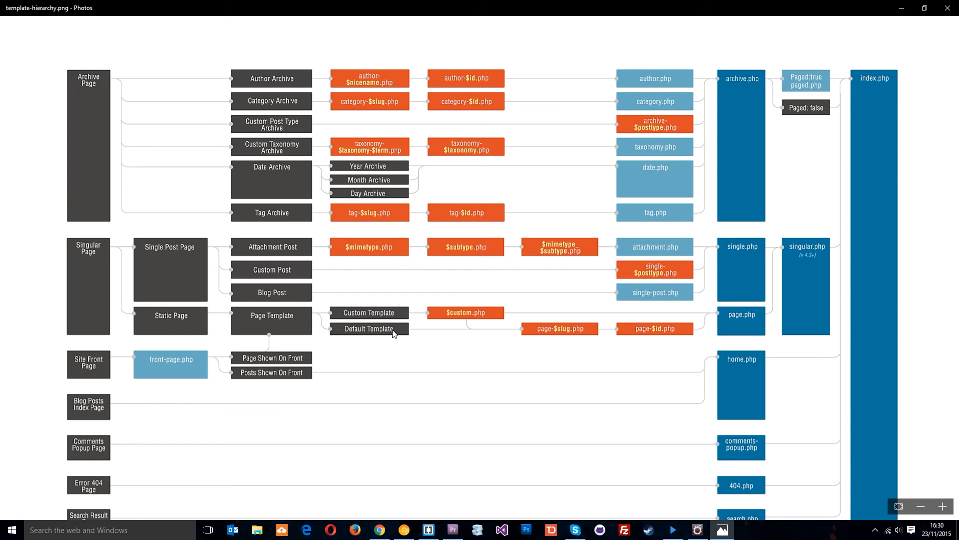
mouse_move(554, 337)
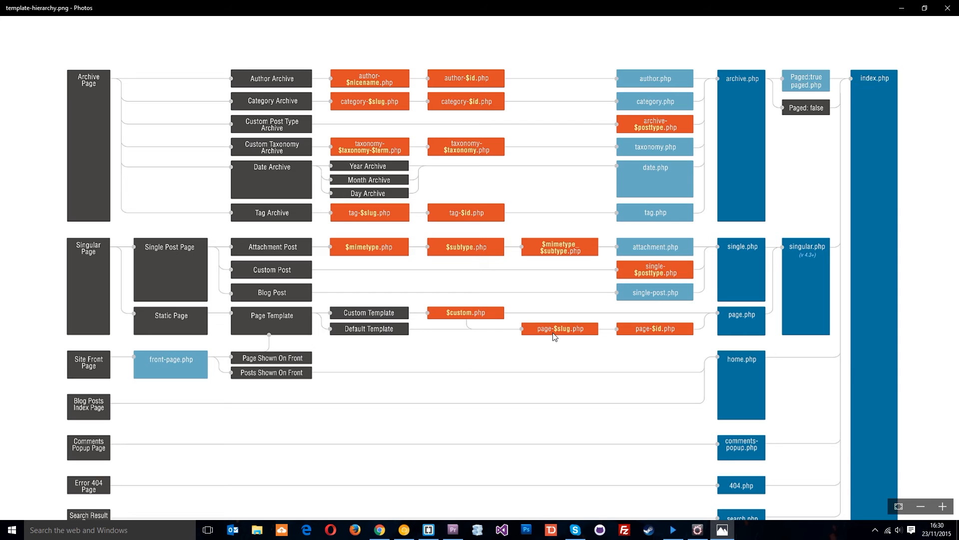
mouse_move(582, 332)
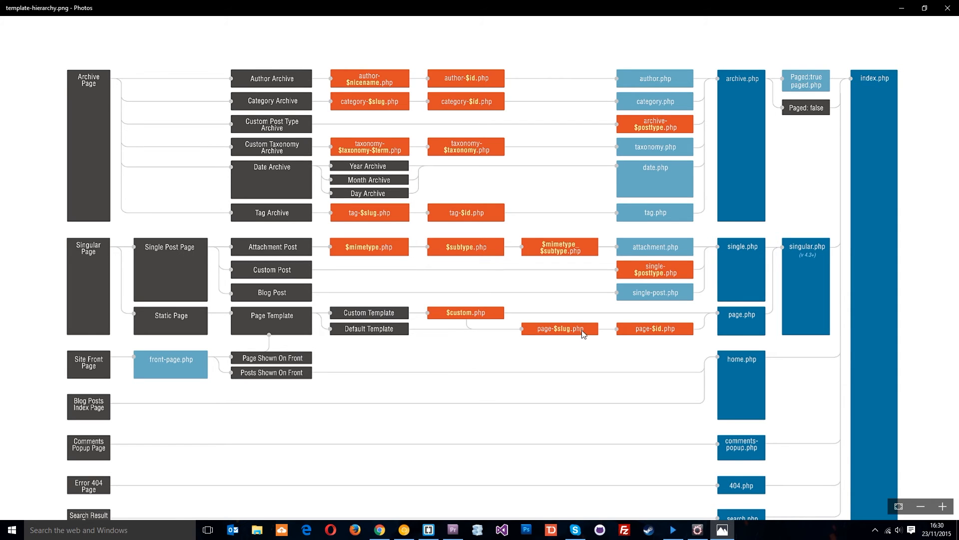
mouse_move(437, 167)
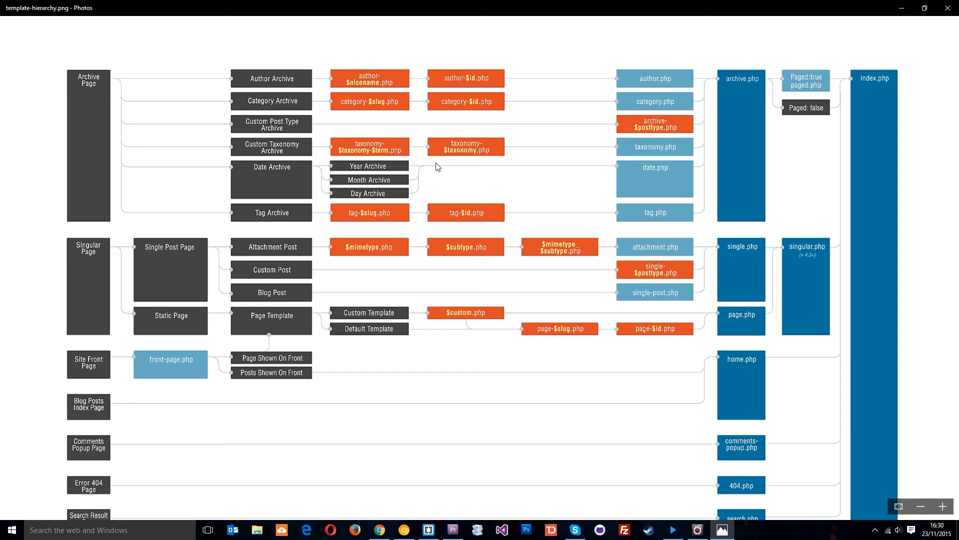
mouse_move(555, 350)
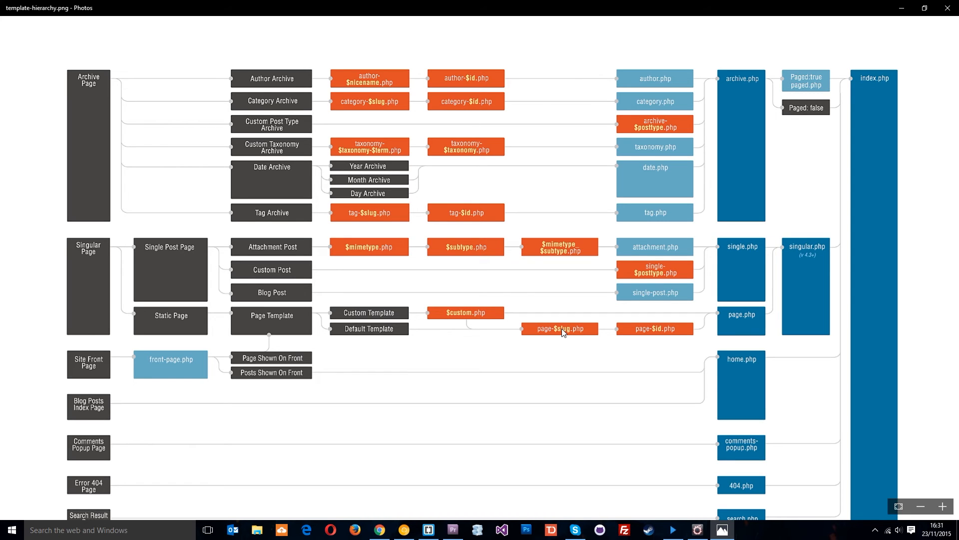
mouse_move(594, 329)
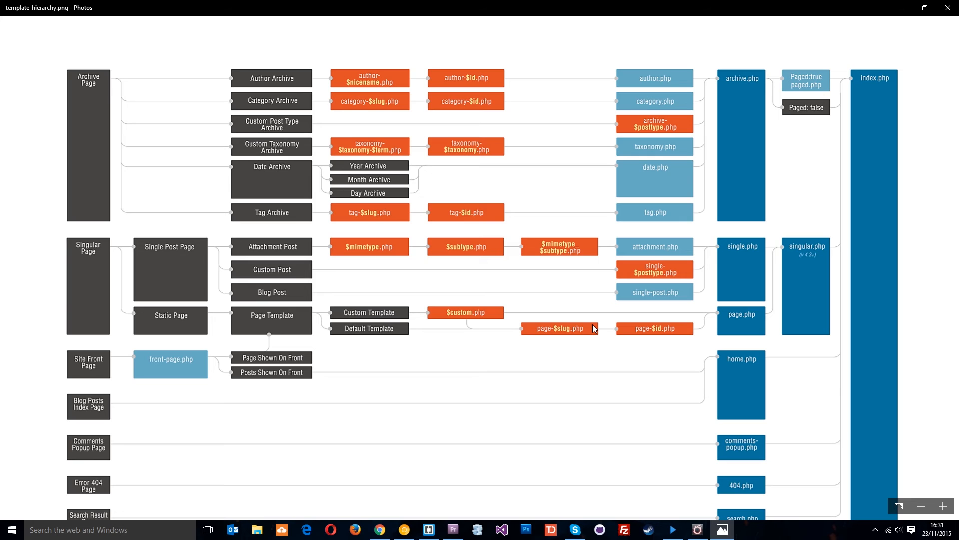
mouse_move(655, 332)
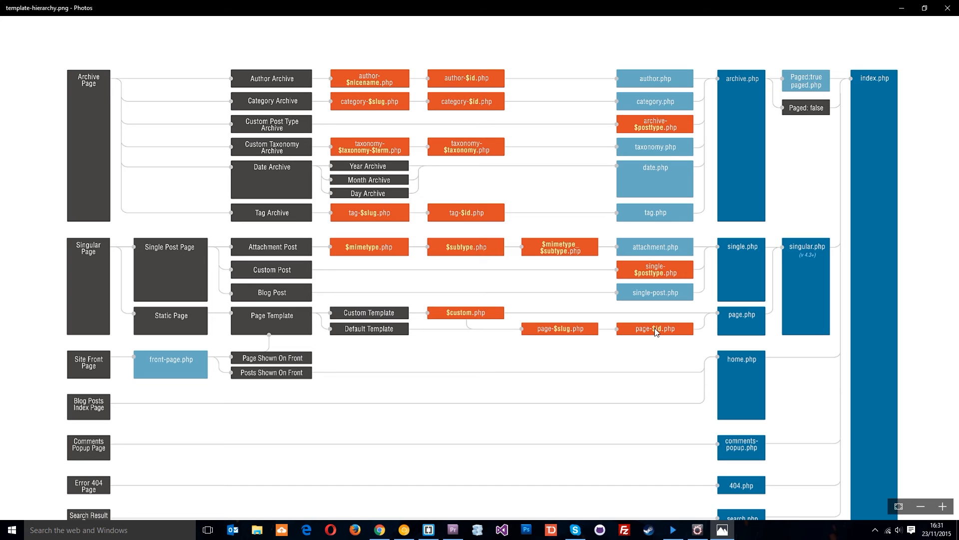
mouse_move(735, 309)
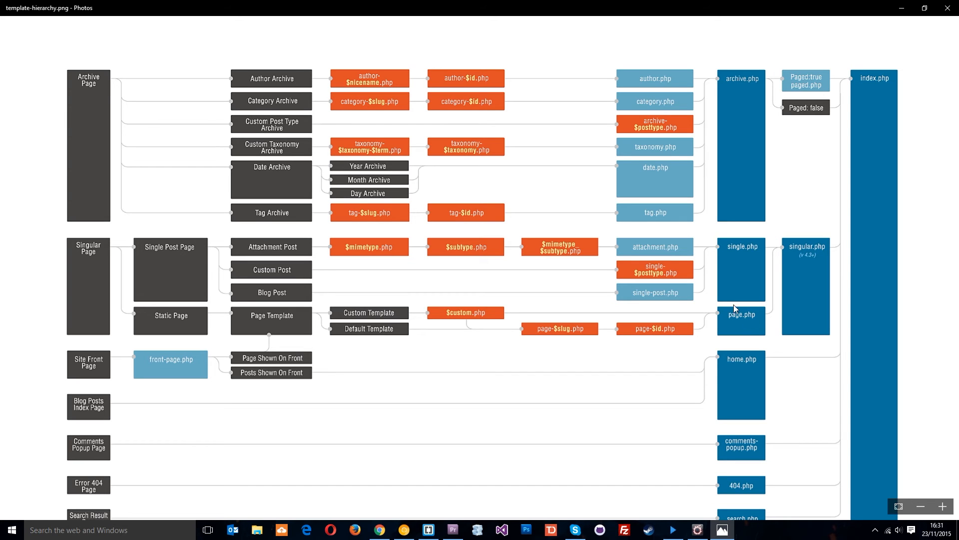
mouse_move(743, 321)
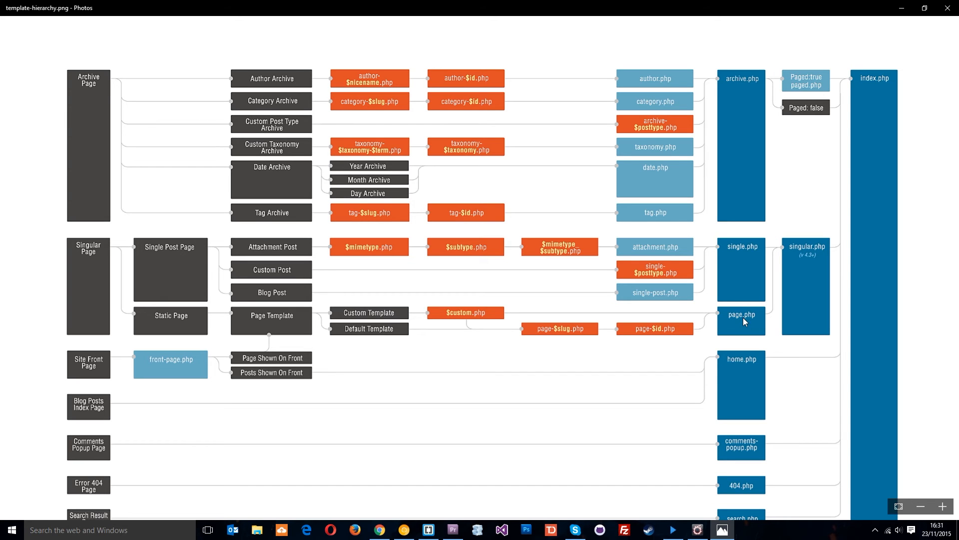
mouse_move(750, 323)
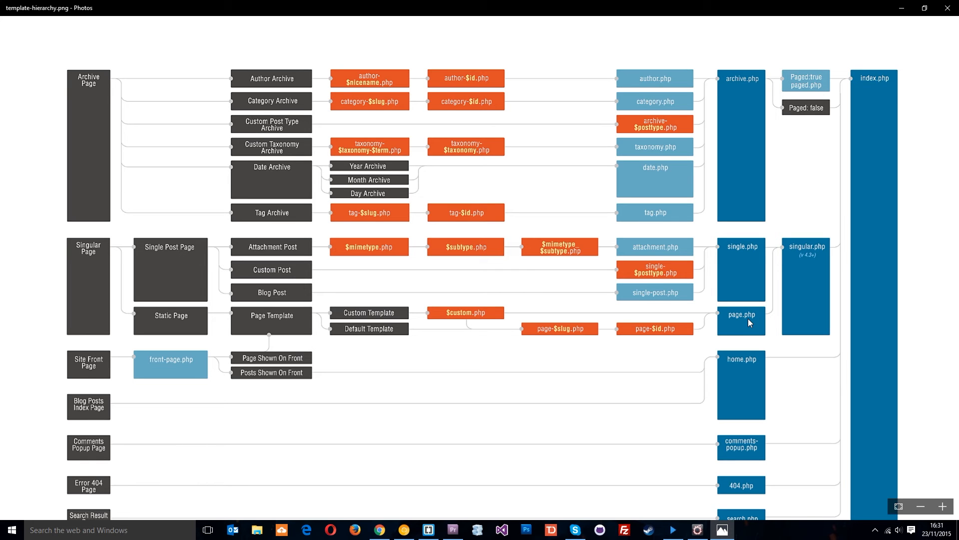
mouse_move(688, 315)
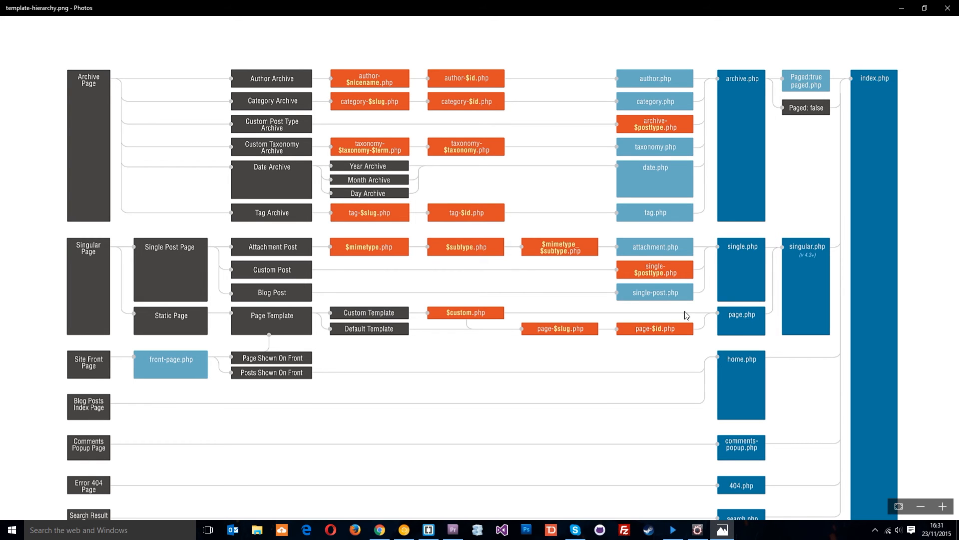
scroll("down", 3)
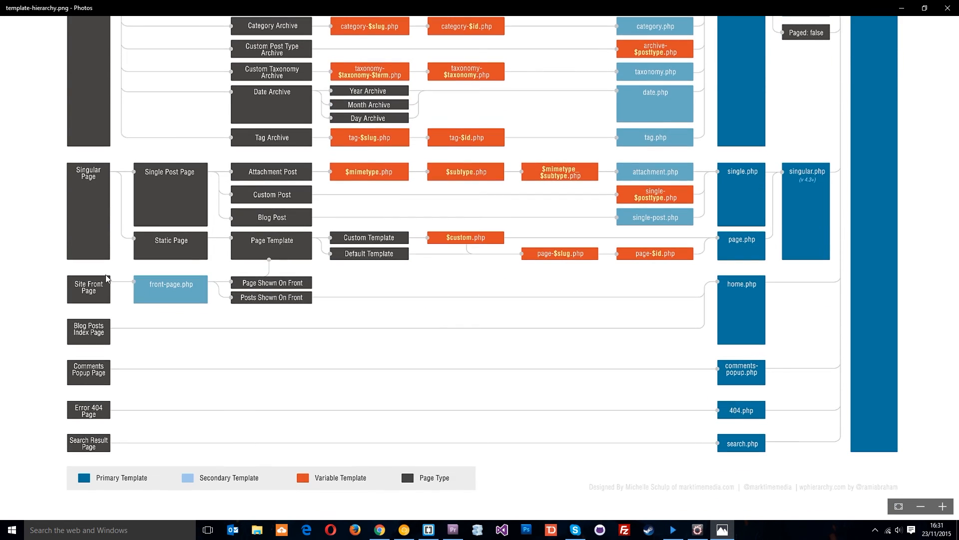
mouse_move(95, 296)
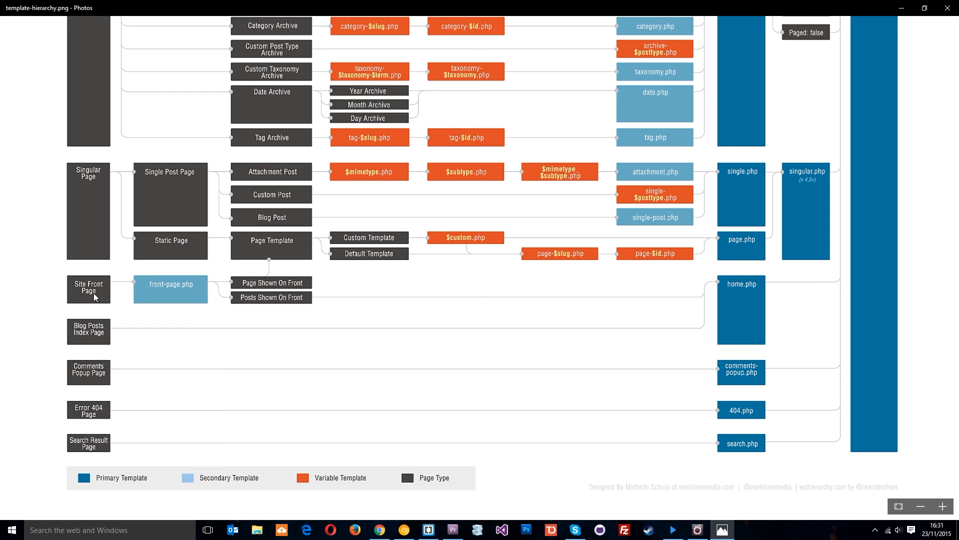
mouse_move(135, 301)
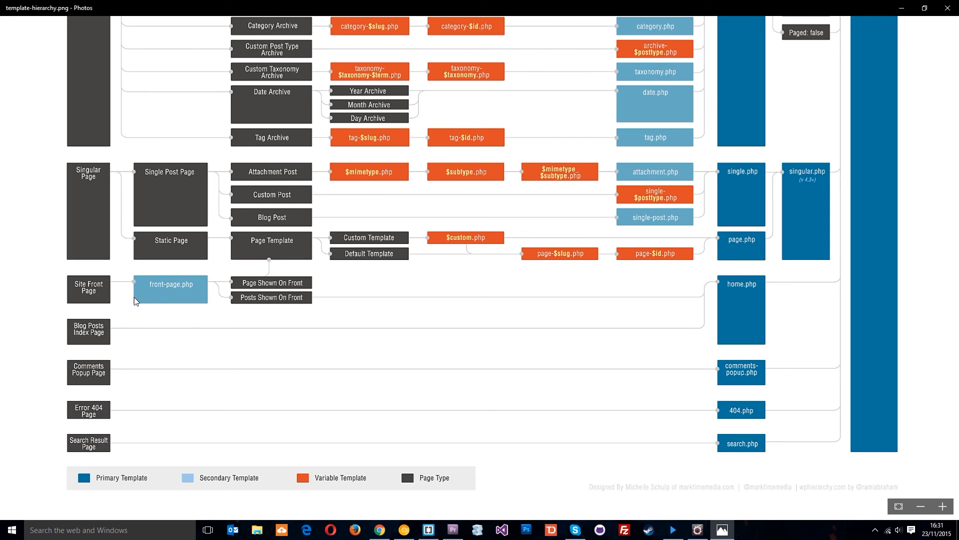
mouse_move(192, 292)
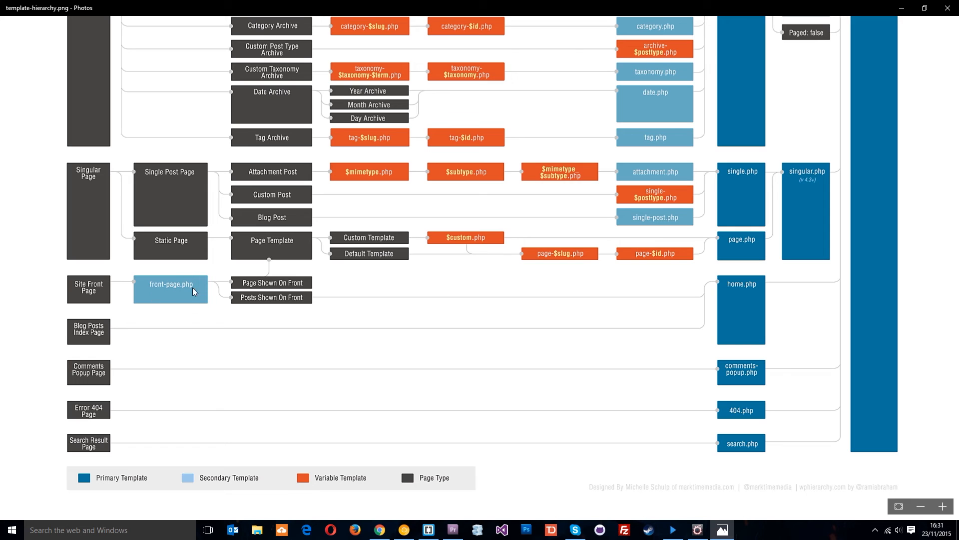
mouse_move(252, 331)
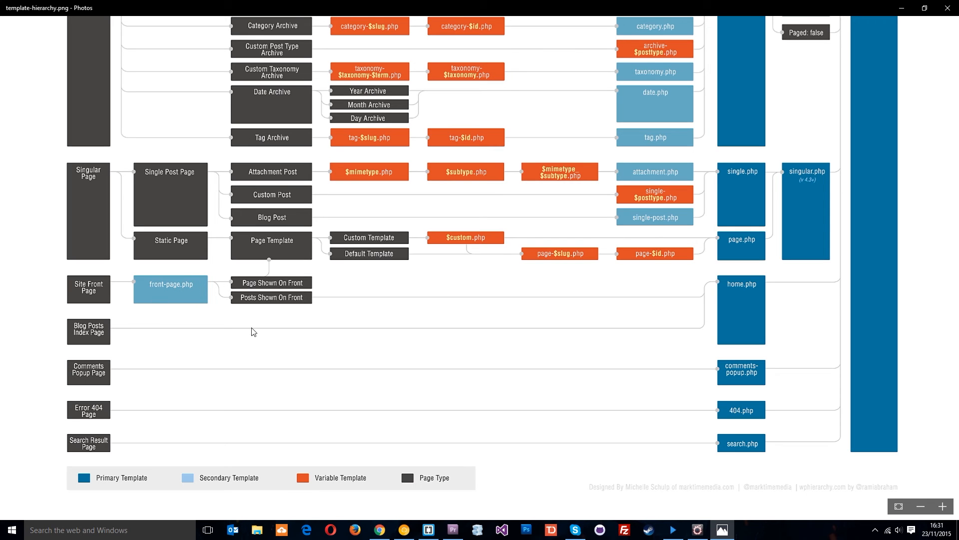
mouse_move(450, 239)
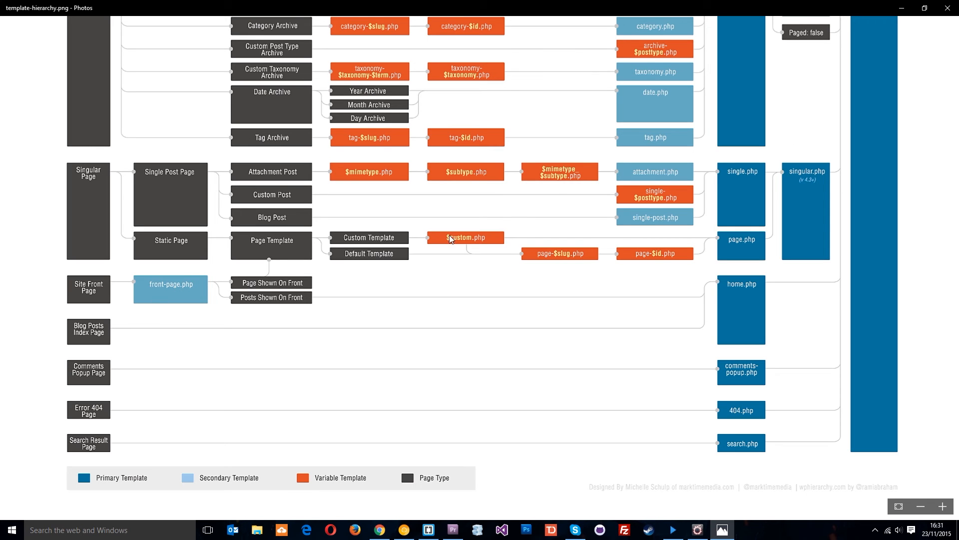
mouse_move(168, 273)
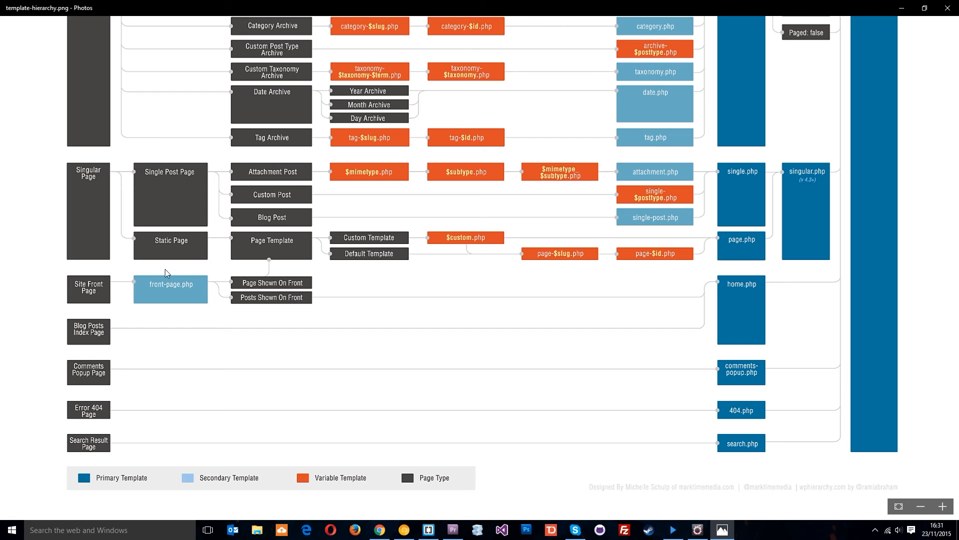
mouse_move(205, 300)
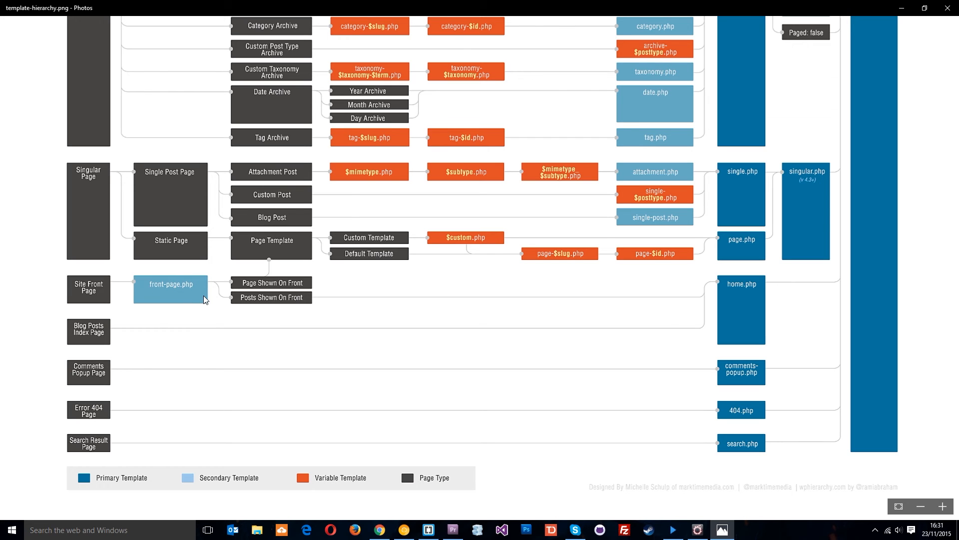
mouse_move(253, 290)
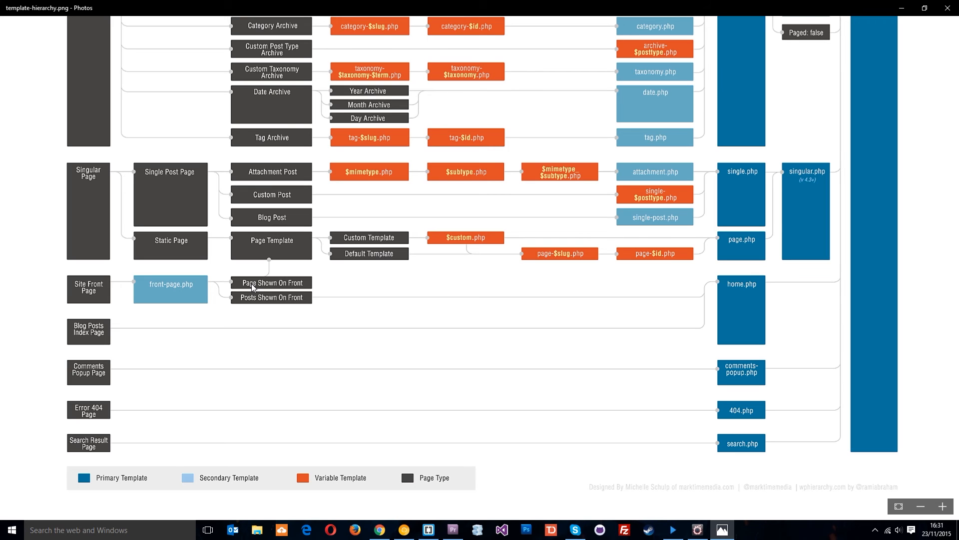
mouse_move(280, 238)
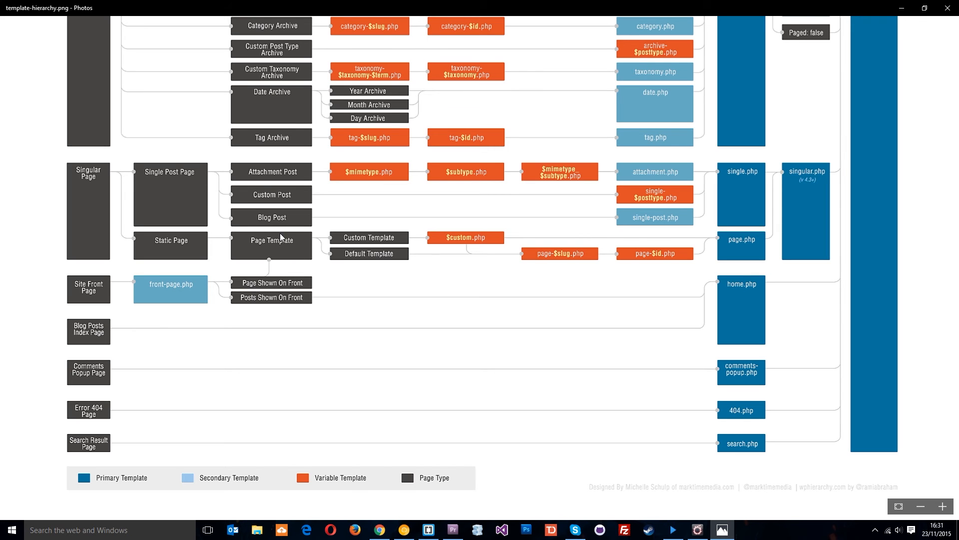
mouse_move(244, 305)
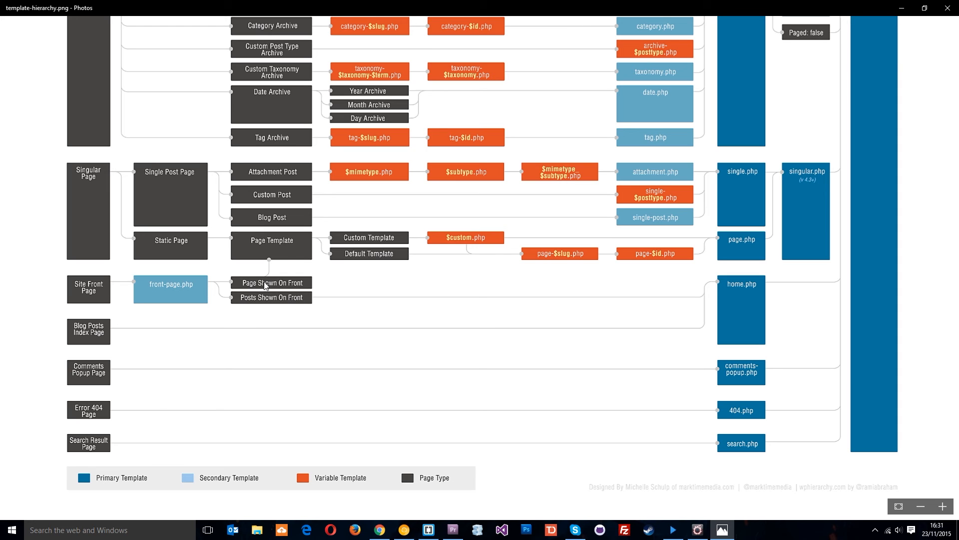
mouse_move(281, 247)
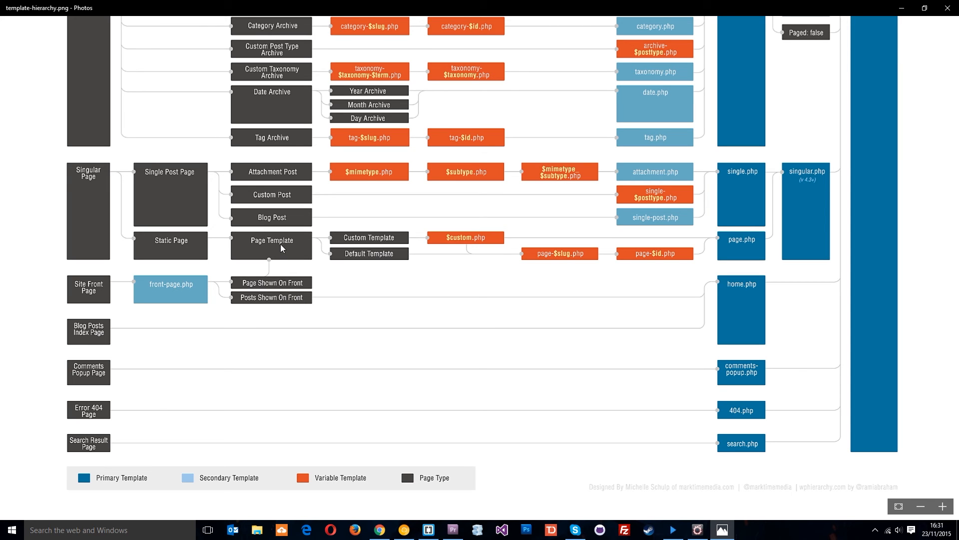
mouse_move(476, 243)
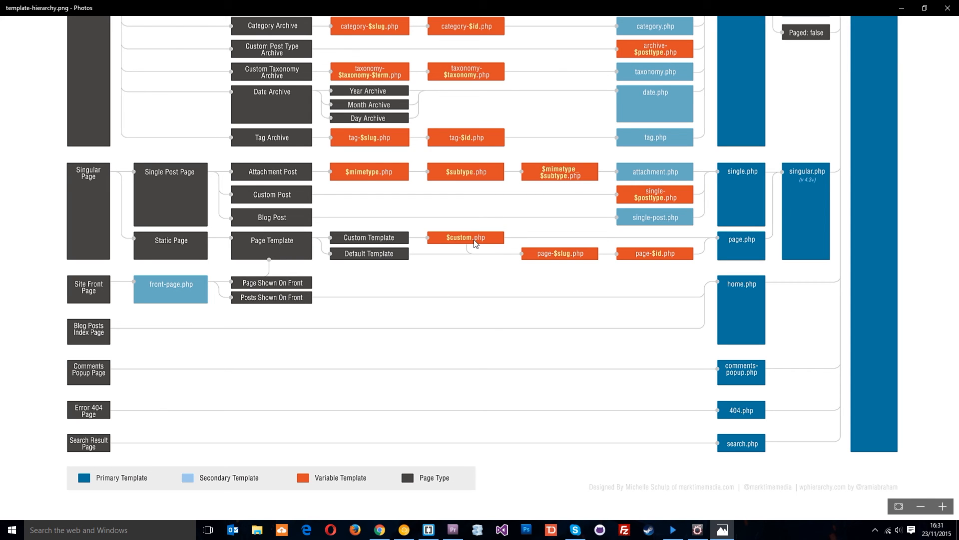
mouse_move(294, 300)
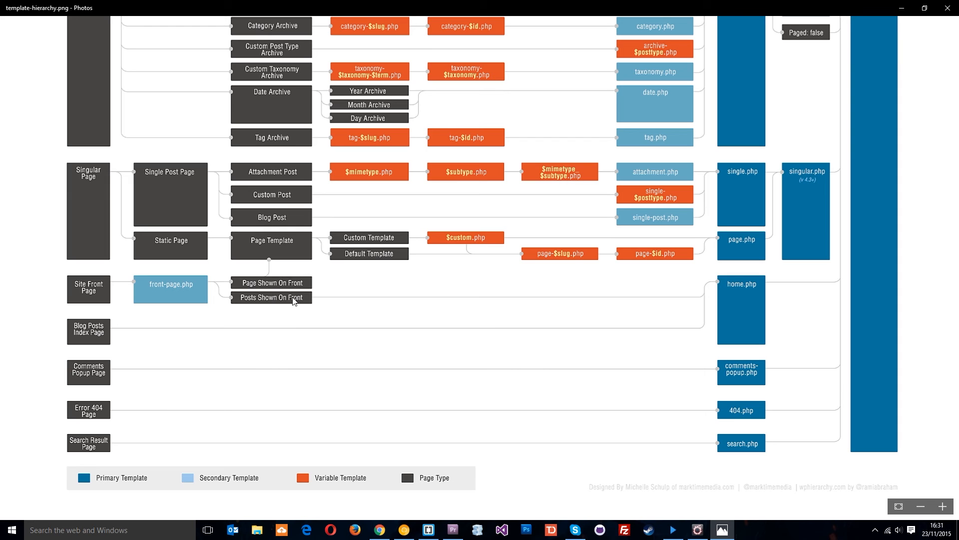
mouse_move(749, 274)
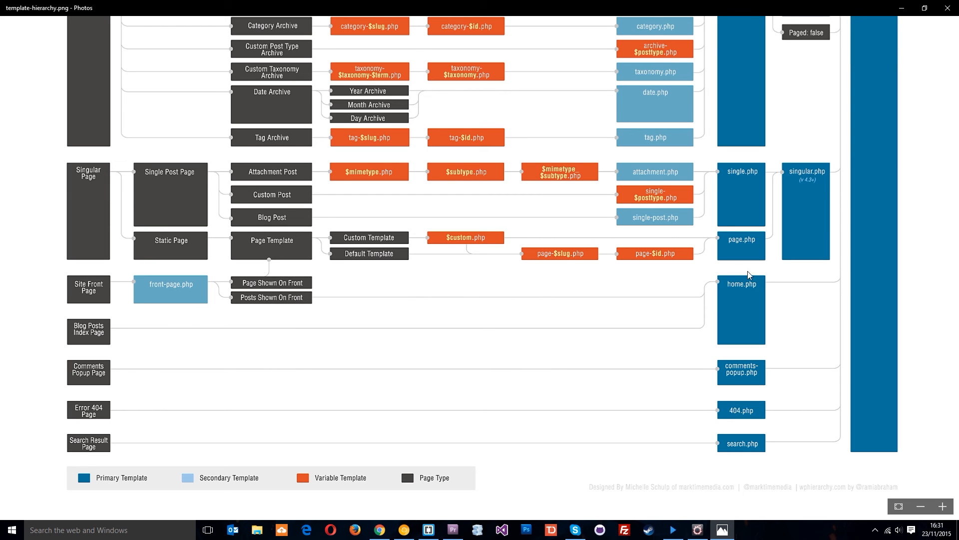
mouse_move(748, 288)
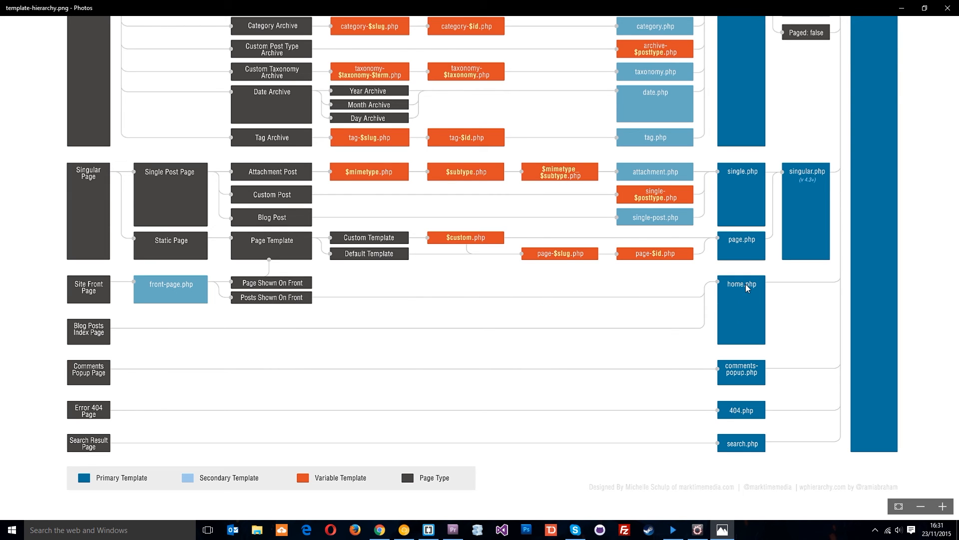
mouse_move(761, 289)
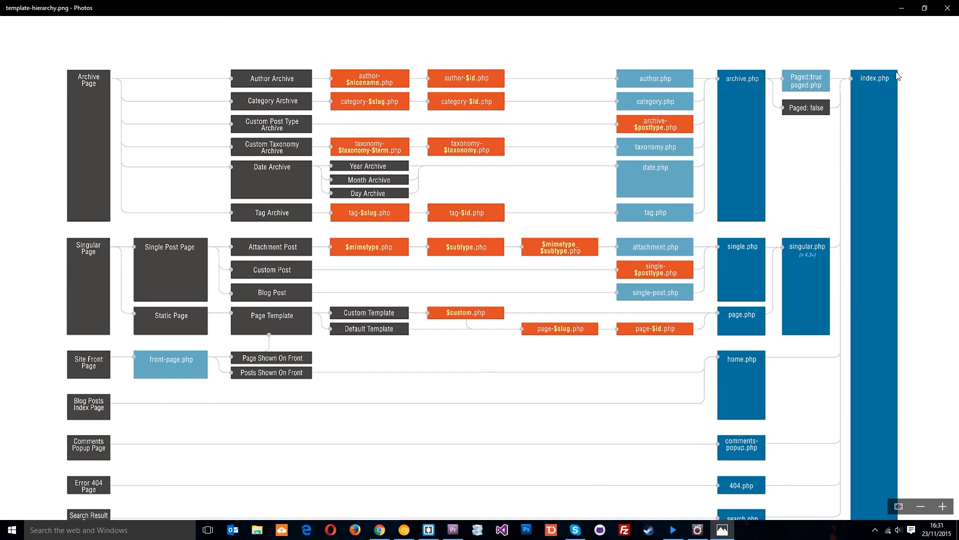
mouse_move(889, 147)
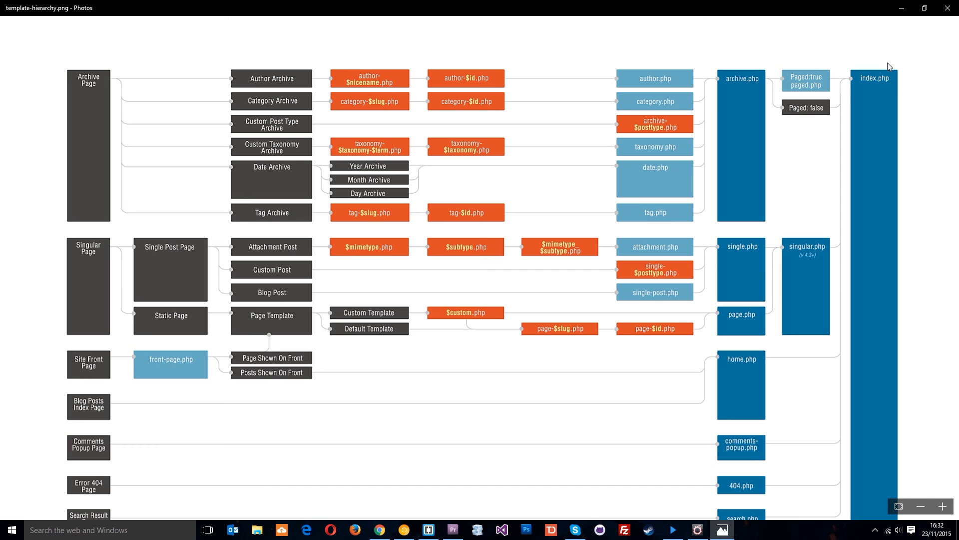
scroll("down", 3)
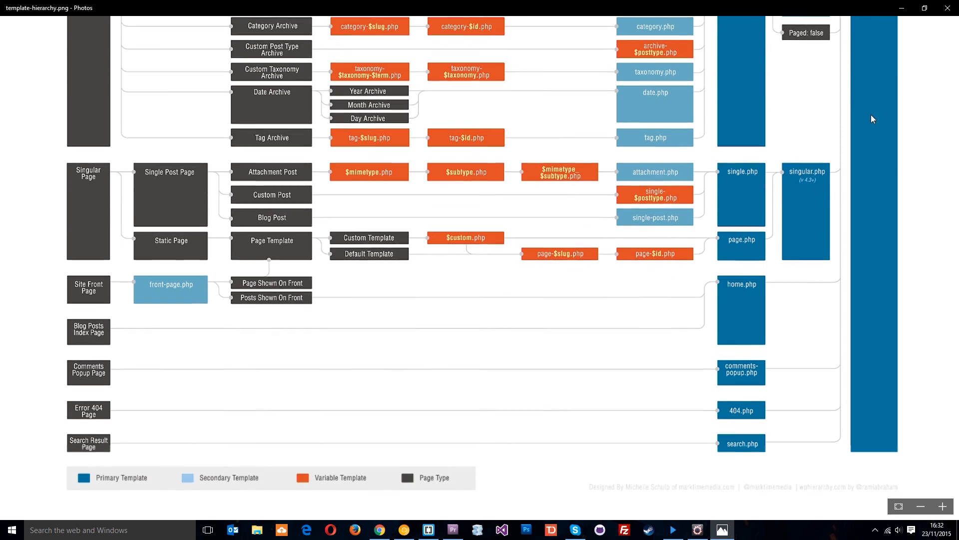
scroll("up", 3)
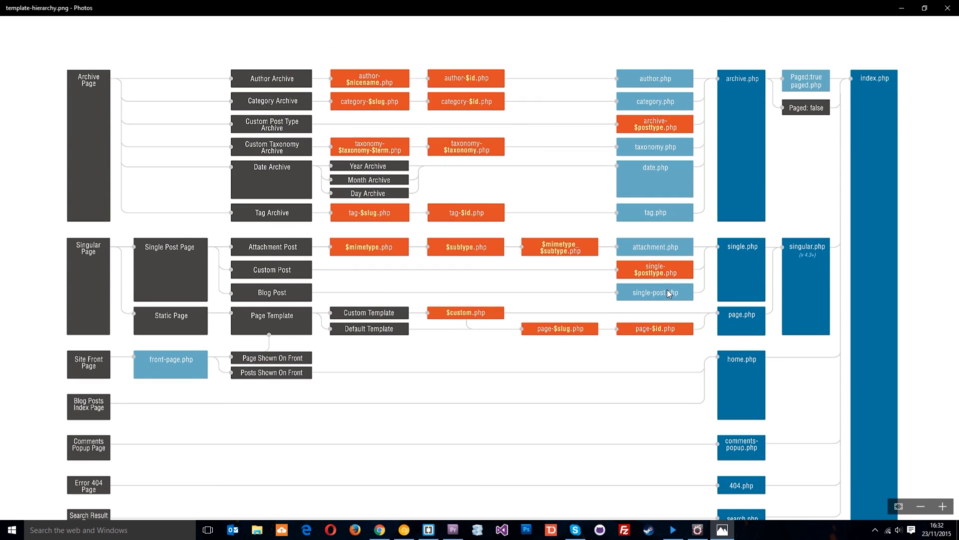
mouse_move(917, 171)
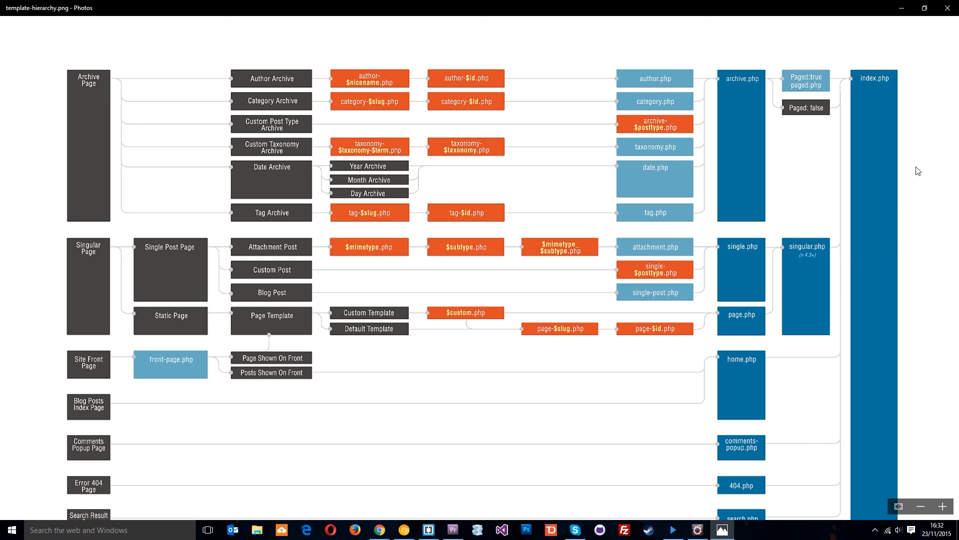
mouse_move(892, 177)
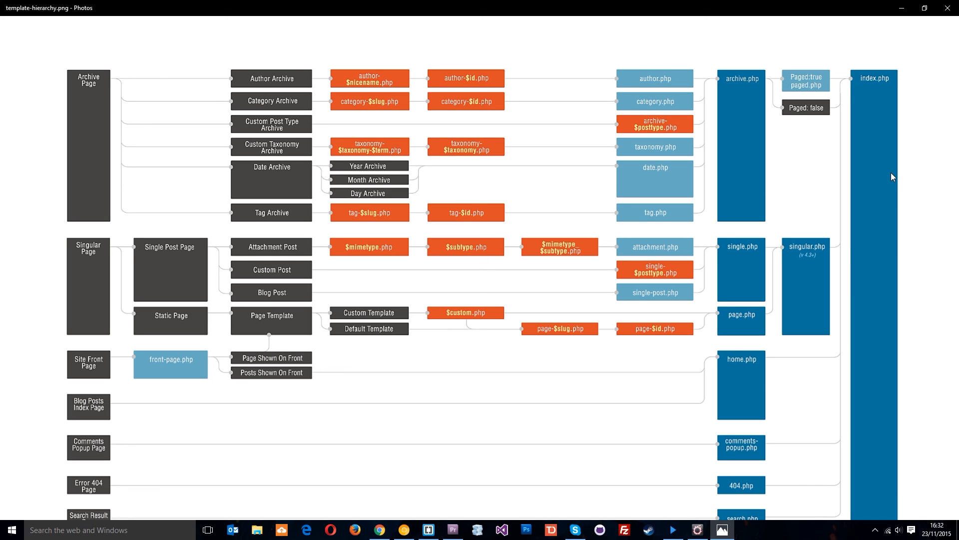
mouse_move(900, 73)
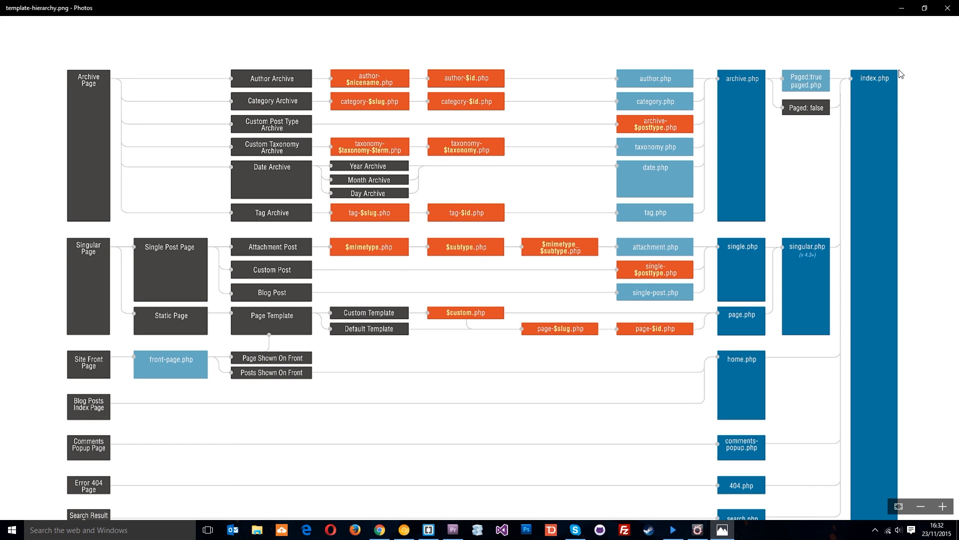
mouse_move(878, 64)
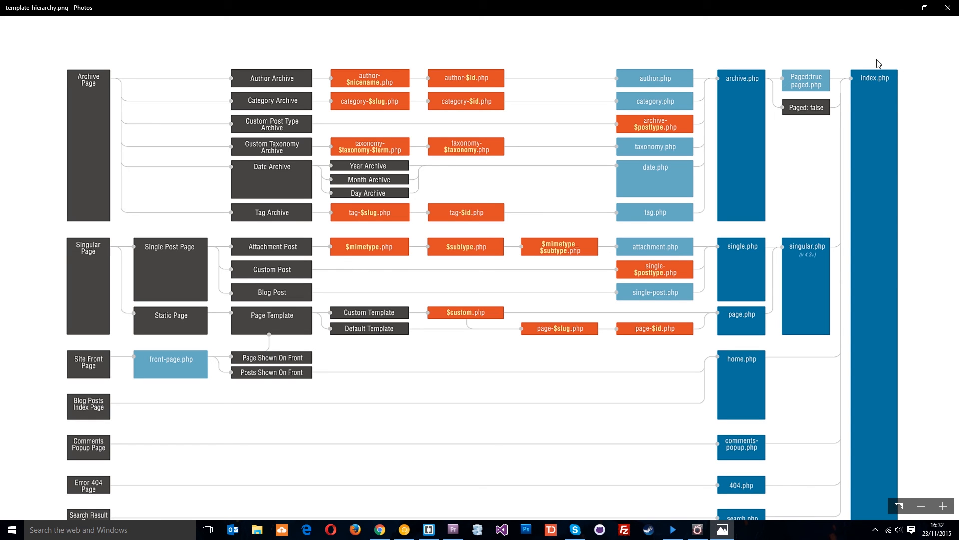
mouse_move(882, 66)
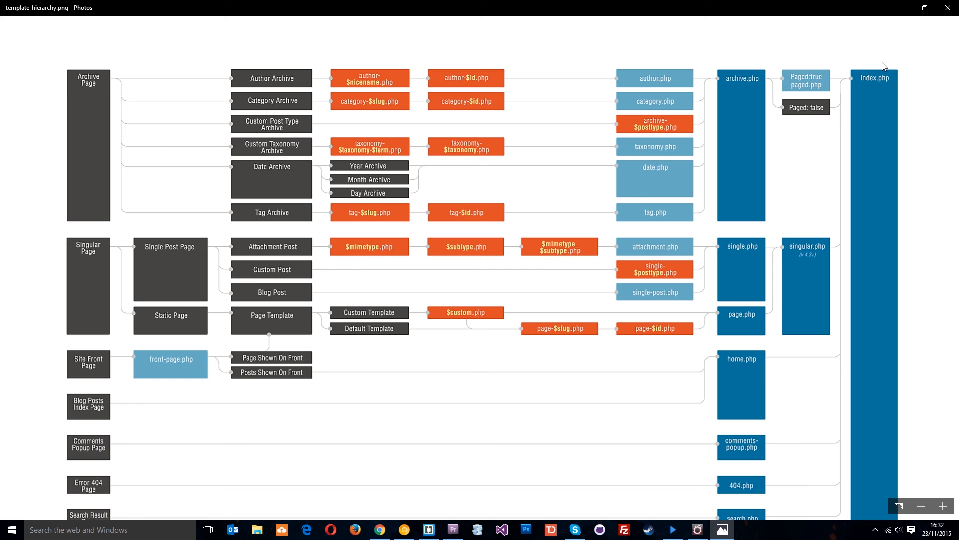
scroll("down", 3)
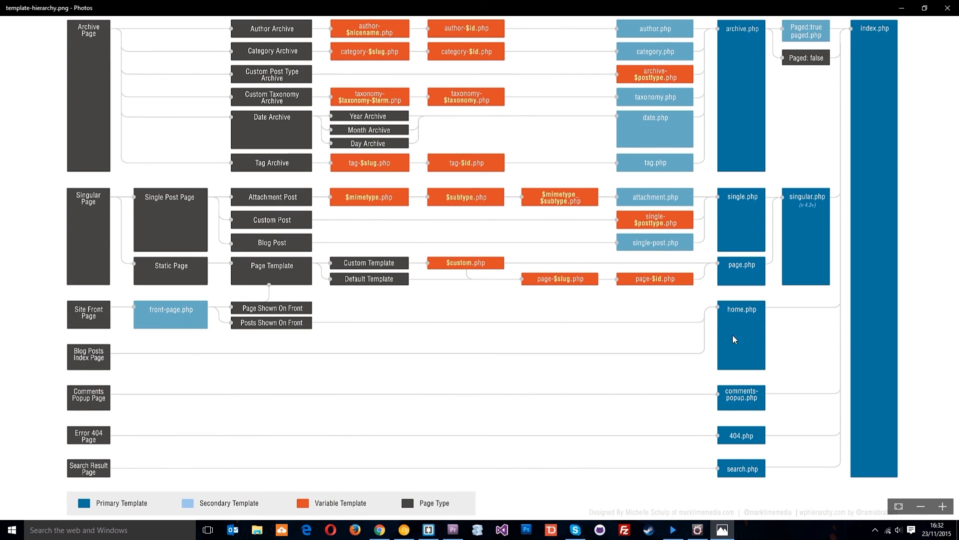
mouse_move(755, 331)
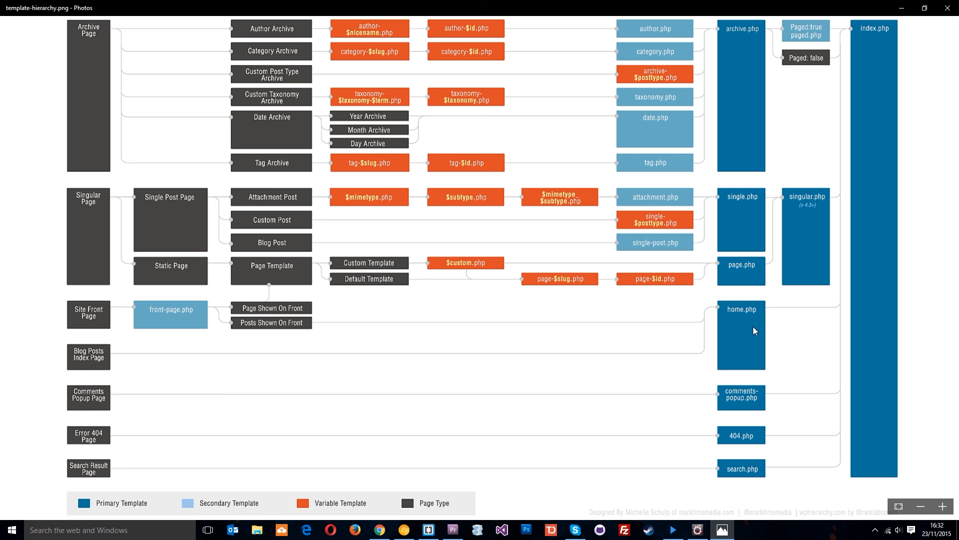
mouse_move(274, 272)
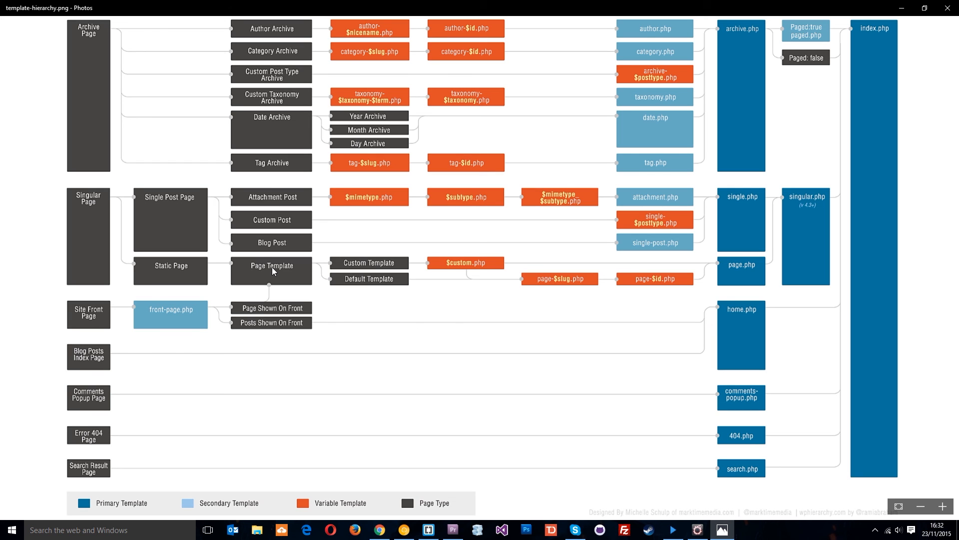
mouse_move(237, 331)
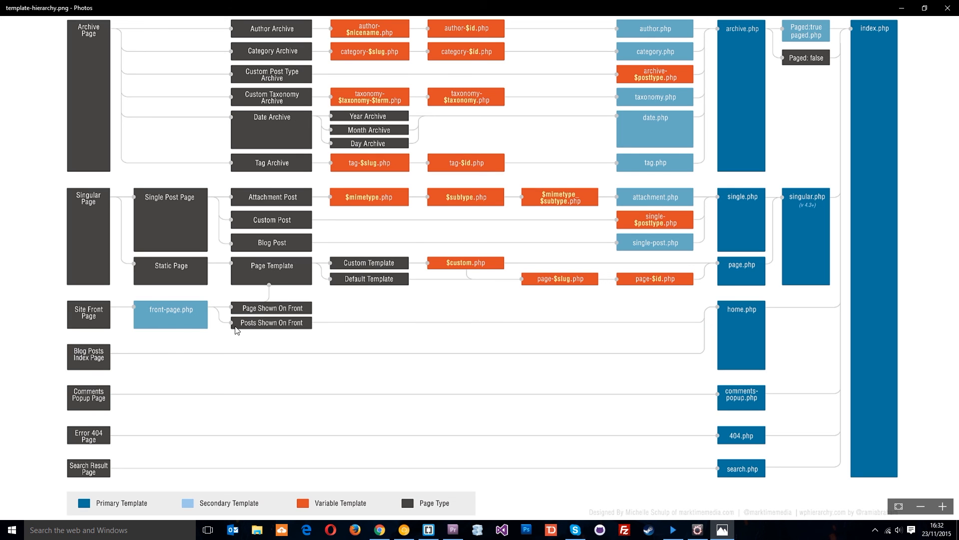
mouse_move(380, 329)
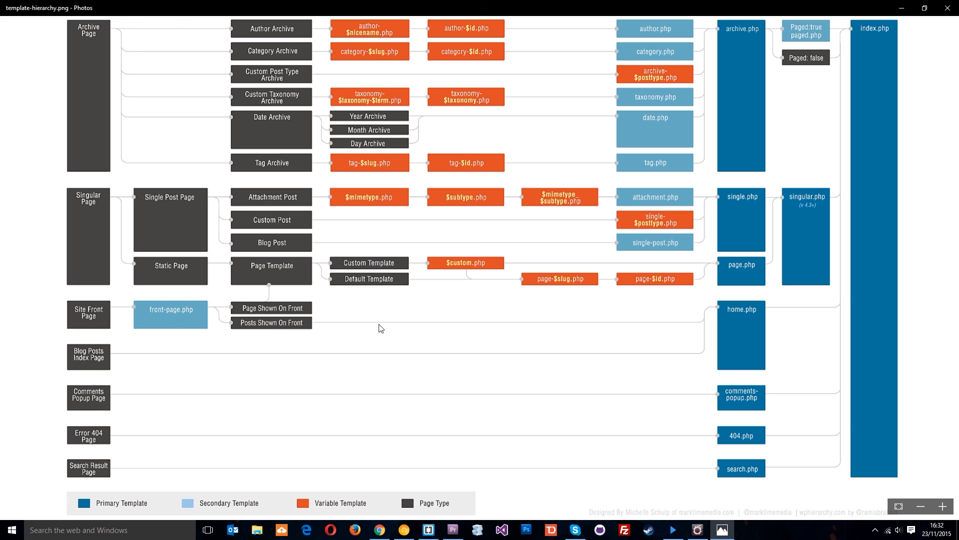
mouse_move(877, 93)
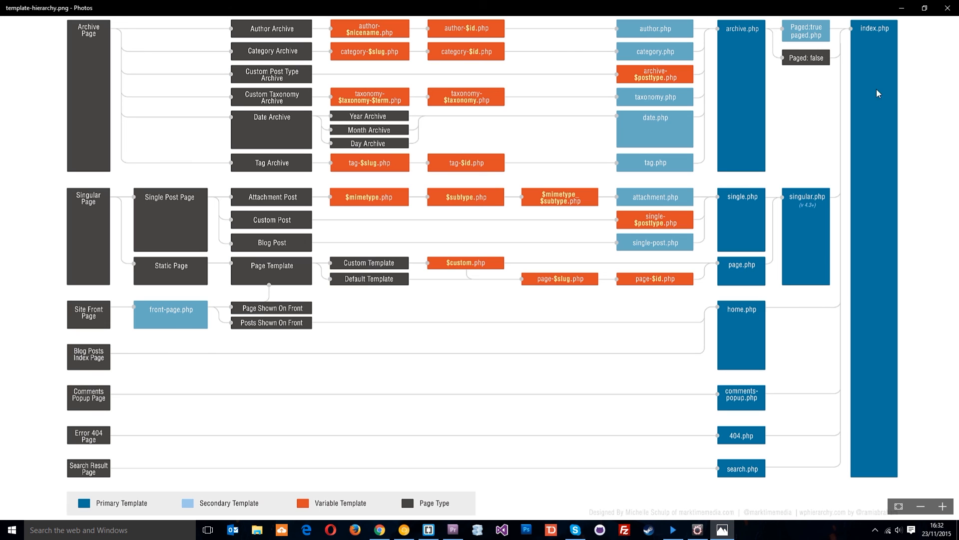
mouse_move(409, 341)
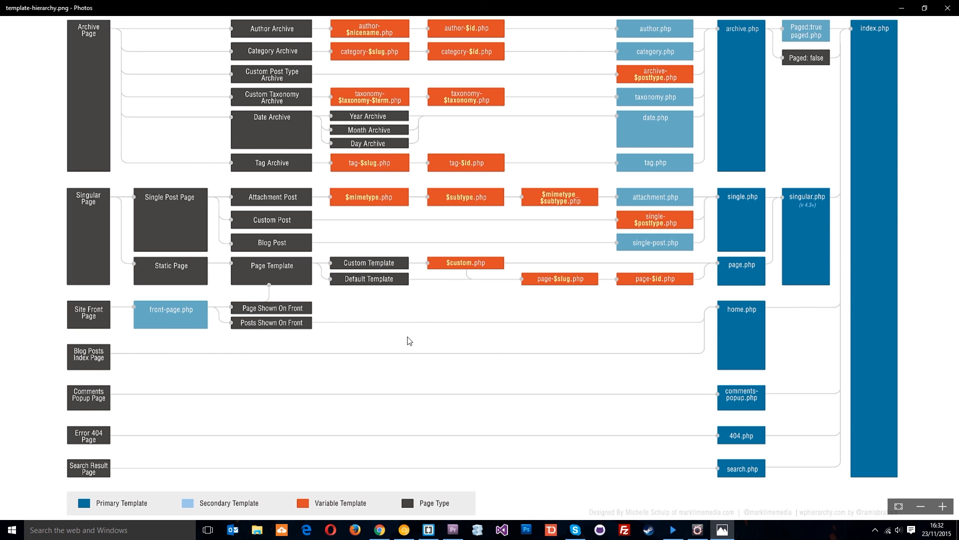
mouse_move(209, 336)
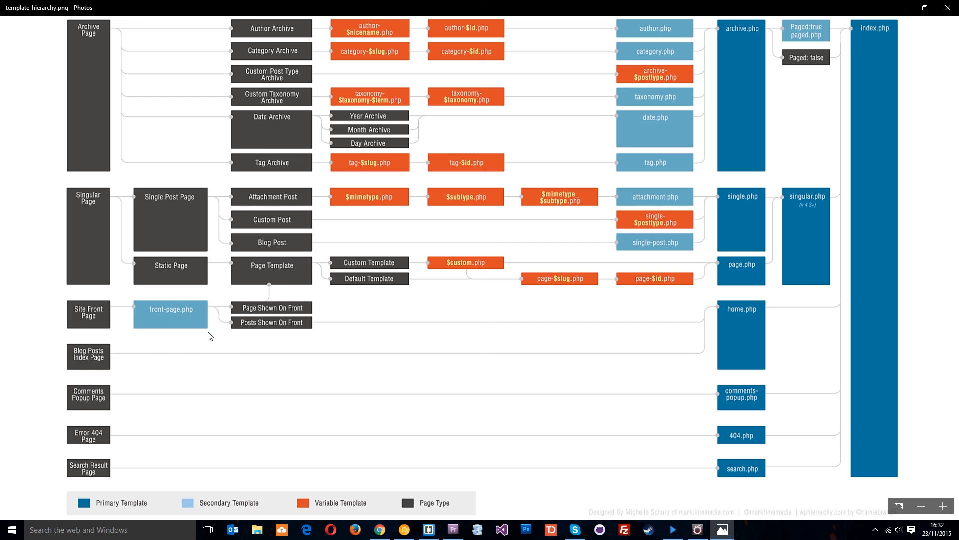
mouse_move(181, 313)
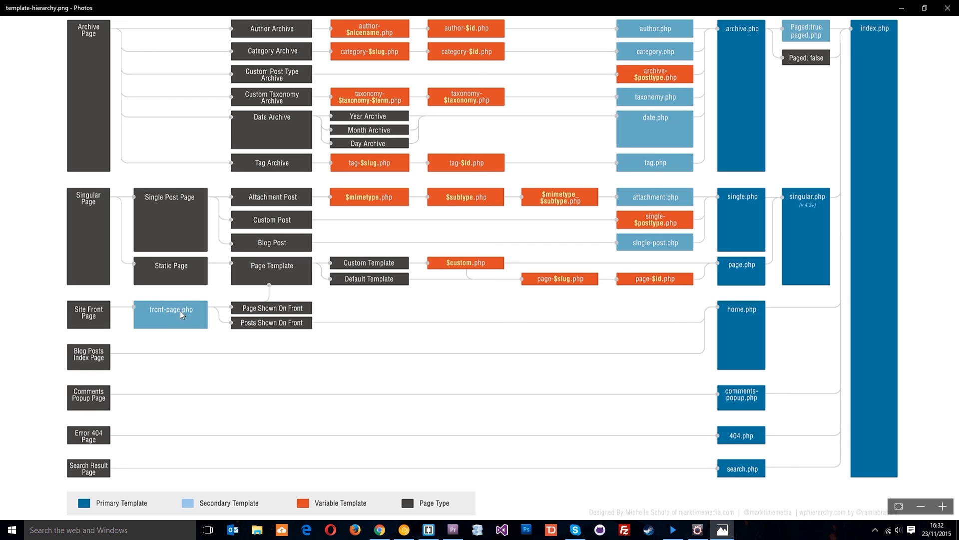
mouse_move(172, 309)
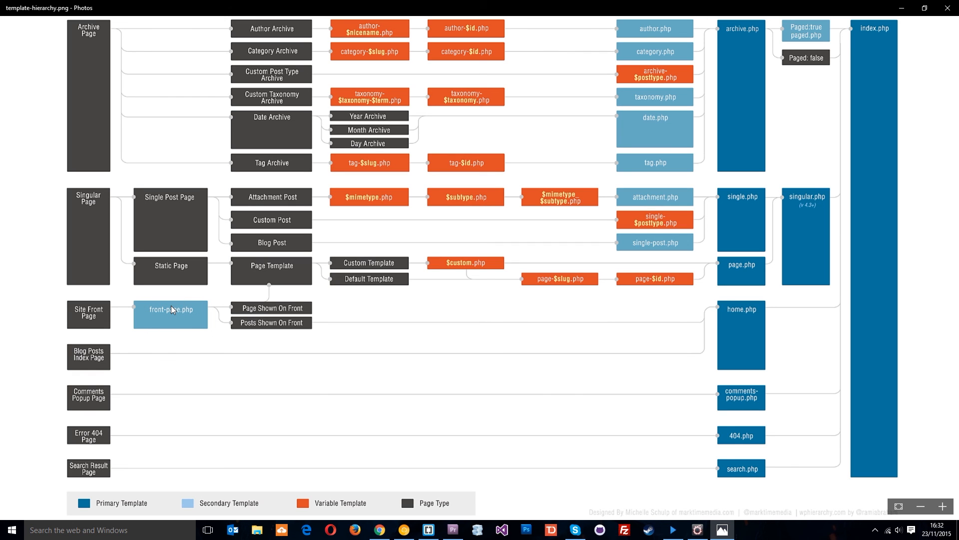
mouse_move(89, 379)
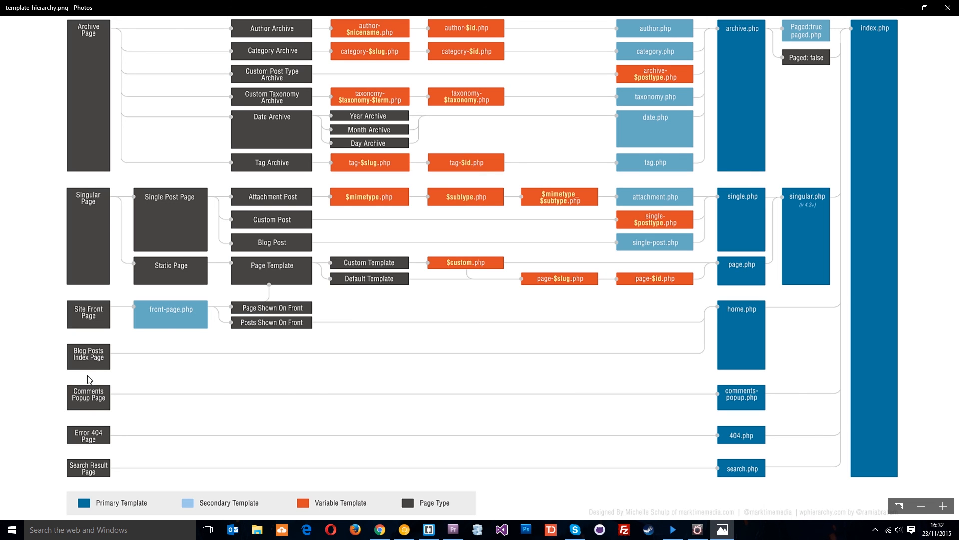
mouse_move(695, 382)
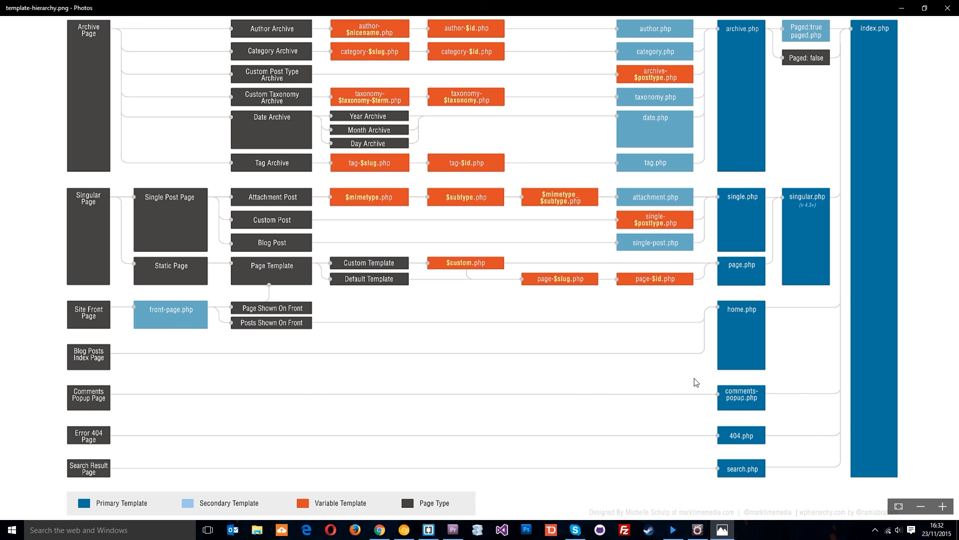
mouse_move(742, 475)
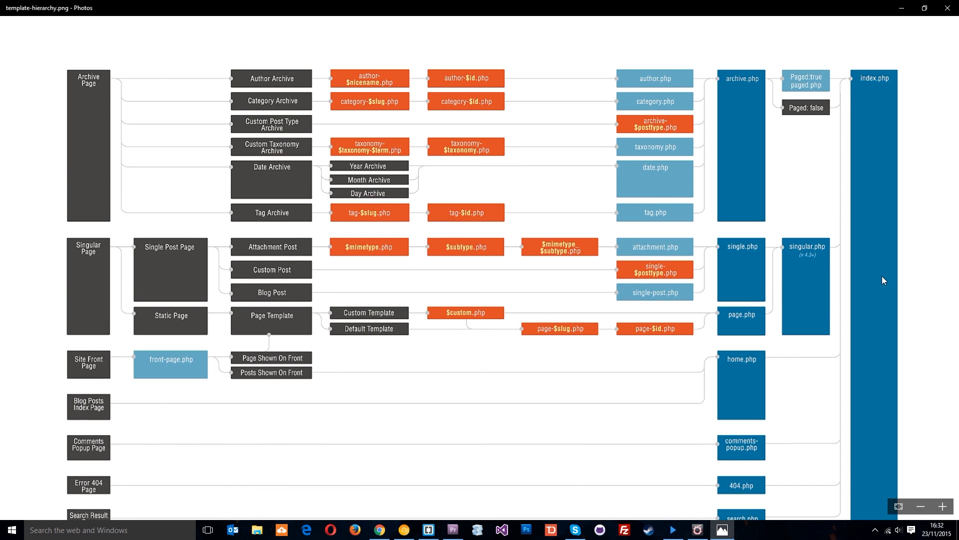
mouse_move(881, 340)
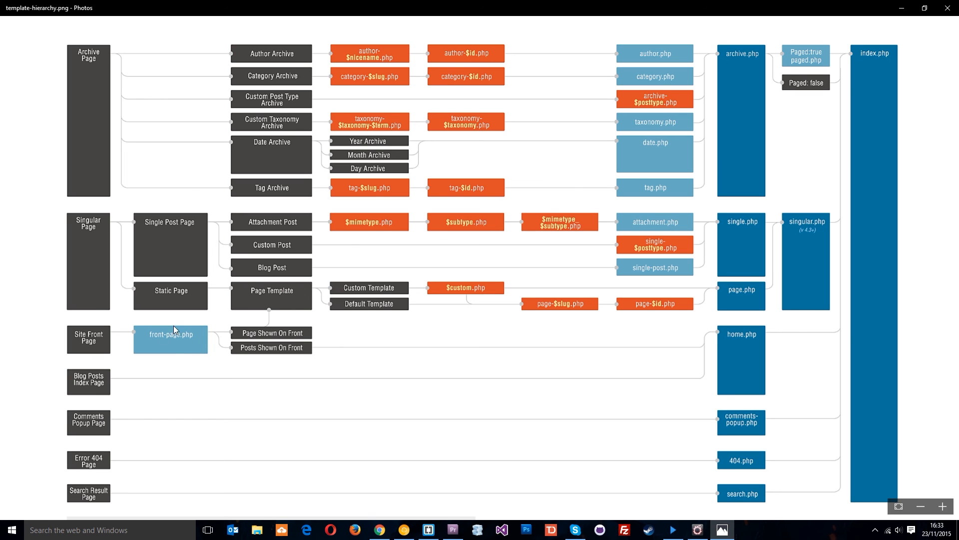
mouse_move(285, 364)
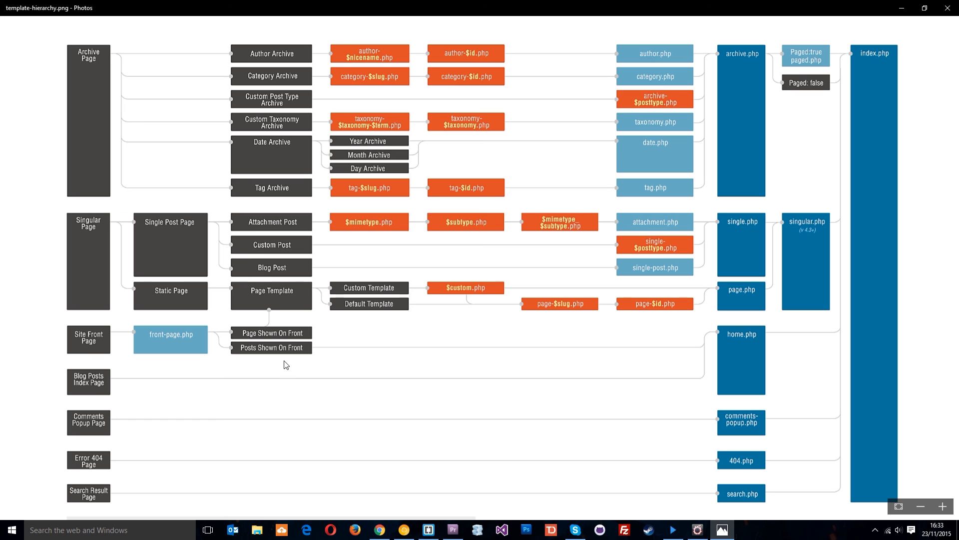